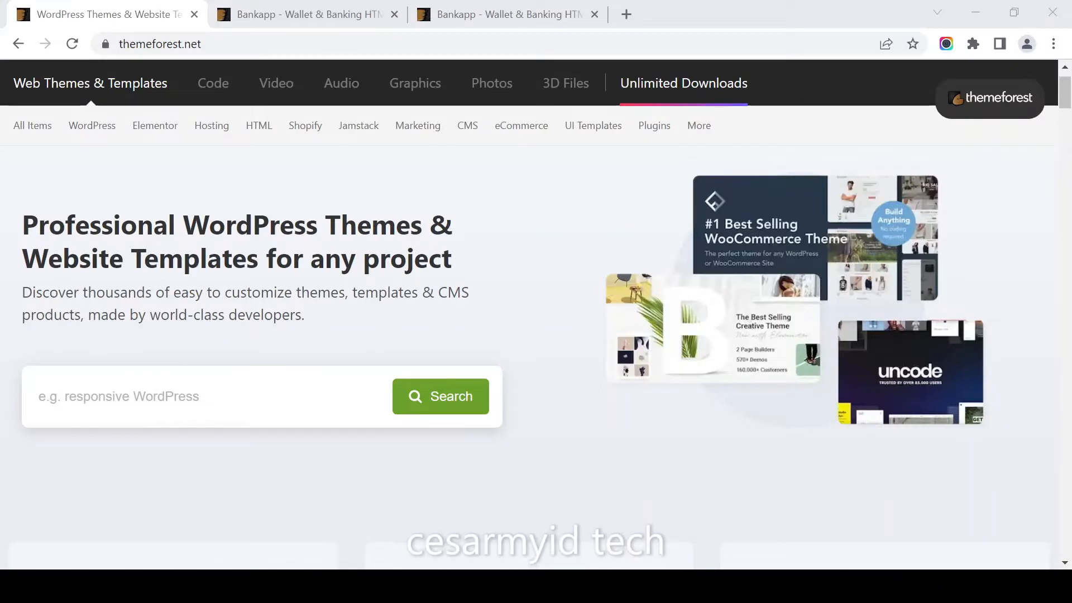
pyautogui.moveTo(509, 322)
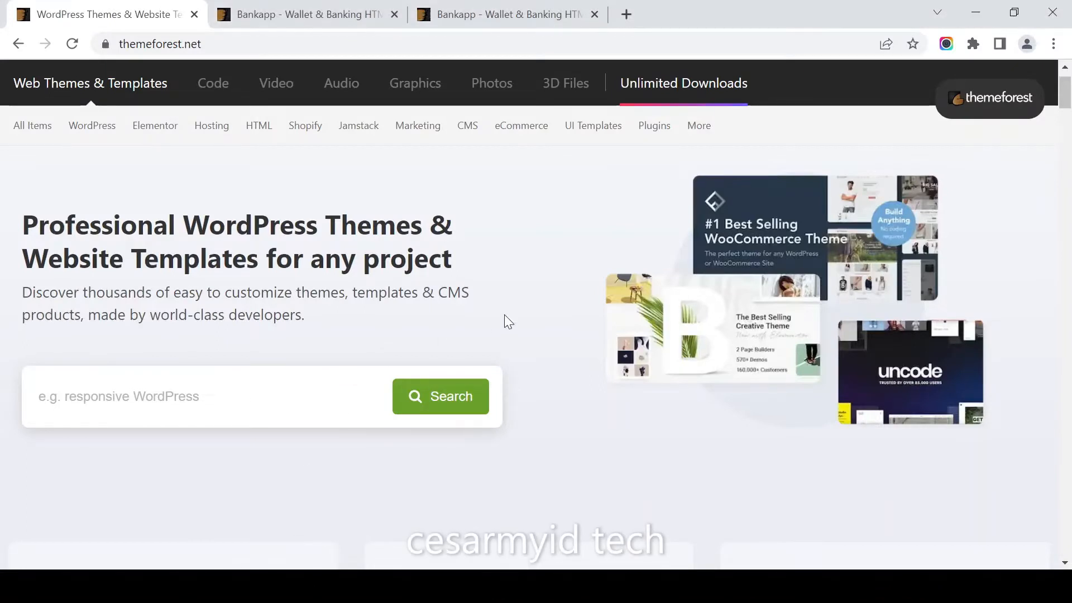
pyautogui.moveTo(486, 304)
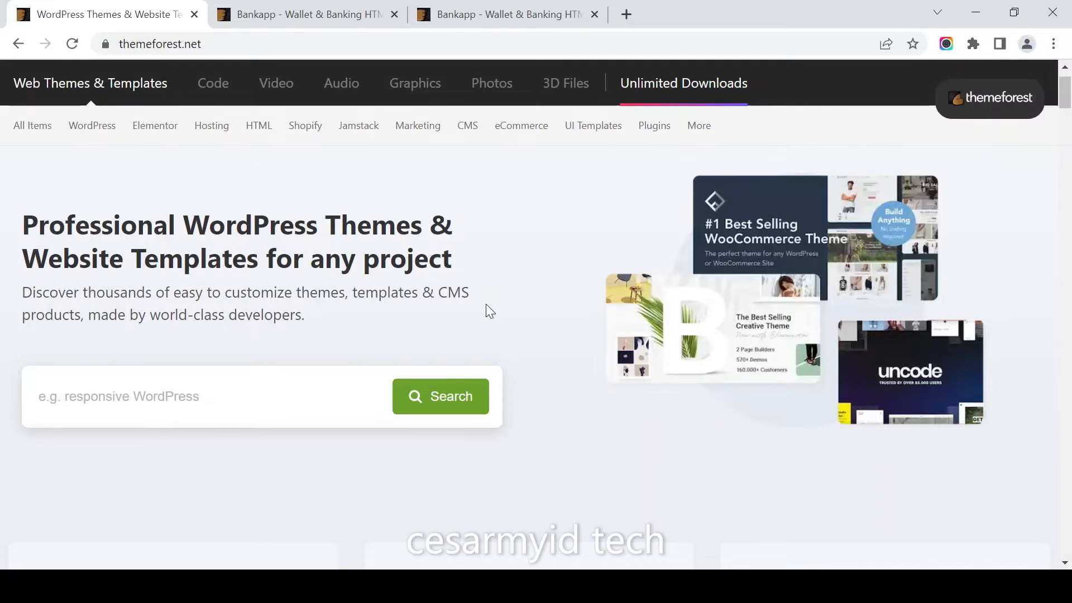
pyautogui.moveTo(135, 237)
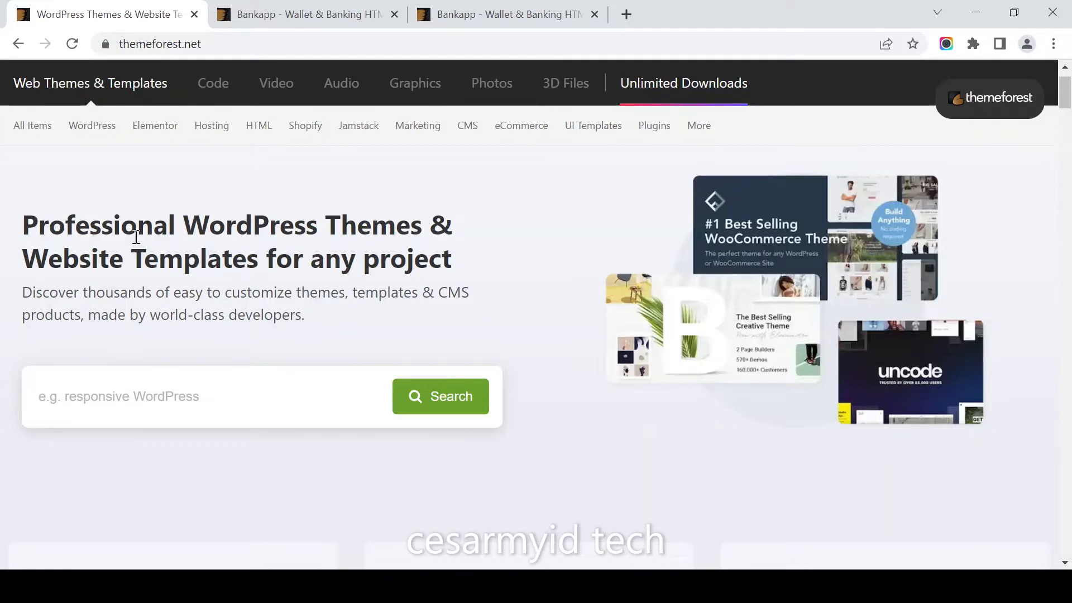
pyautogui.moveTo(72, 238)
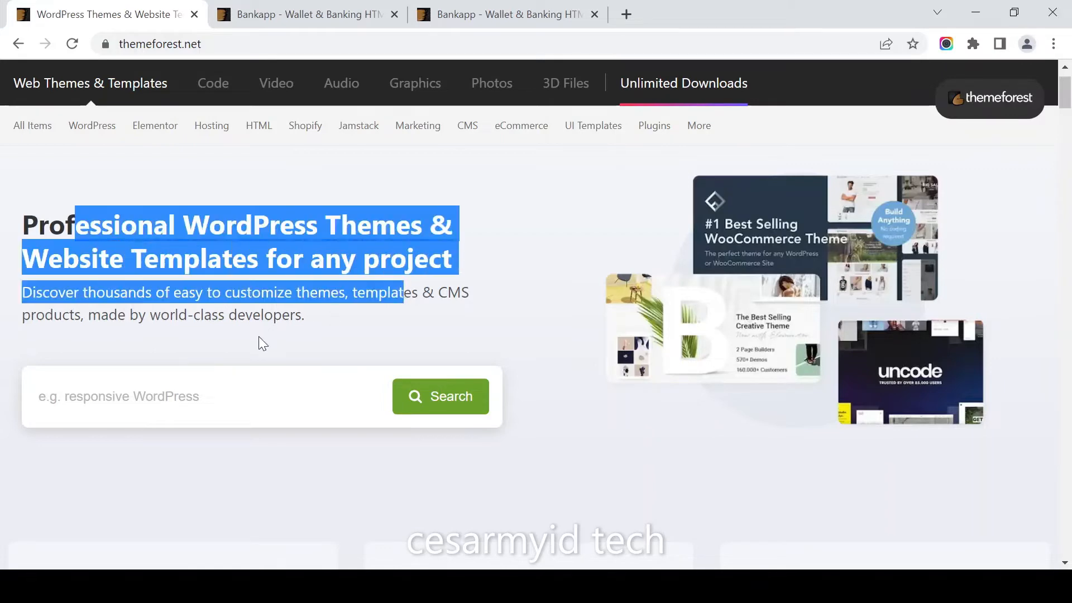
# Select 'world-class developers' in the homepage headline and scroll down the page.
pyautogui.click(307, 325)
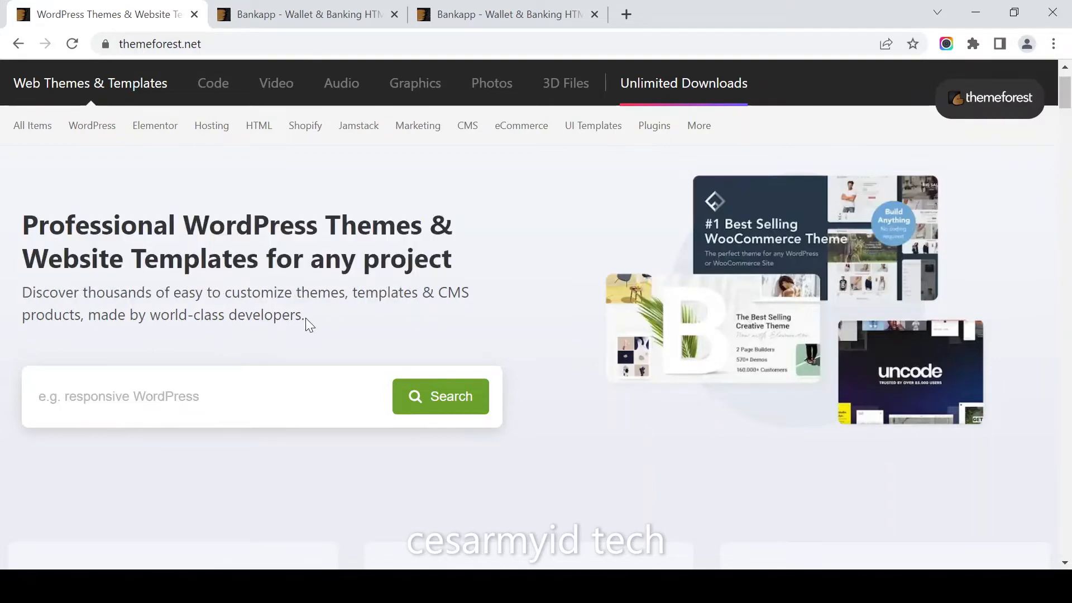
pyautogui.doubleClick(226, 315)
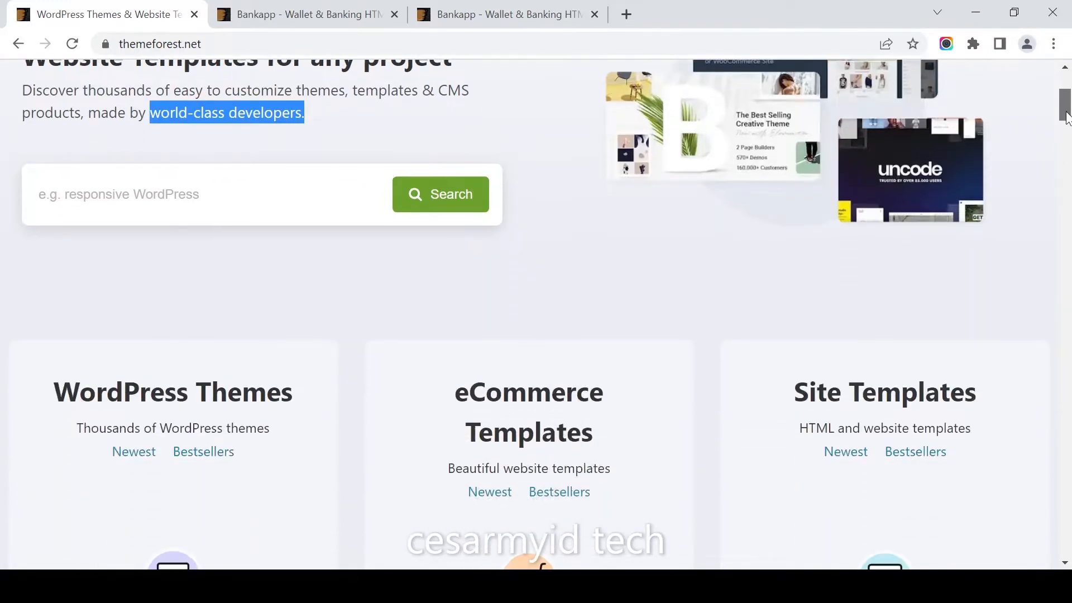
pyautogui.scroll(-3)
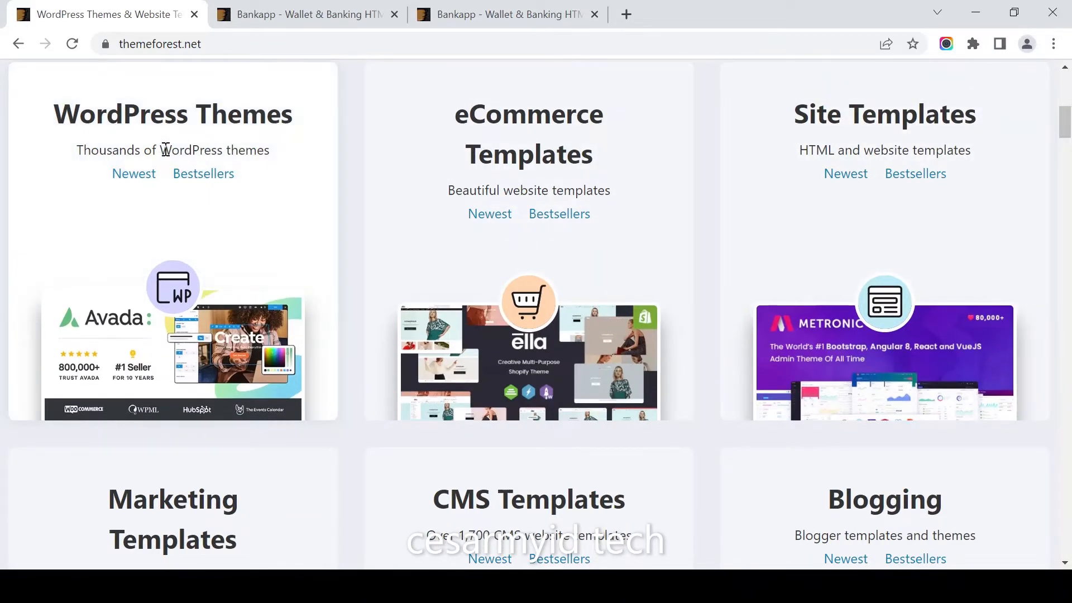
pyautogui.moveTo(539, 213)
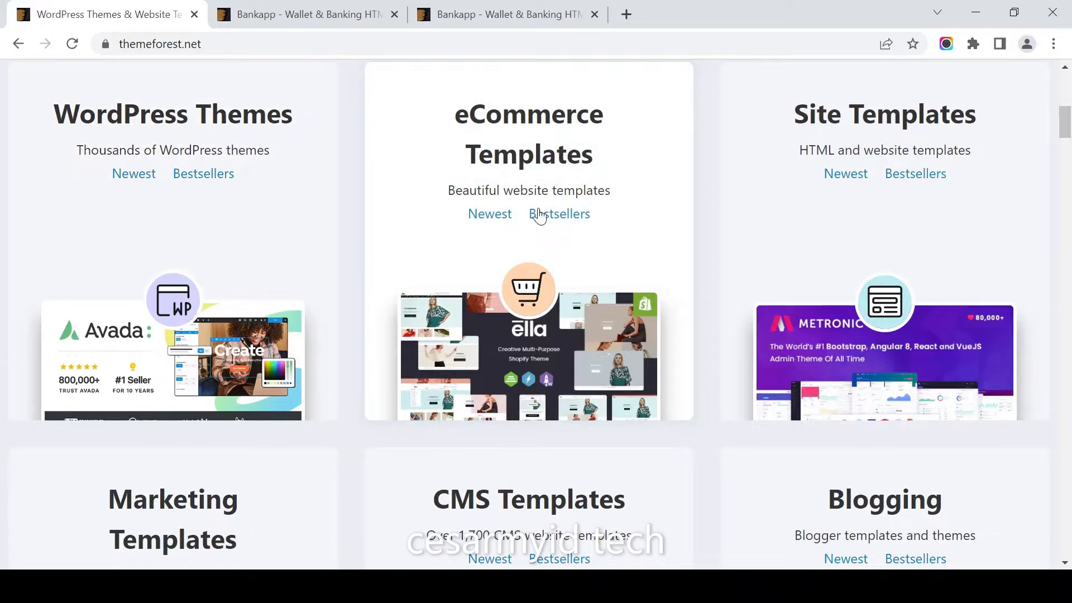
pyautogui.scroll(-3)
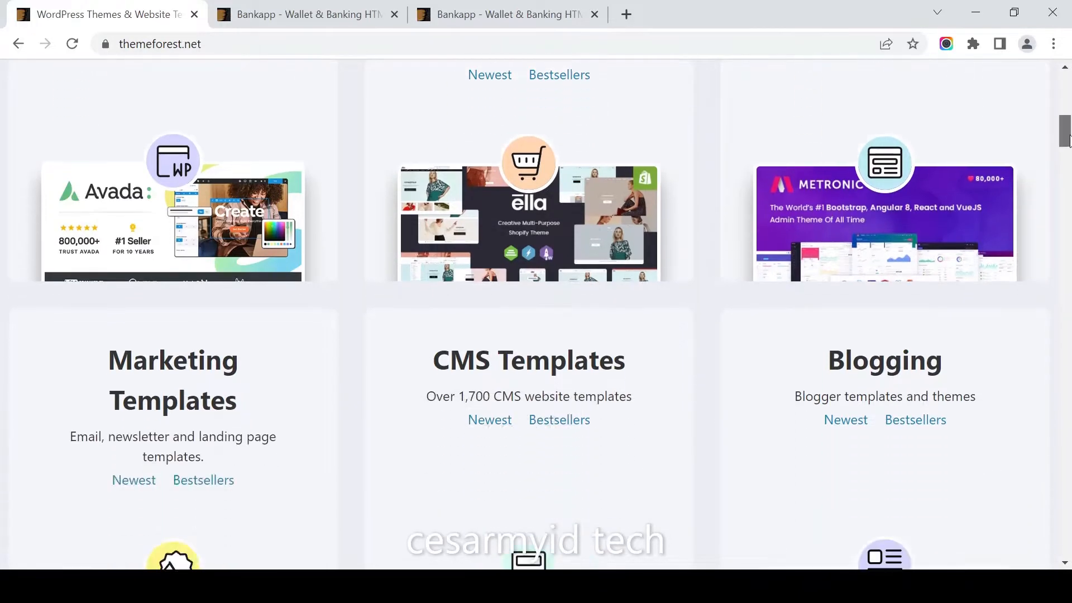
pyautogui.scroll(-3)
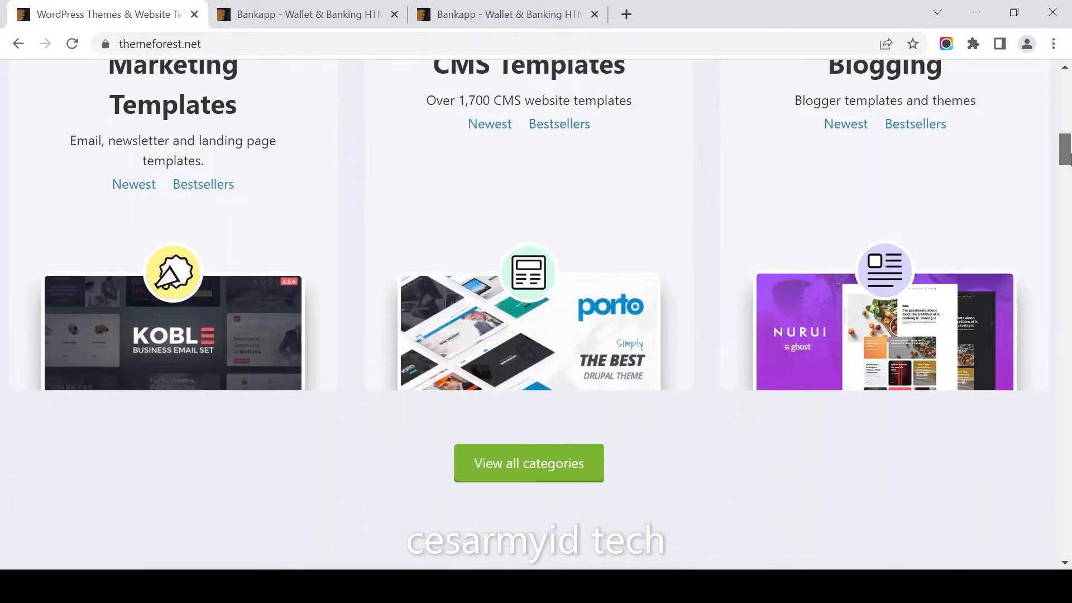
pyautogui.scroll(3)
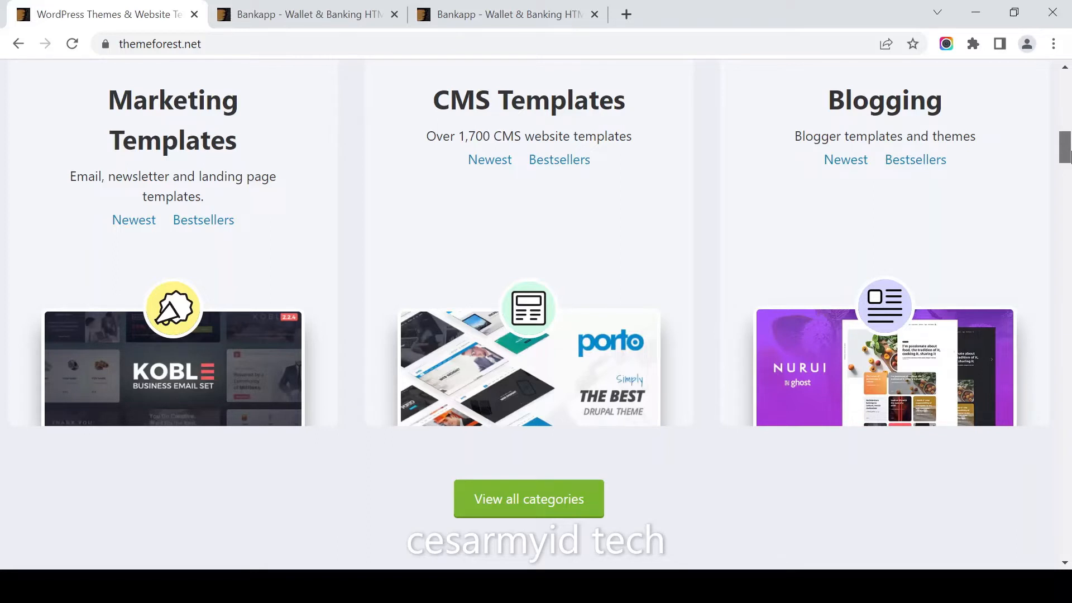
pyautogui.scroll(-3)
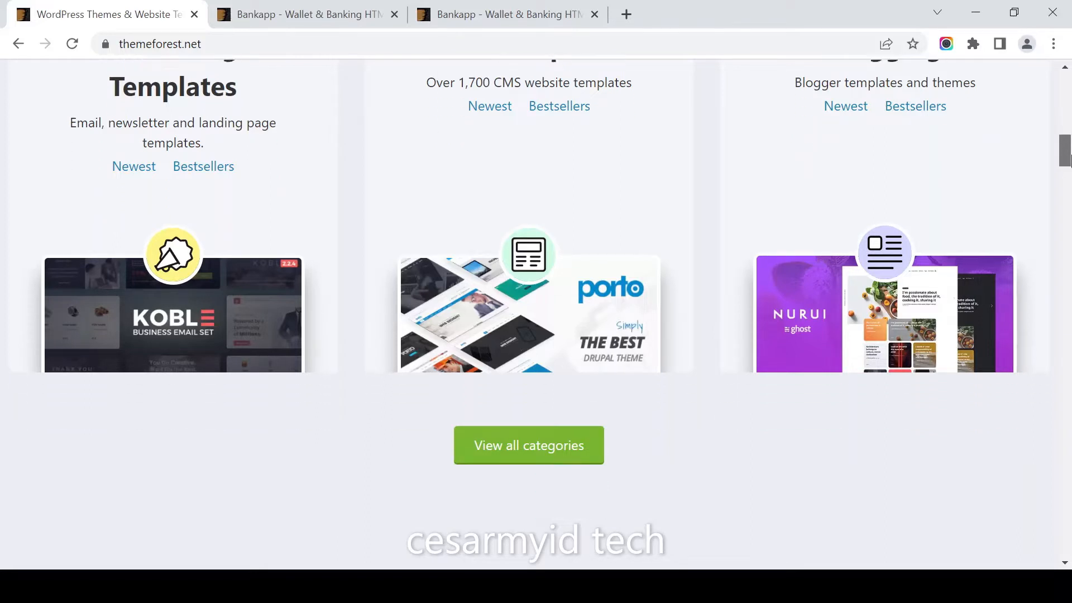
pyautogui.scroll(3)
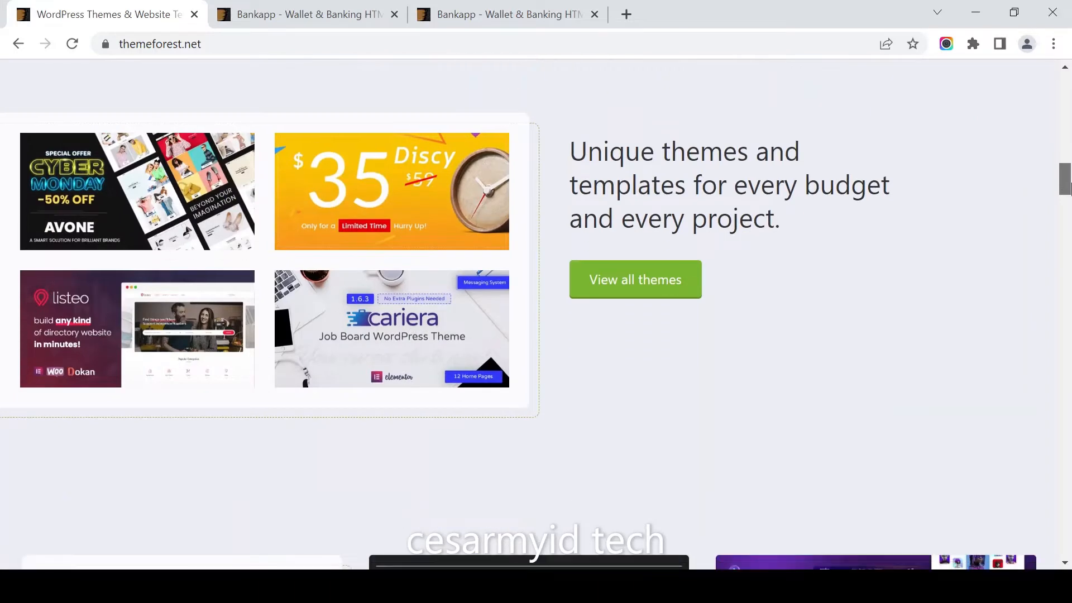
pyautogui.scroll(-3)
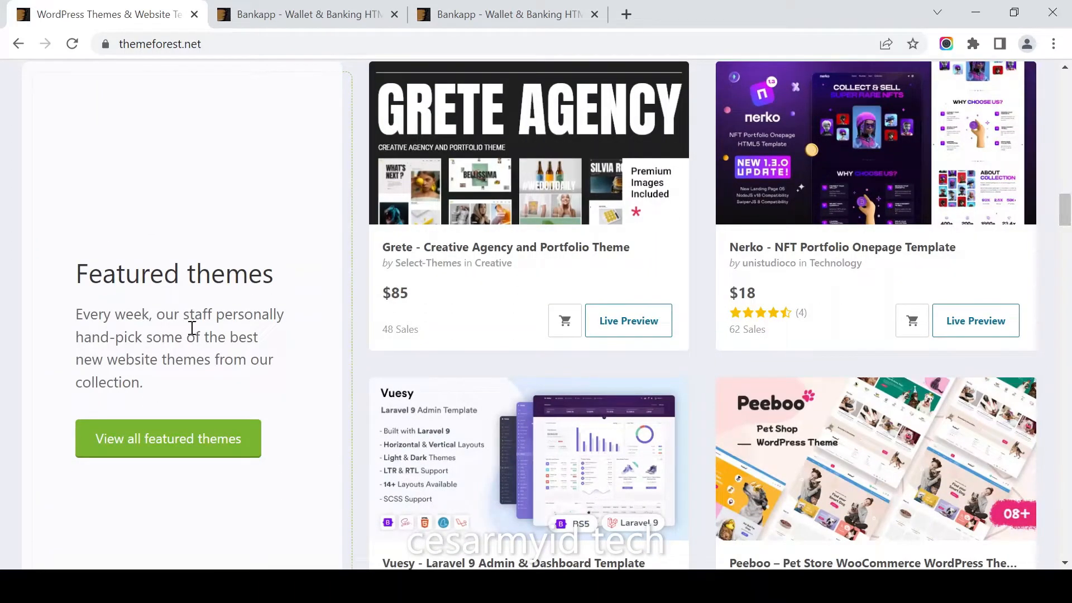
pyautogui.moveTo(461, 258)
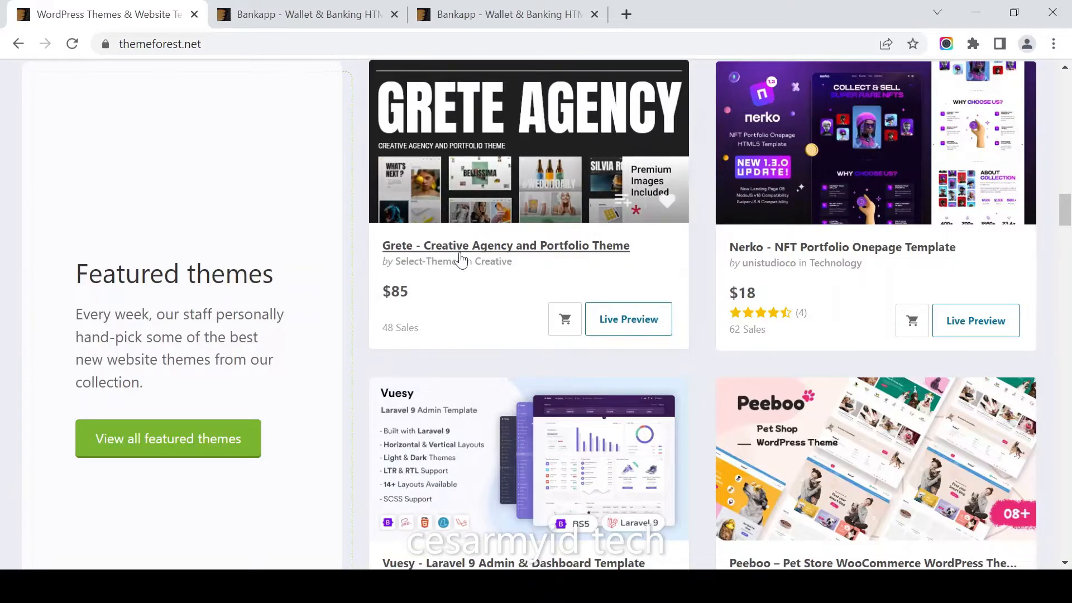
pyautogui.moveTo(533, 293)
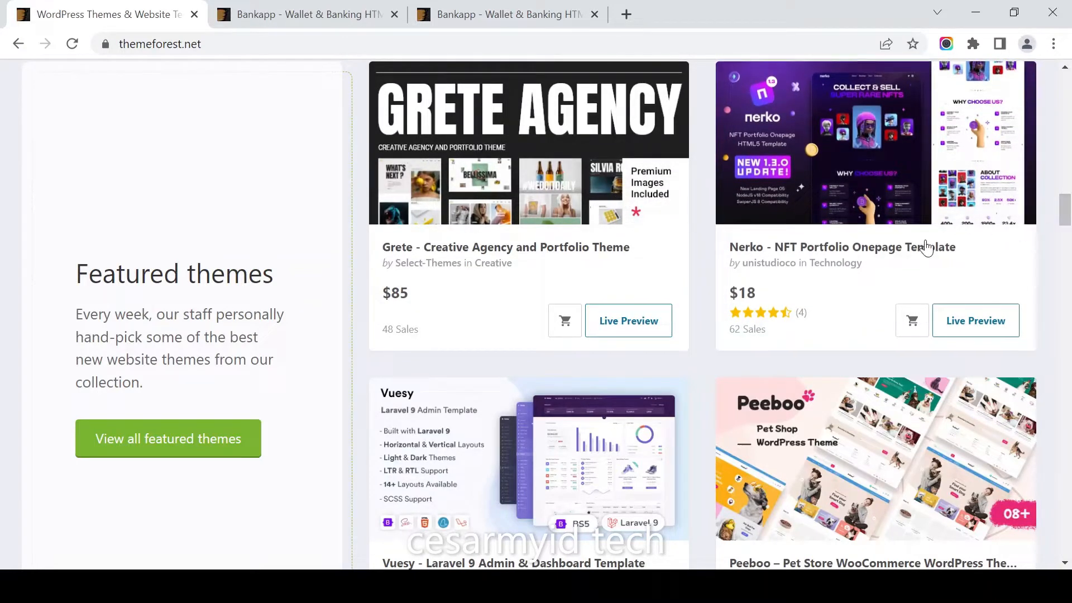
# Scroll further down the homepage to the newest items section.
pyautogui.scroll(-3)
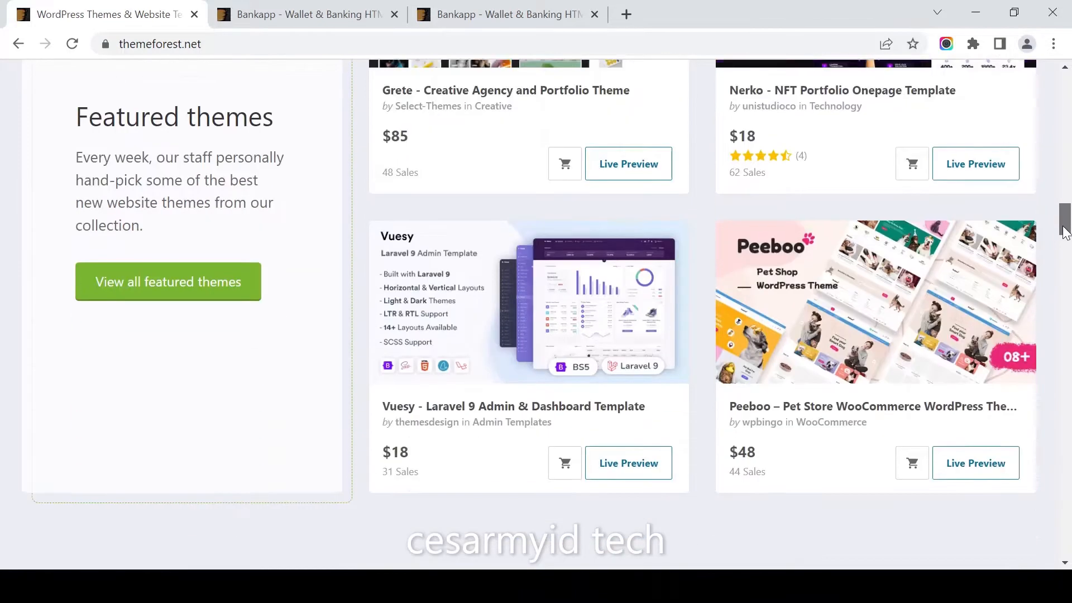
pyautogui.scroll(-3)
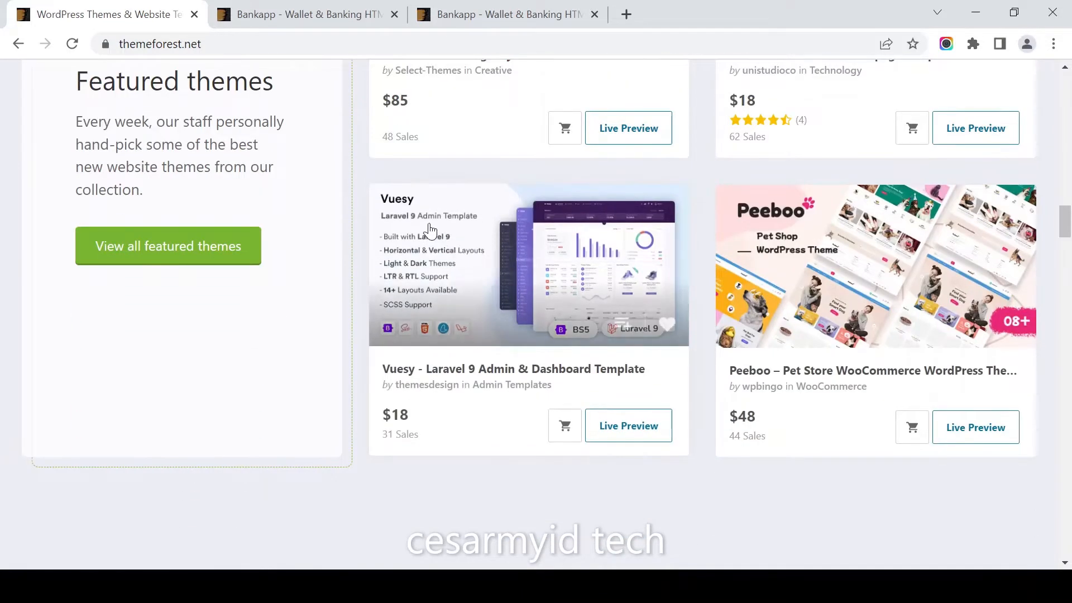
pyautogui.moveTo(703, 378)
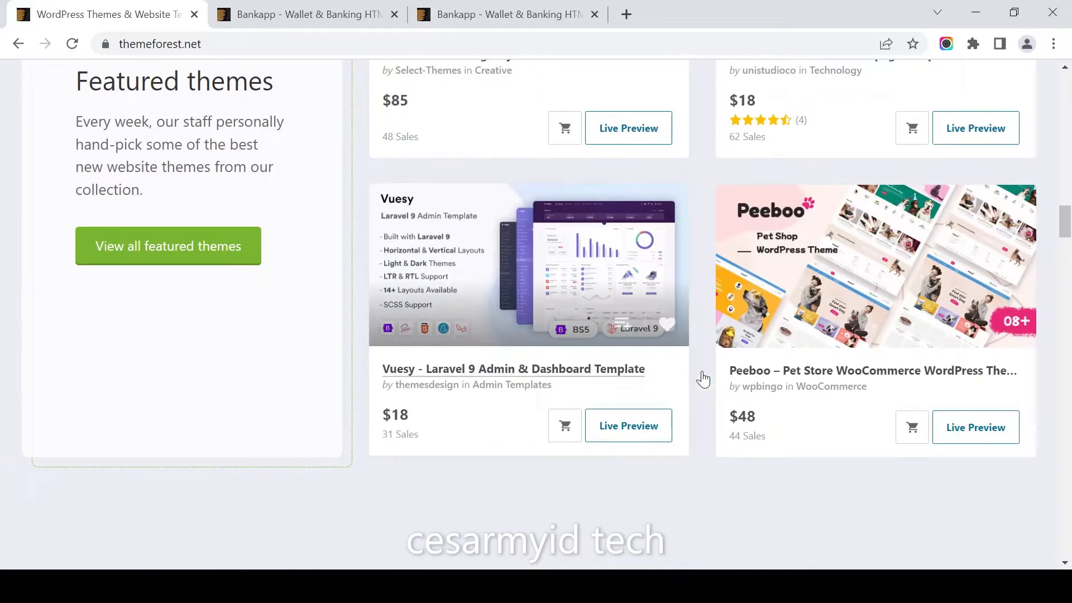
pyautogui.moveTo(828, 294)
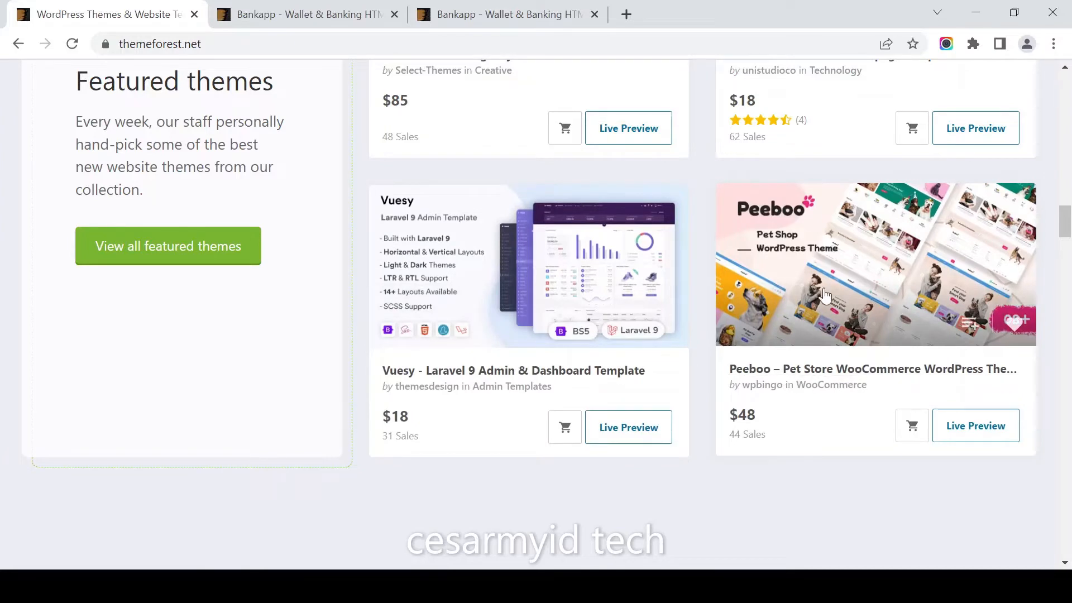
pyautogui.scroll(-3)
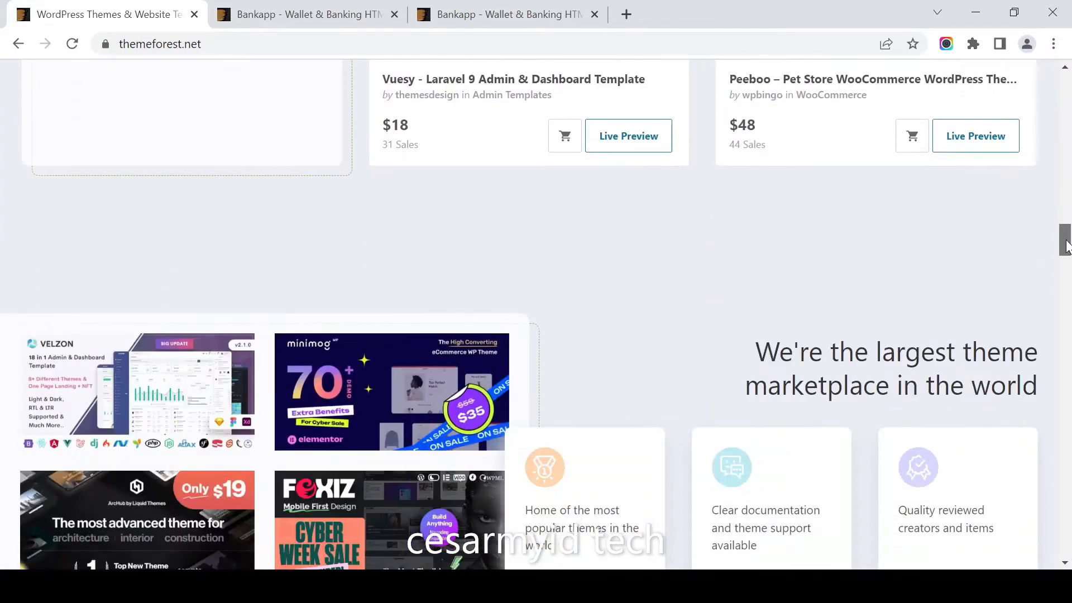
pyautogui.scroll(-3)
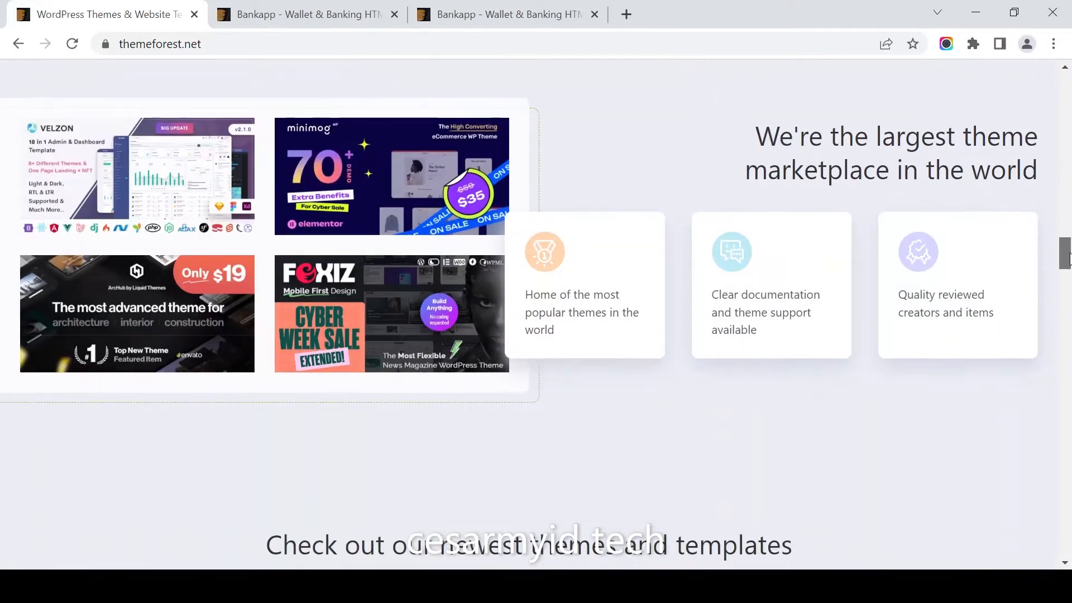
pyautogui.scroll(-3)
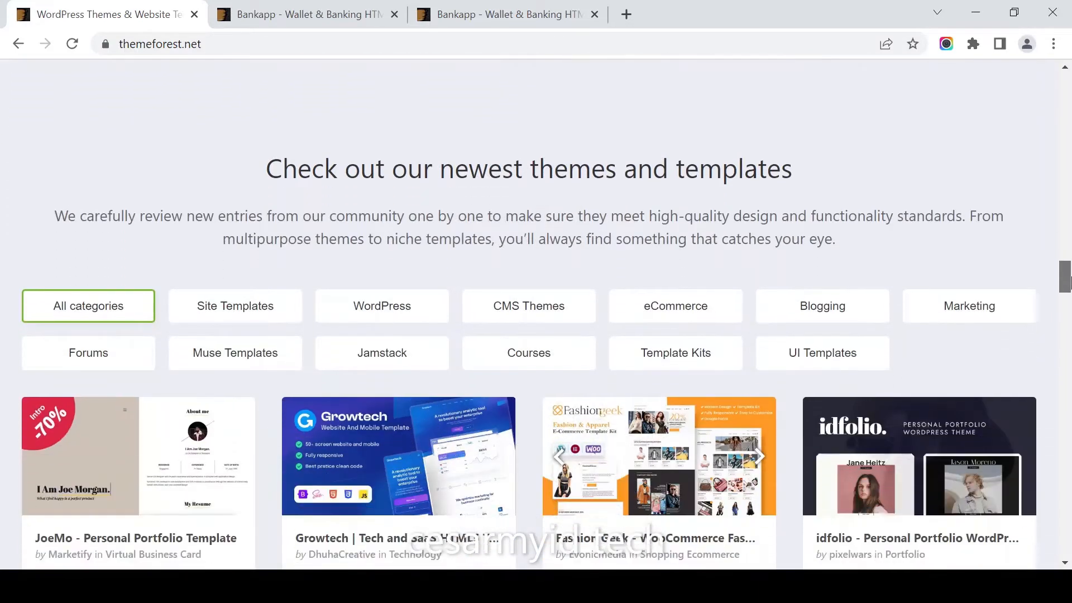
pyautogui.scroll(-3)
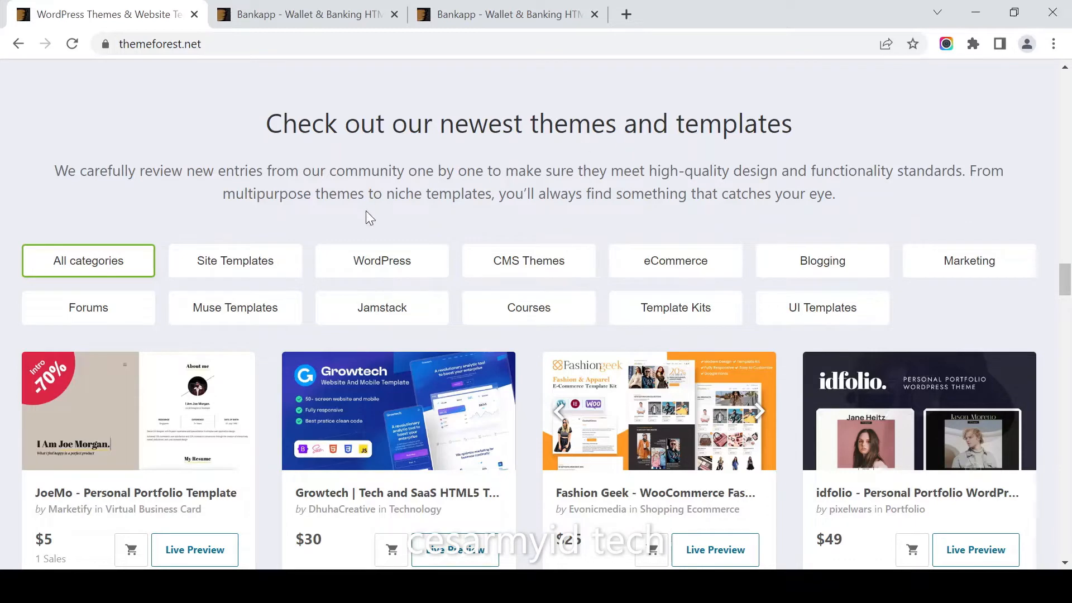
# View the newest Site Templates, WordPress, eCommerce, Blogging and Marketing items.
pyautogui.click(235, 261)
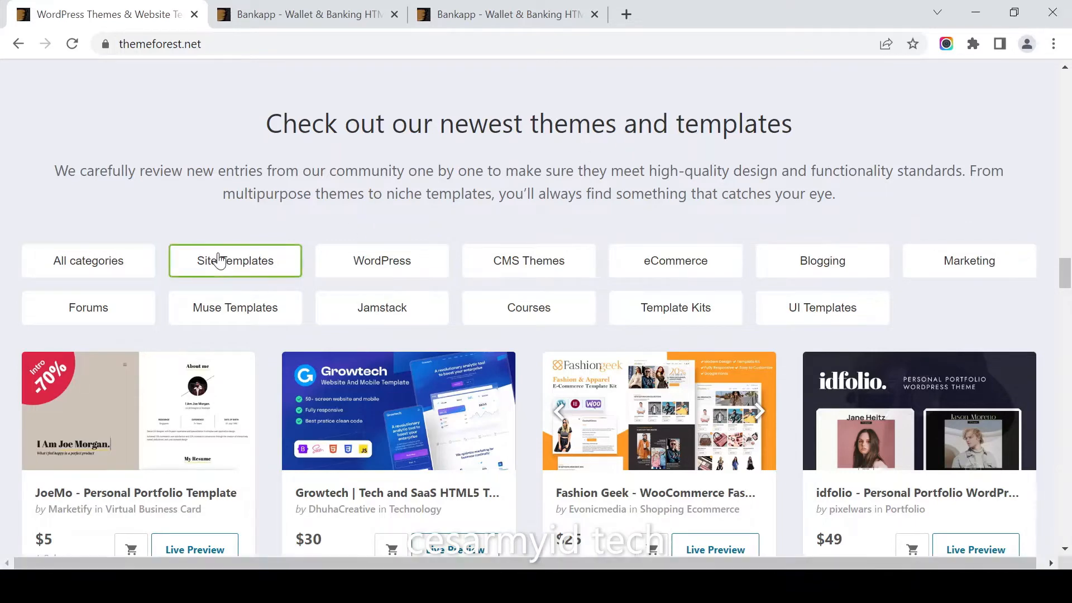
pyautogui.click(382, 261)
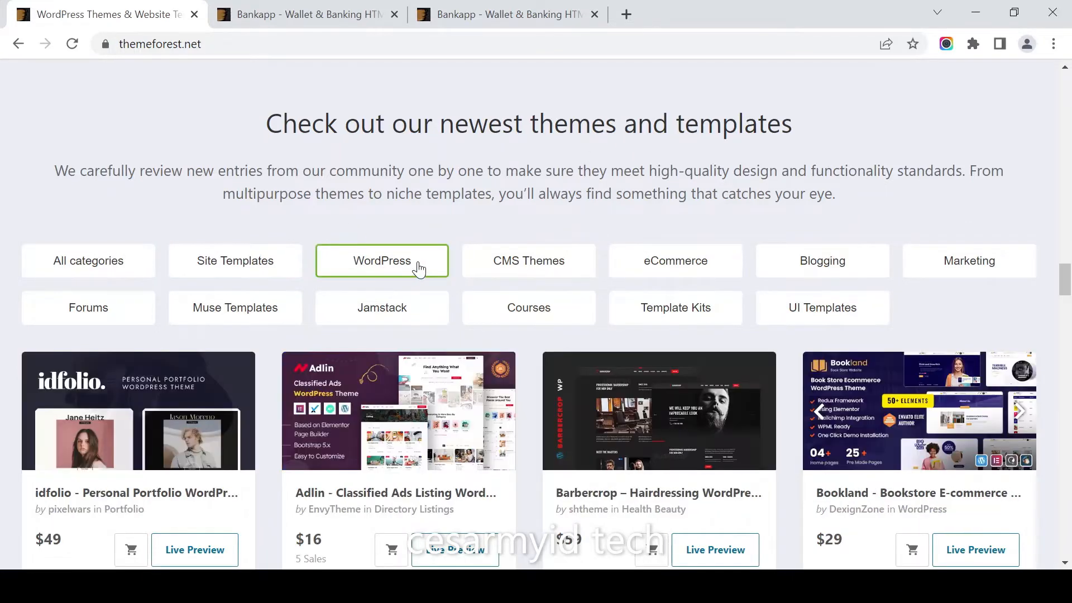
pyautogui.click(675, 261)
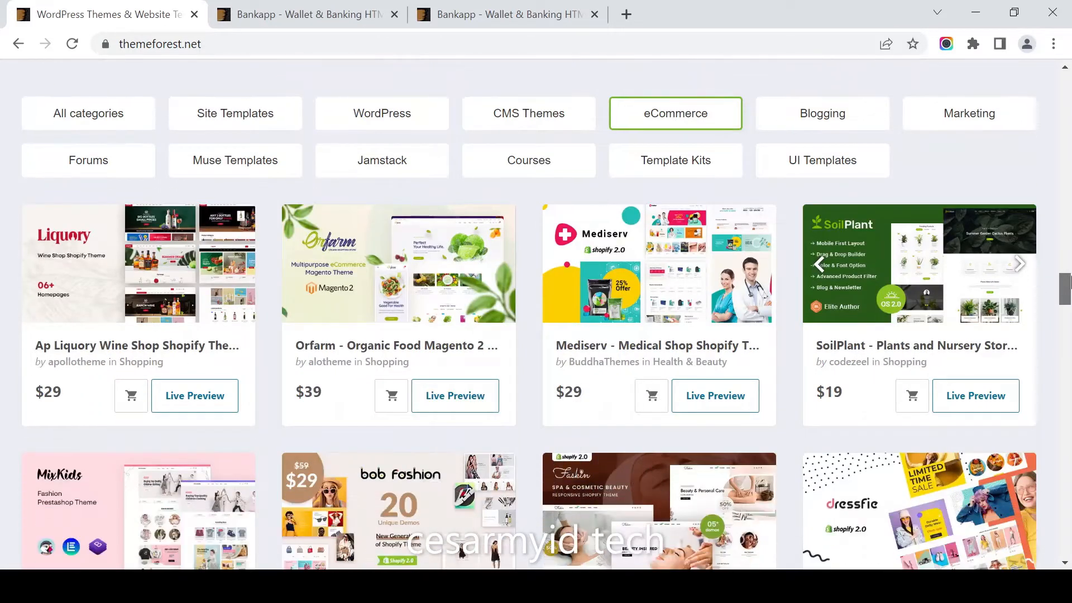
pyautogui.click(823, 113)
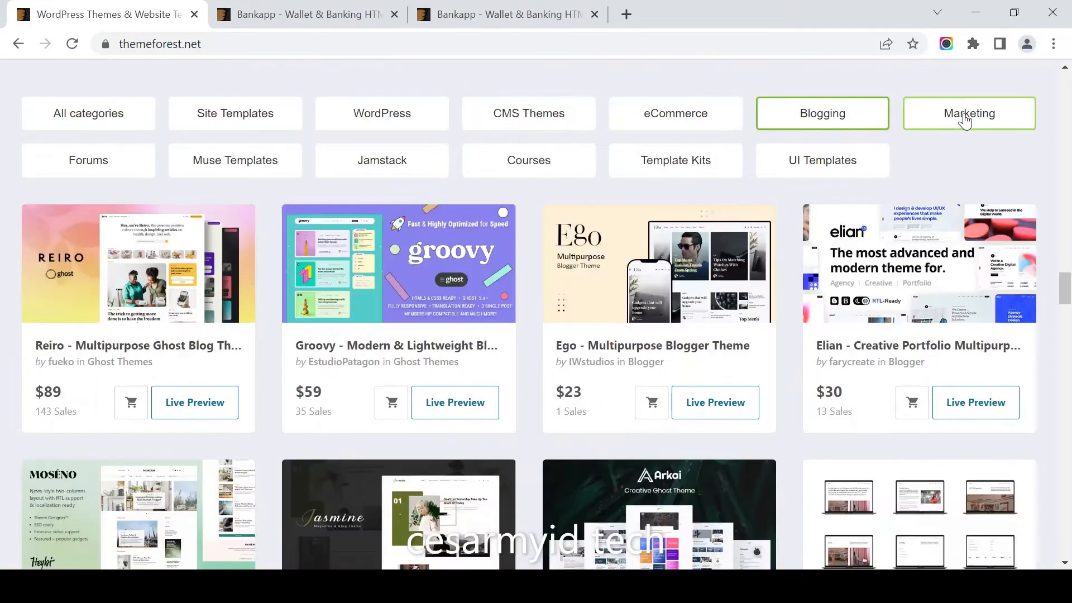
pyautogui.click(968, 113)
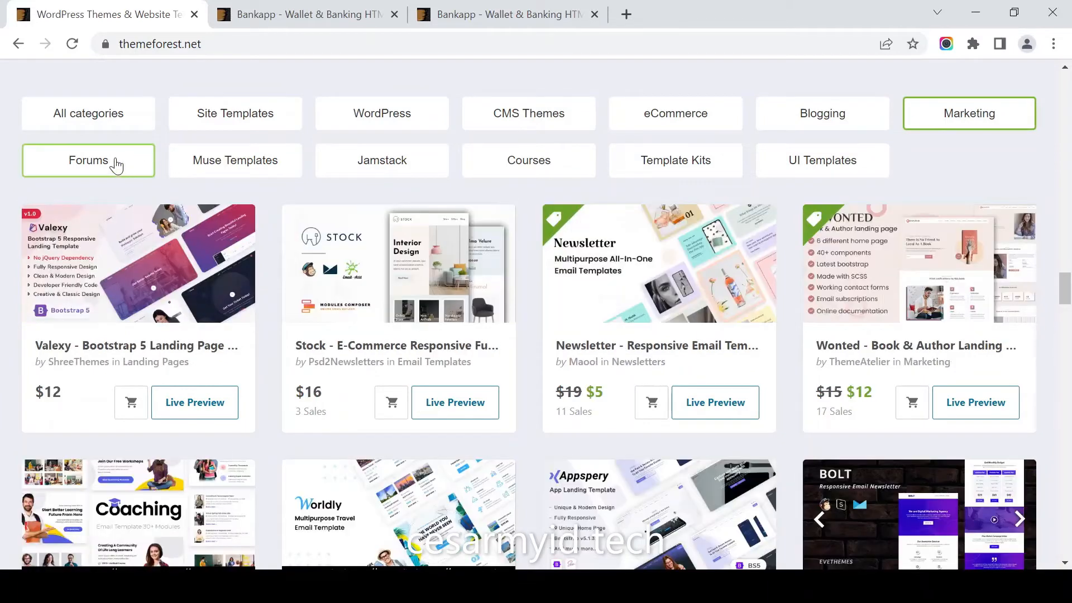
# View the newest Forums, Muse Templates, Jamstack, Courses, Template Kits and UI Templates items.
pyautogui.click(87, 160)
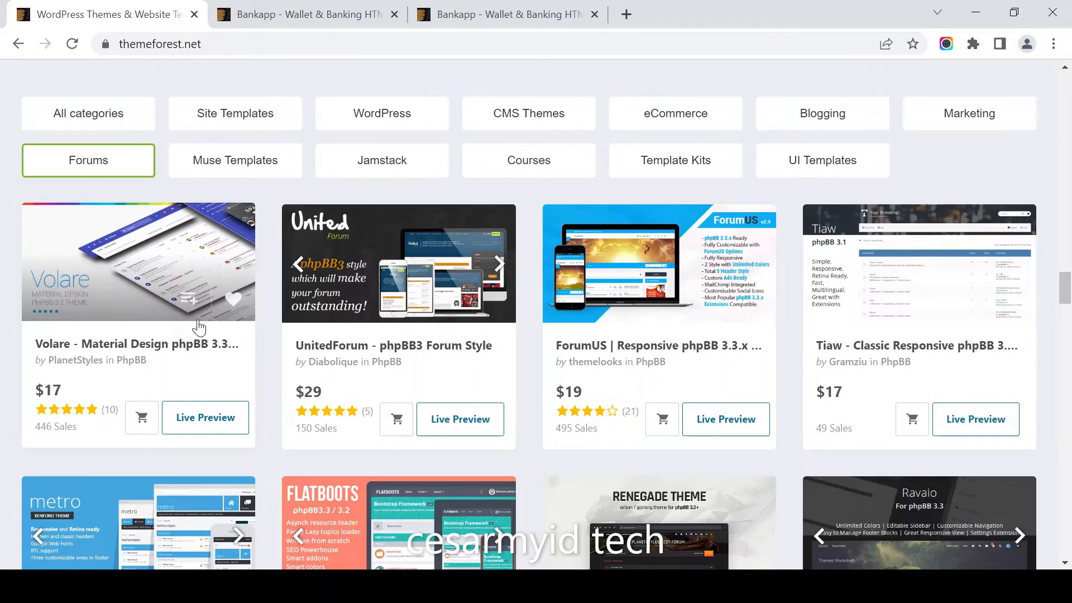
pyautogui.moveTo(234, 160)
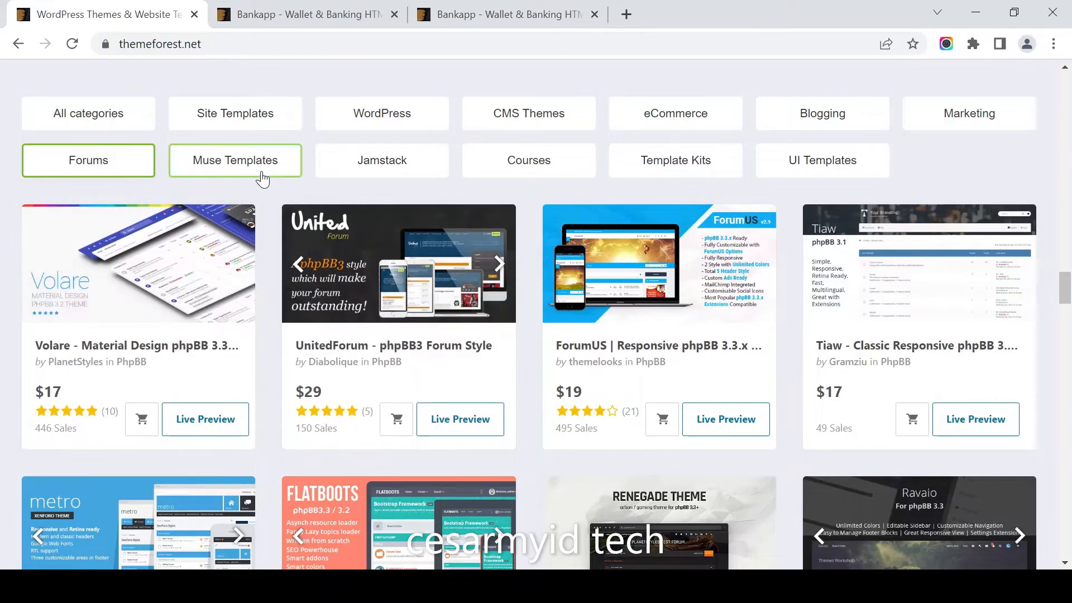
pyautogui.click(235, 160)
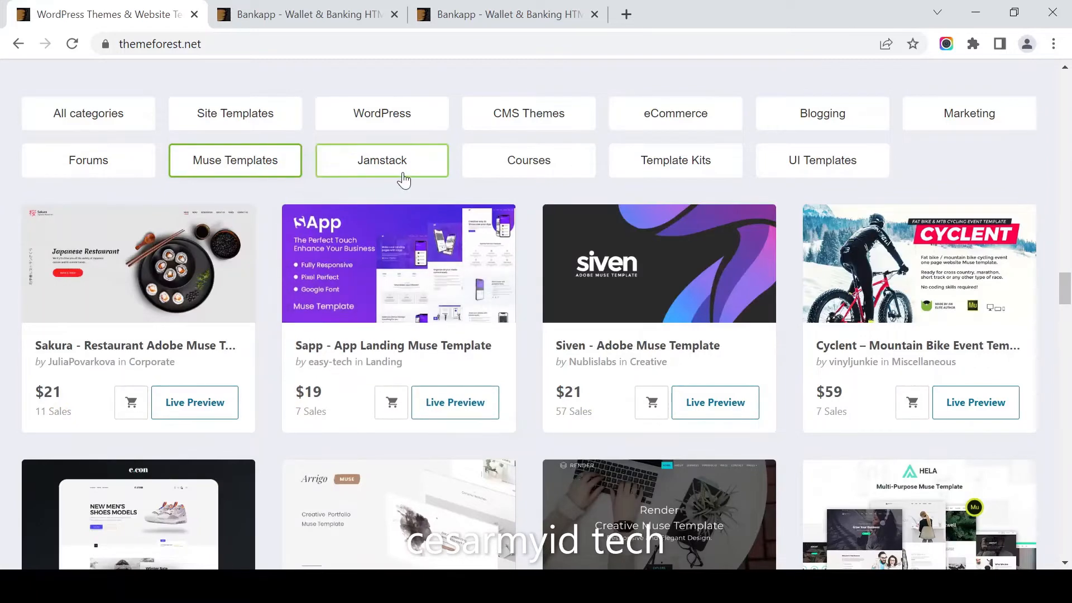
pyautogui.click(382, 160)
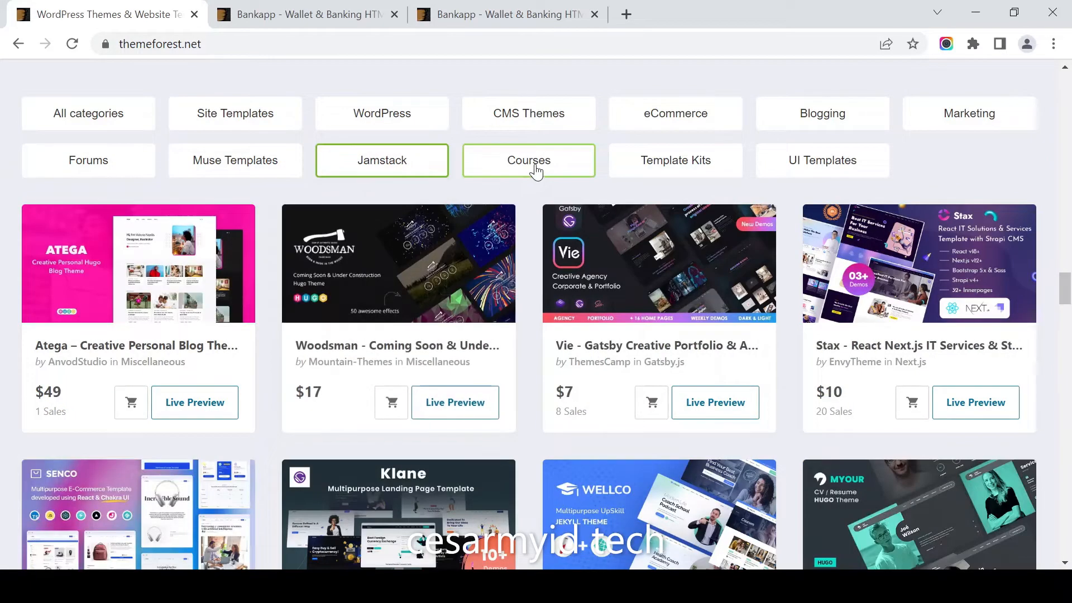
pyautogui.click(529, 160)
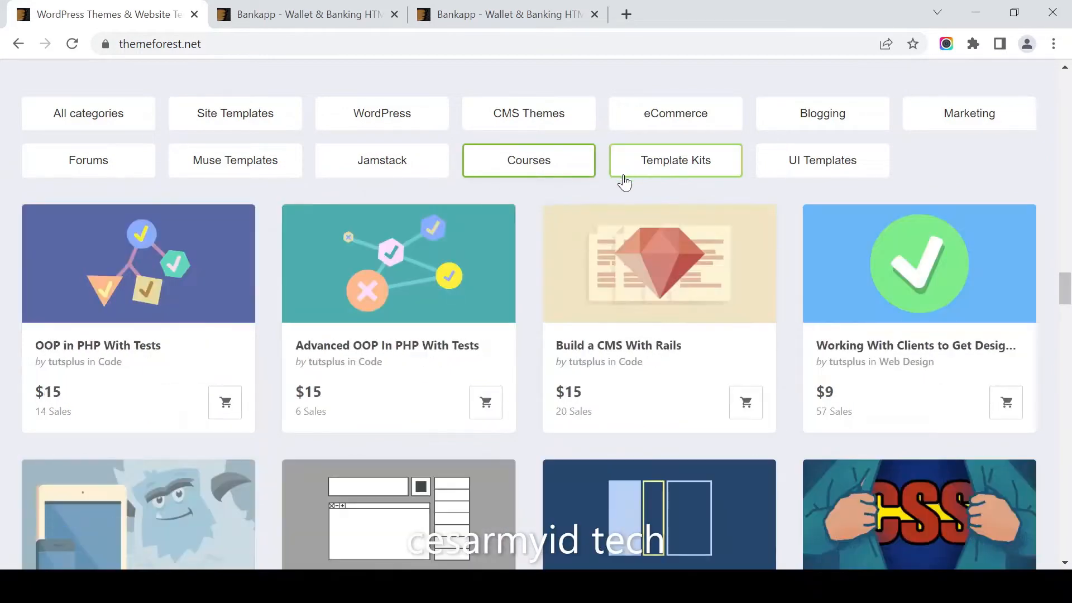
pyautogui.moveTo(660, 192)
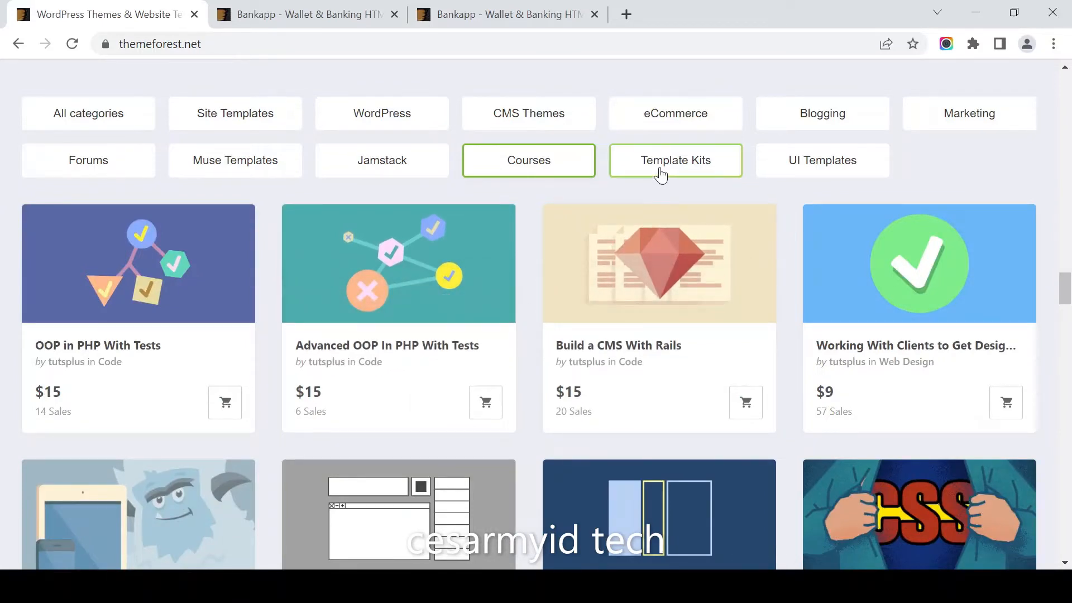
pyautogui.click(676, 160)
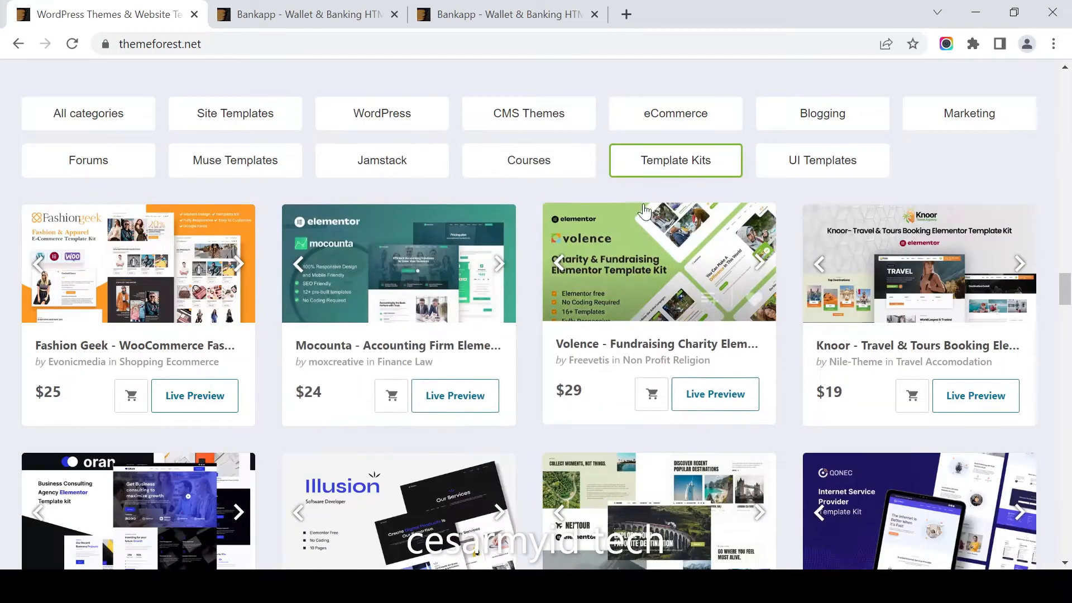
pyautogui.click(822, 160)
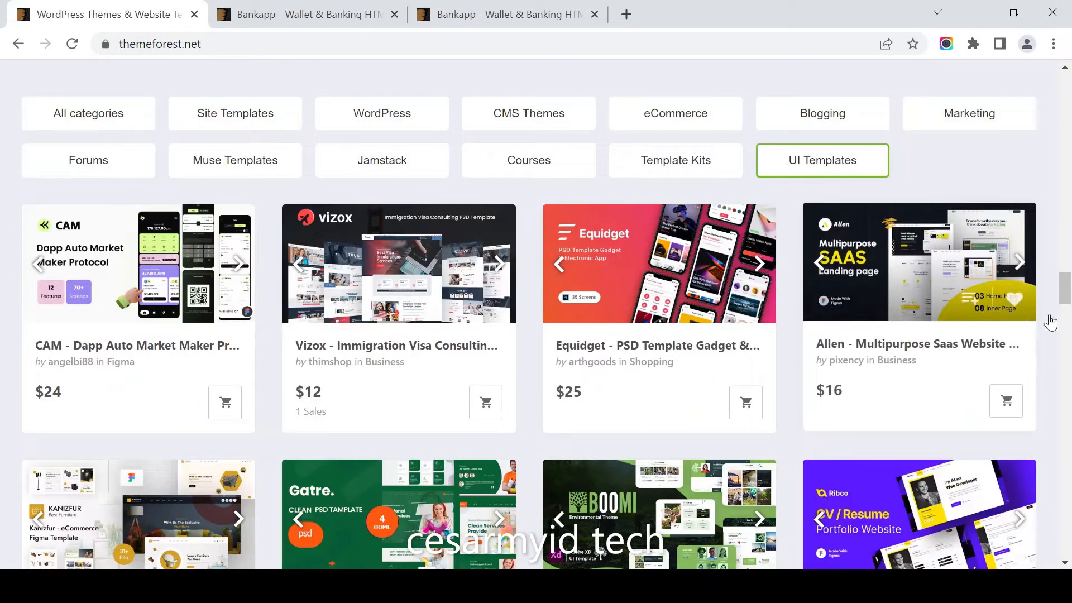
# Scroll past the weekly best-selling WordPress themes to the Envato Elements section.
pyautogui.scroll(-3)
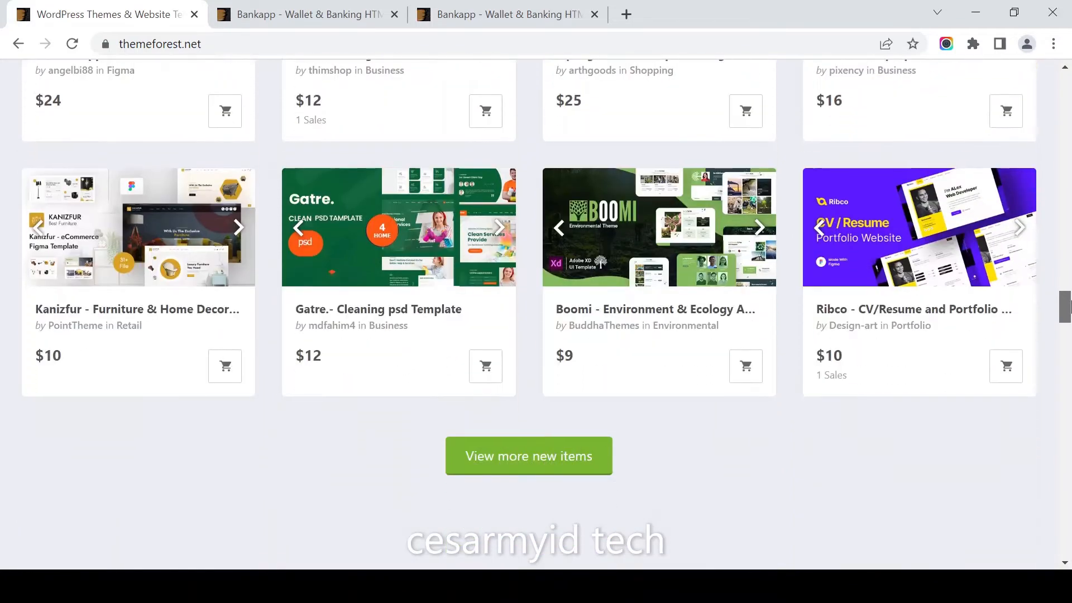
pyautogui.scroll(-3)
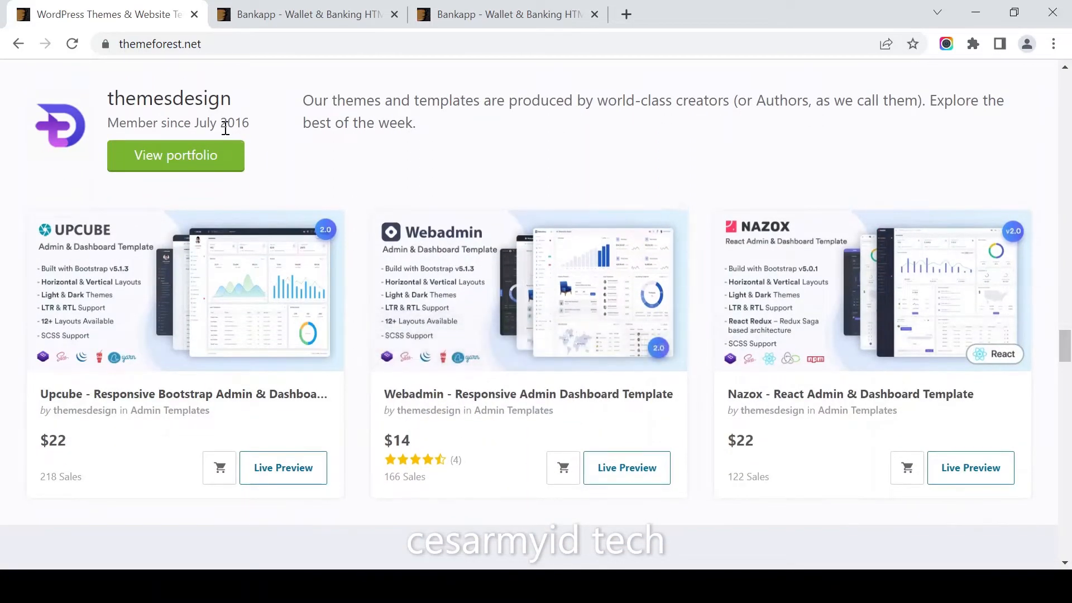
pyautogui.moveTo(219, 411)
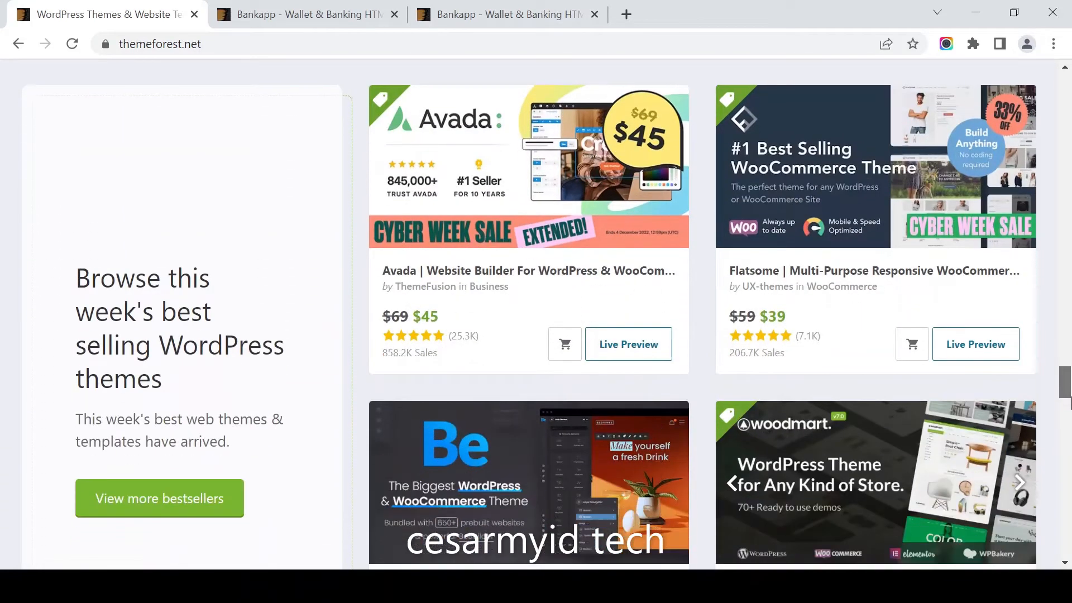
pyautogui.scroll(-3)
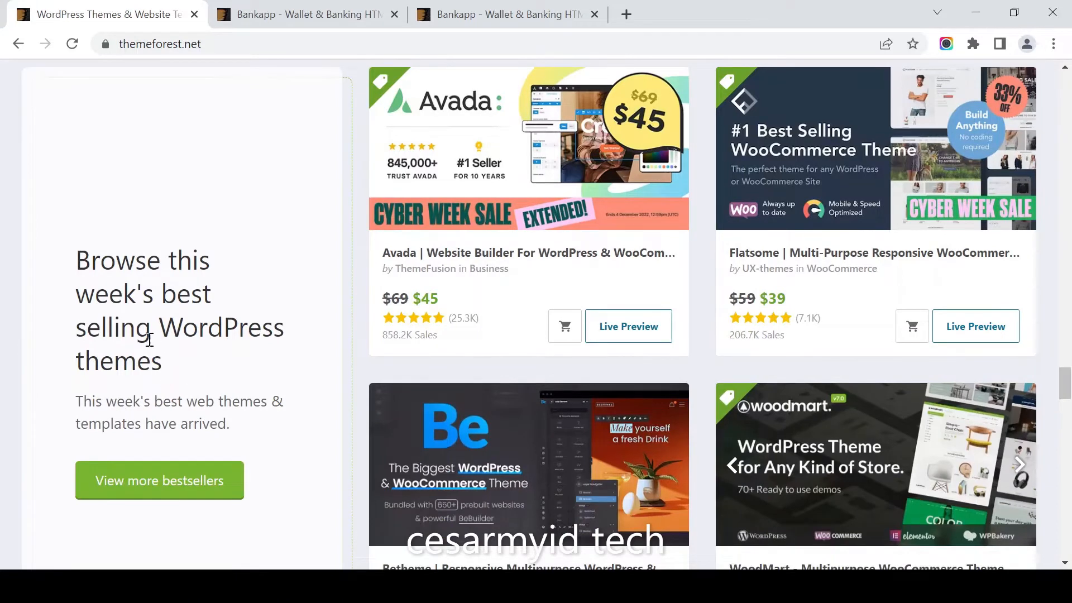
pyautogui.moveTo(356, 302)
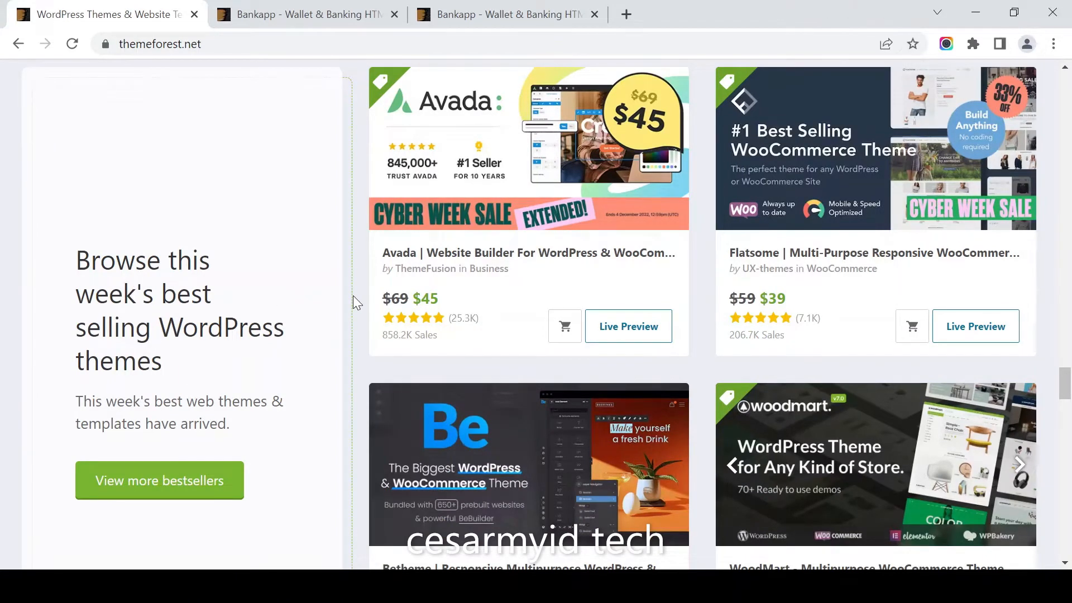
pyautogui.moveTo(552, 274)
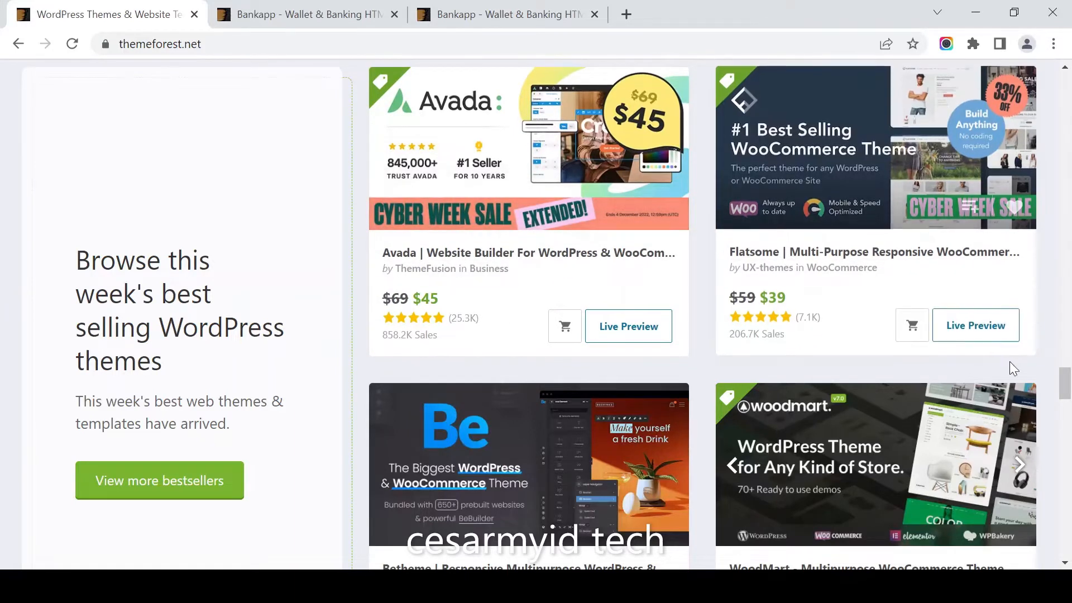
pyautogui.scroll(-3)
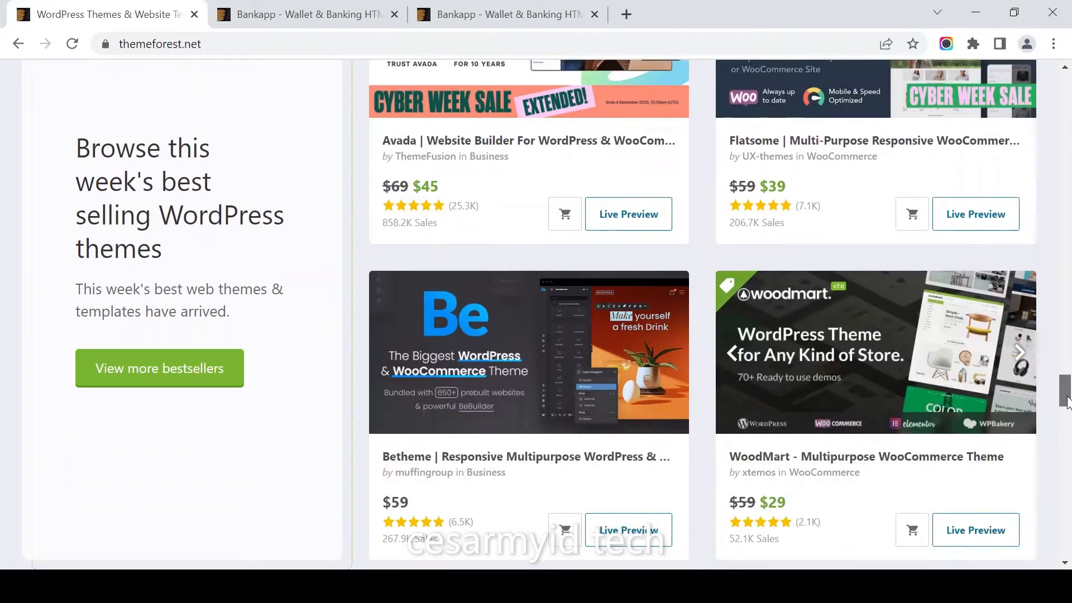
pyautogui.scroll(-3)
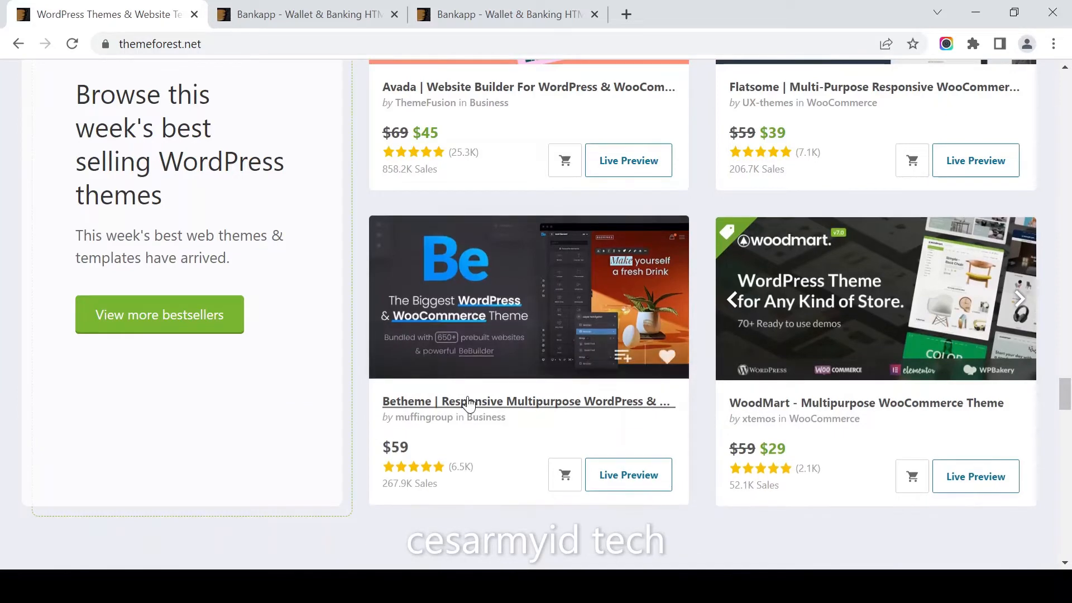
pyautogui.moveTo(751, 407)
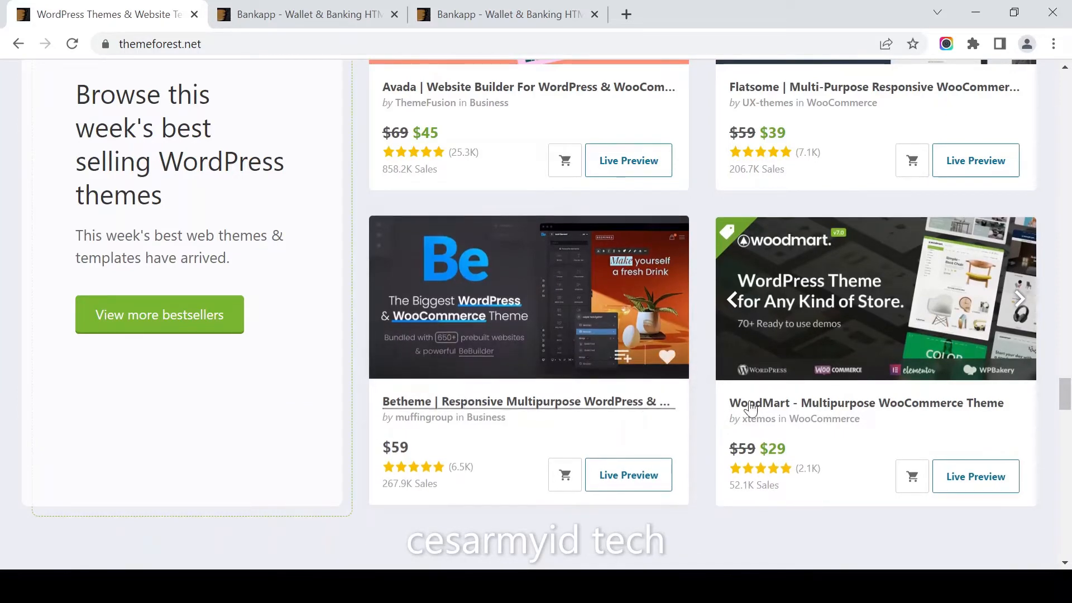
pyautogui.moveTo(1023, 404)
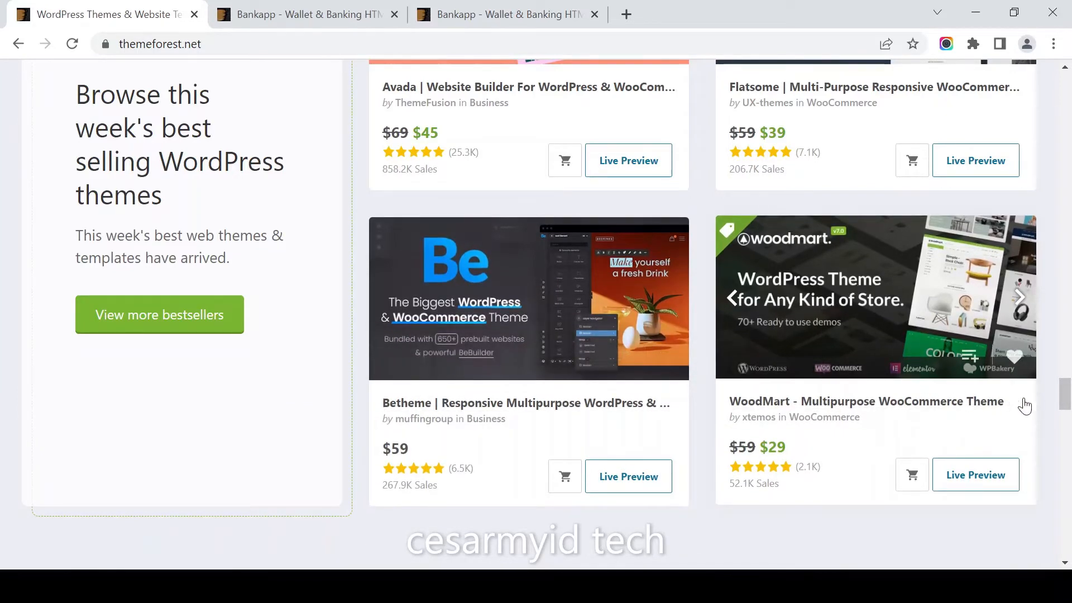
pyautogui.scroll(-3)
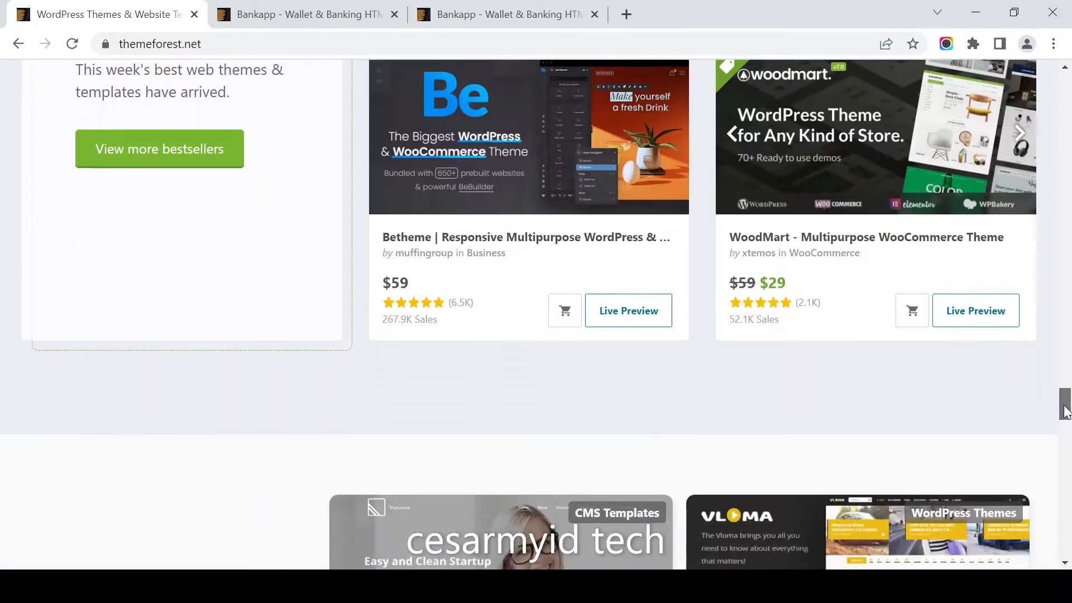
pyautogui.scroll(-3)
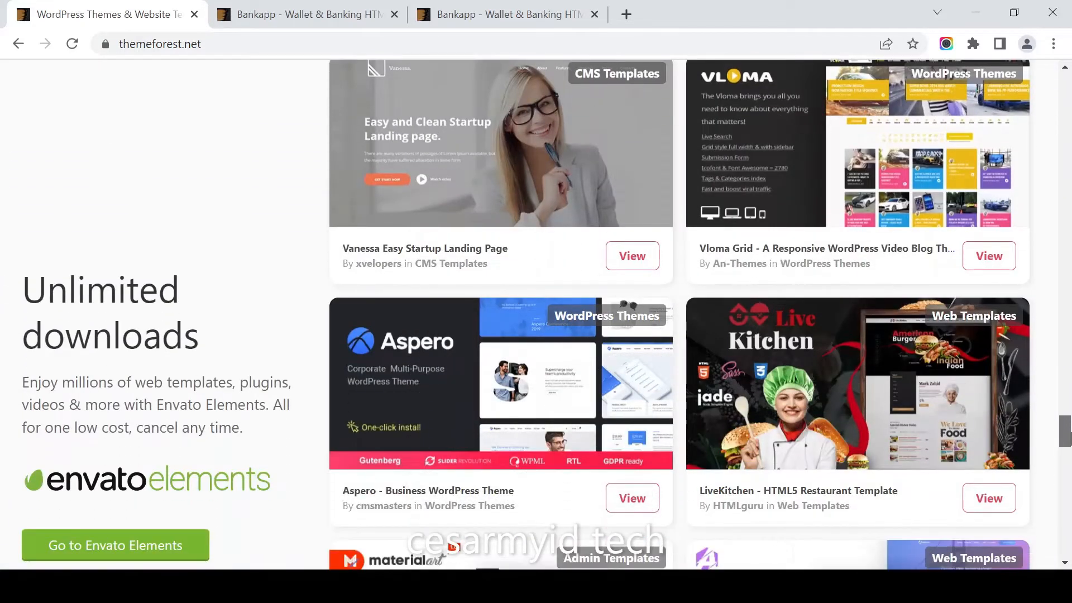
pyautogui.scroll(-3)
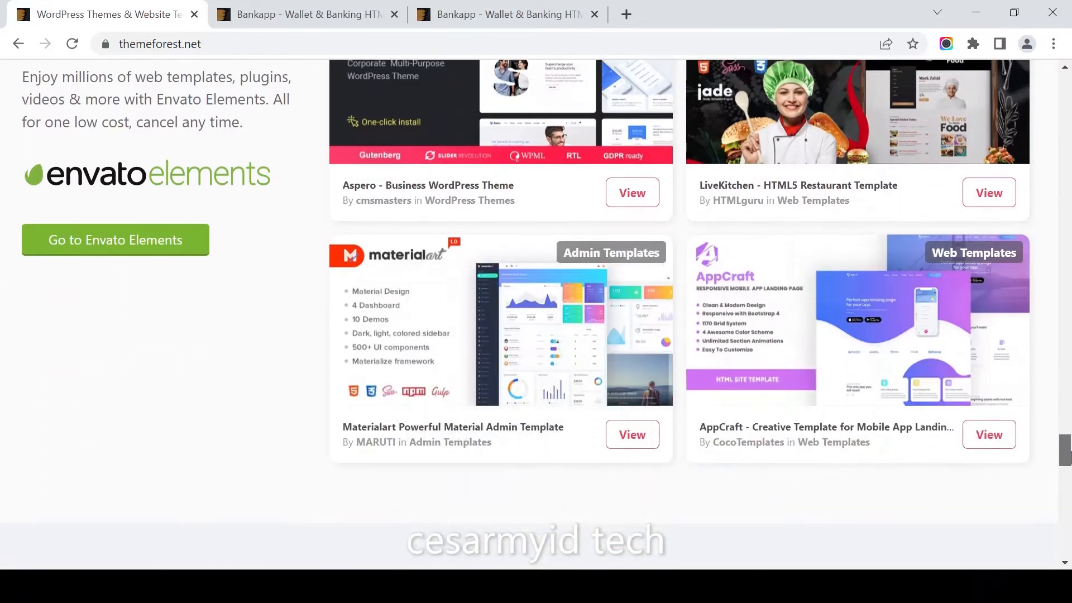
# Scroll to 'Grab December's free items' and locate the Bankapp wallet and banking template card.
pyautogui.scroll(-3)
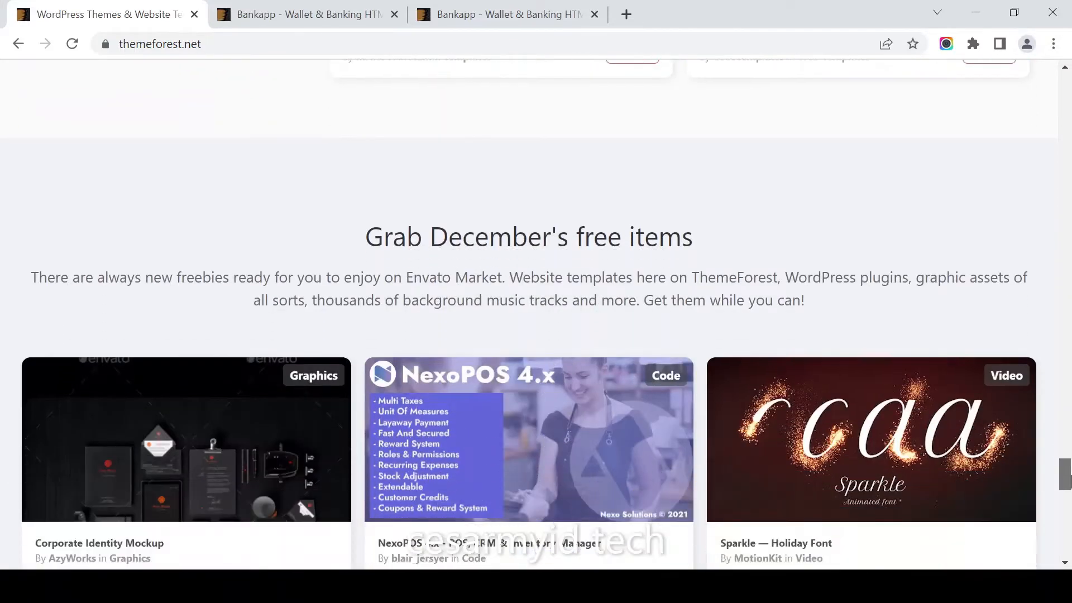
pyautogui.scroll(-3)
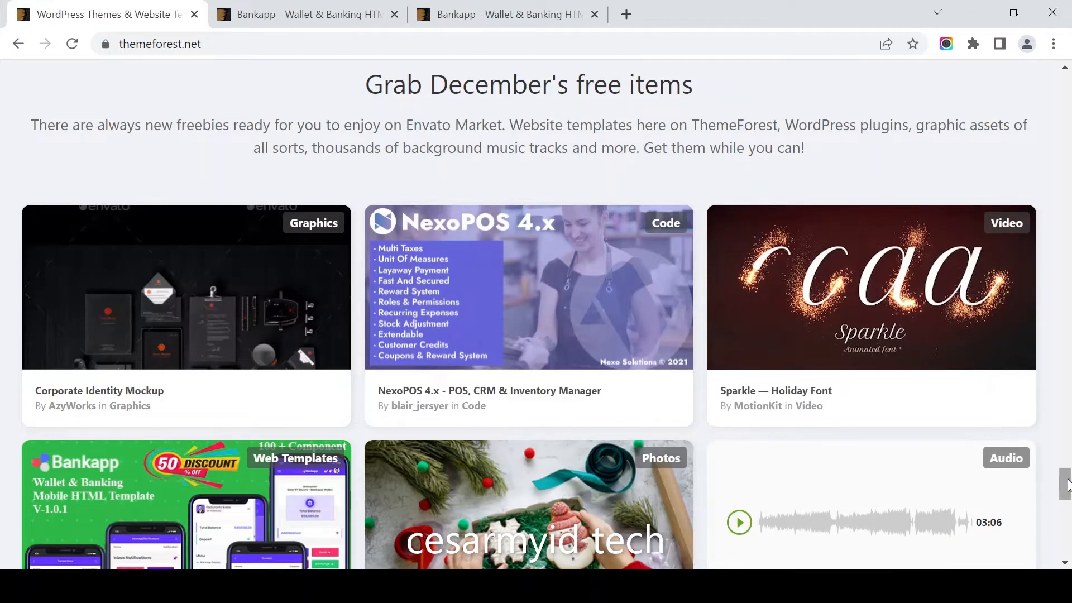
pyautogui.scroll(-3)
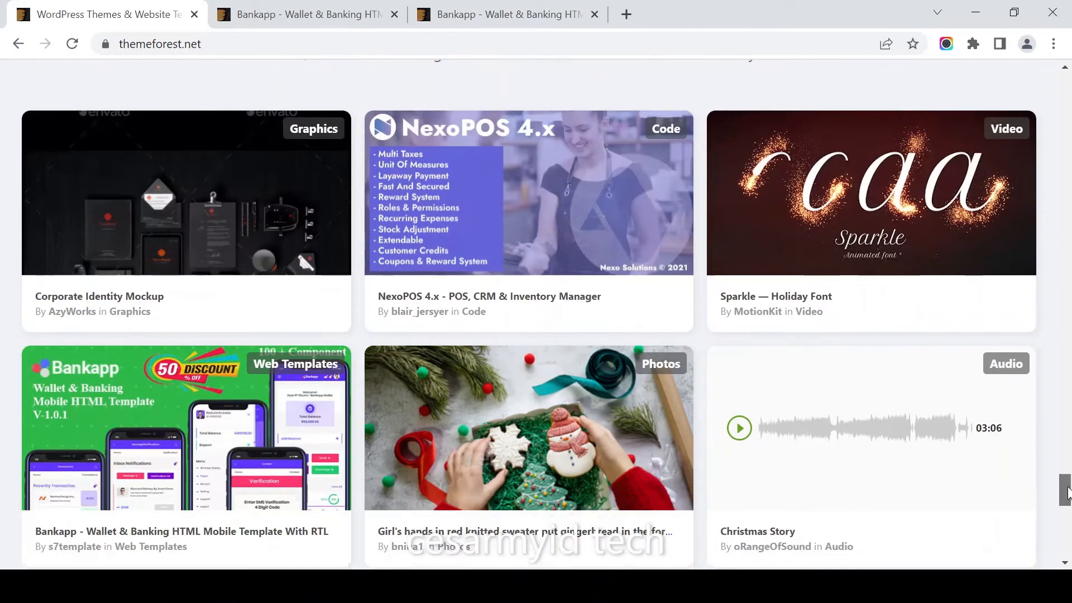
pyautogui.scroll(-3)
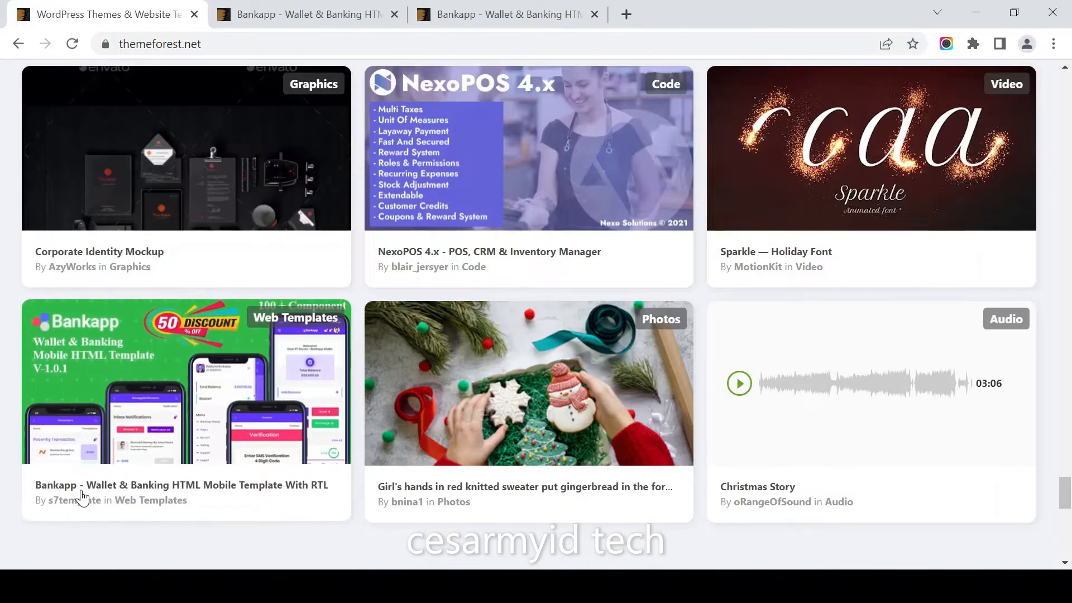
pyautogui.moveTo(274, 489)
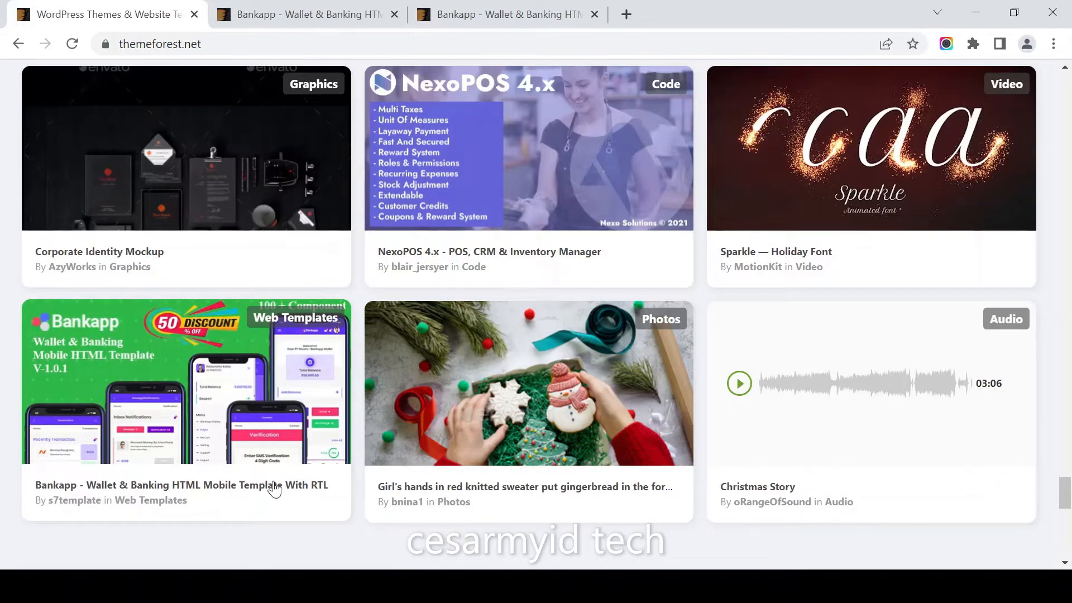
pyautogui.moveTo(229, 435)
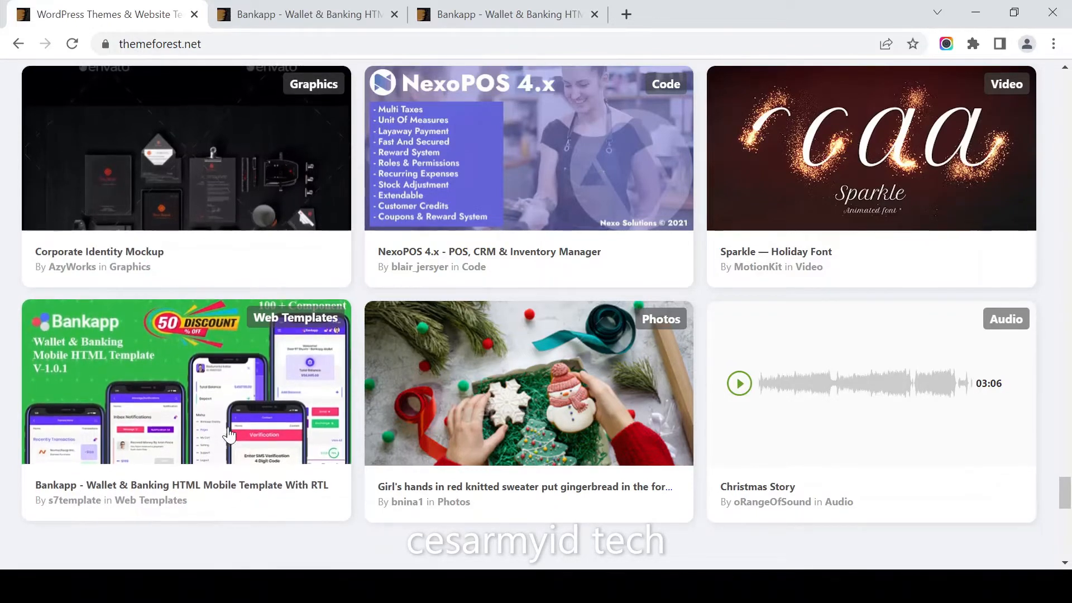
pyautogui.moveTo(158, 342)
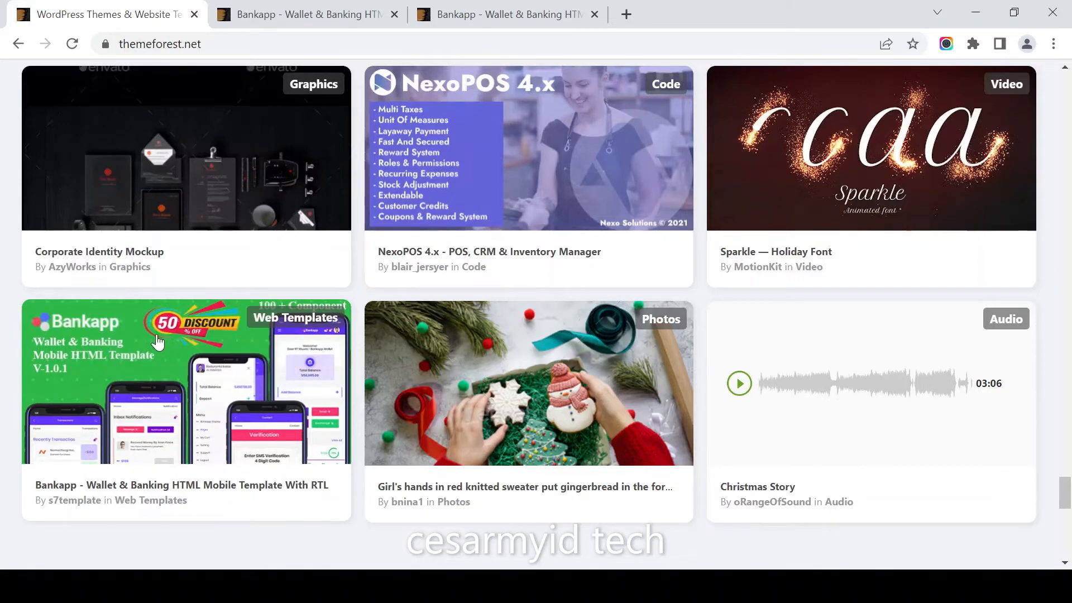
pyautogui.moveTo(330, 39)
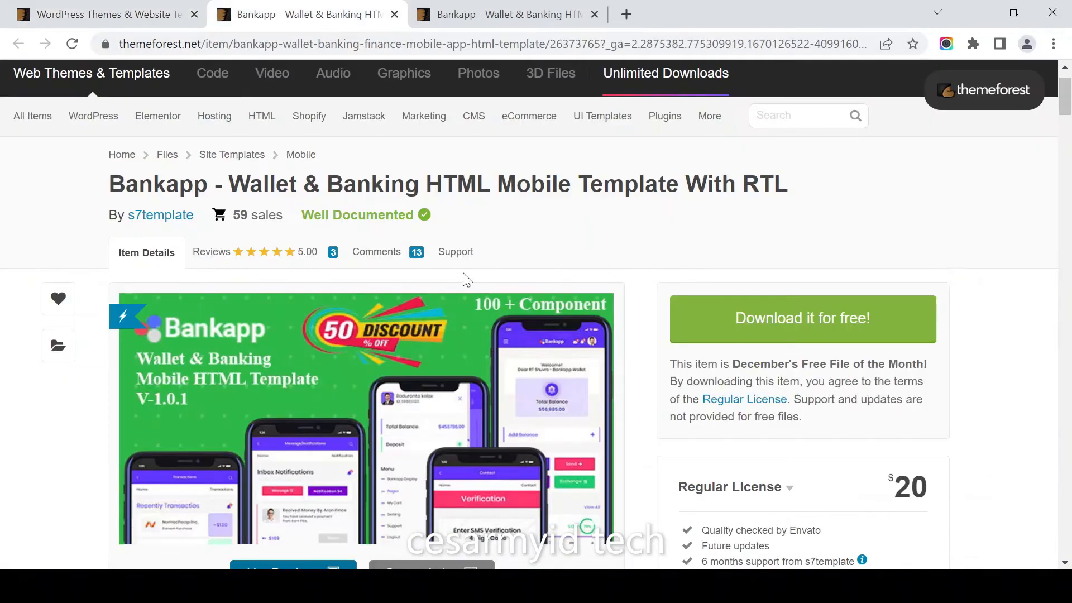
pyautogui.moveTo(633, 197)
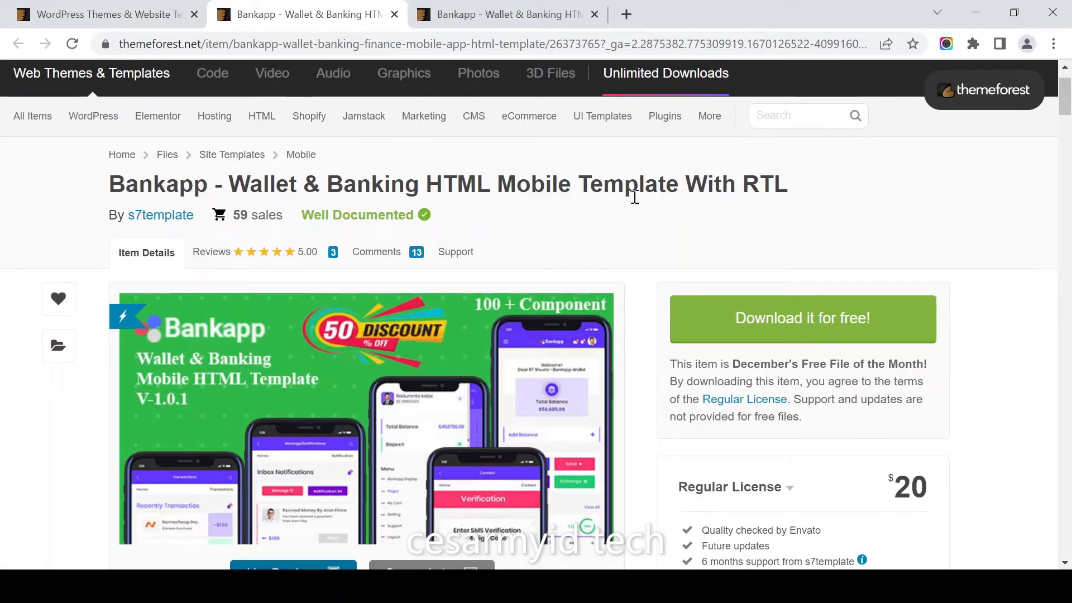
pyautogui.moveTo(1045, 207)
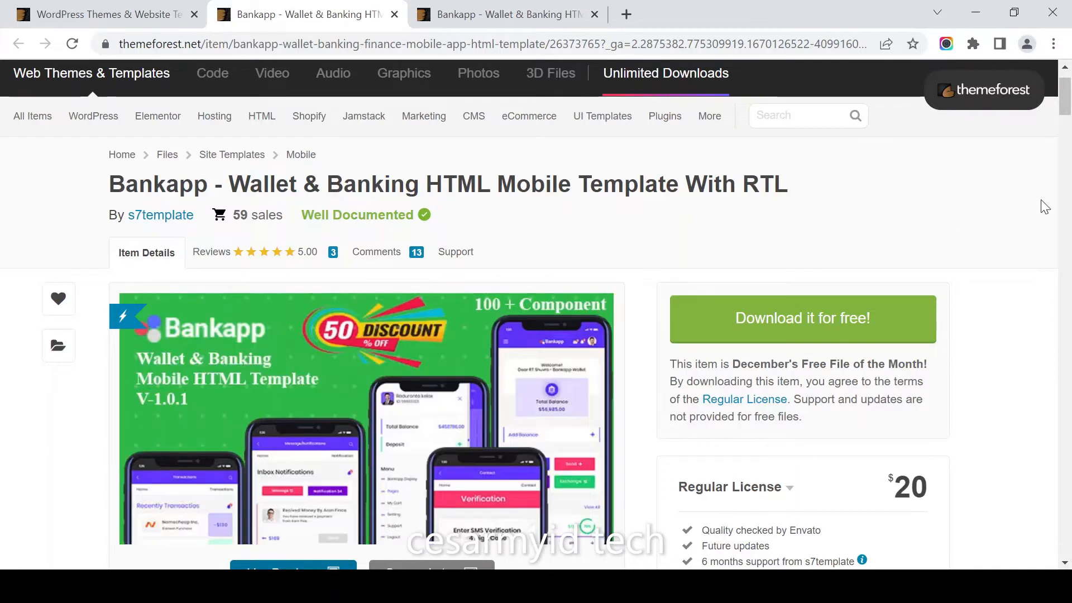
# Scroll to the Bankapp description and highlight the CSS, Sass and JS technologies.
pyautogui.scroll(-3)
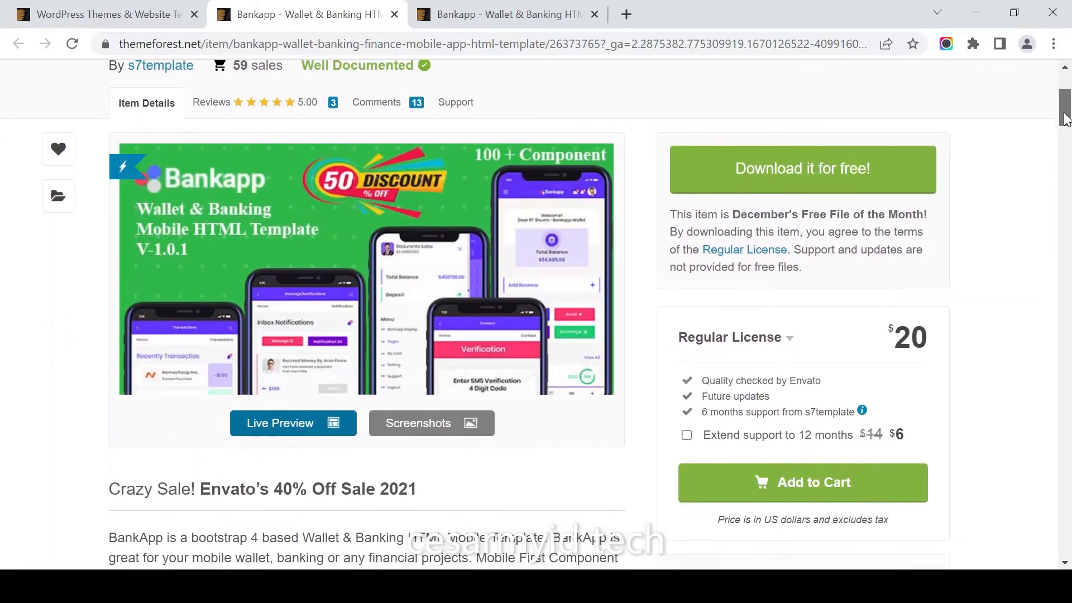
pyautogui.scroll(-3)
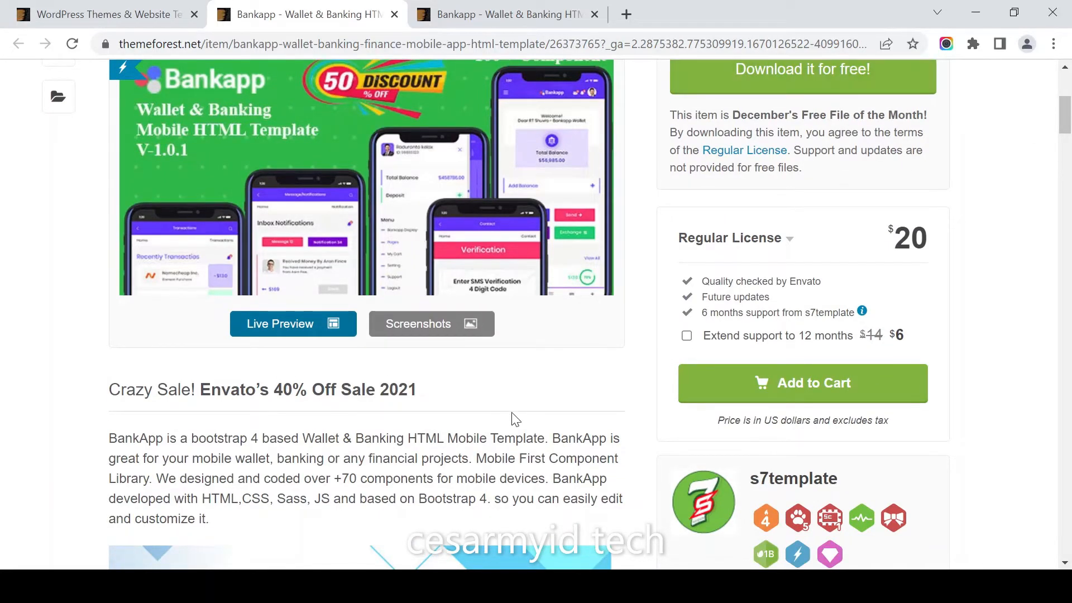
pyautogui.moveTo(173, 445)
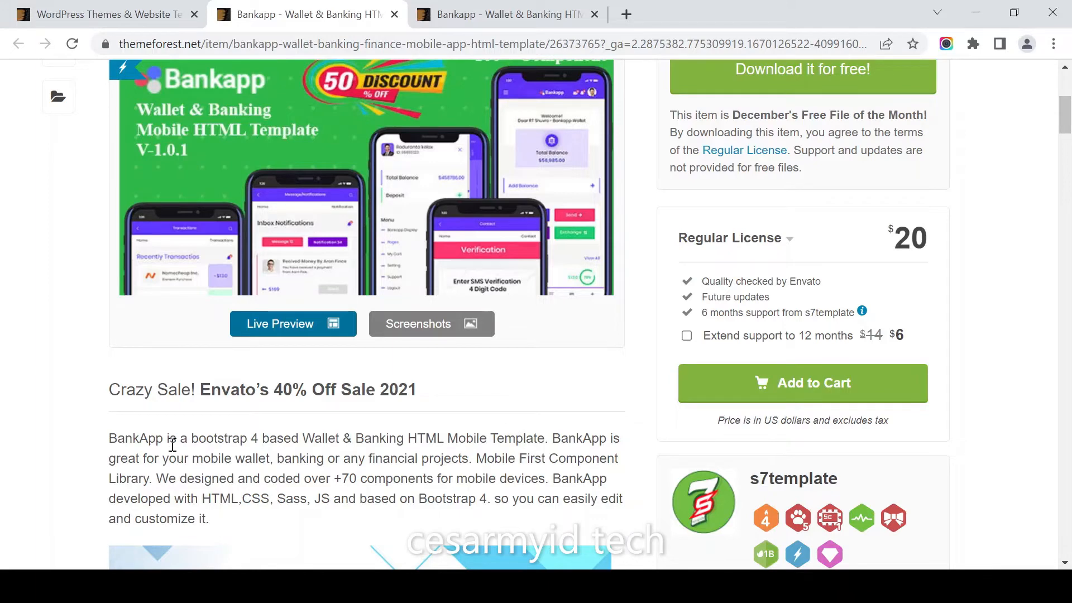
pyautogui.scroll(-3)
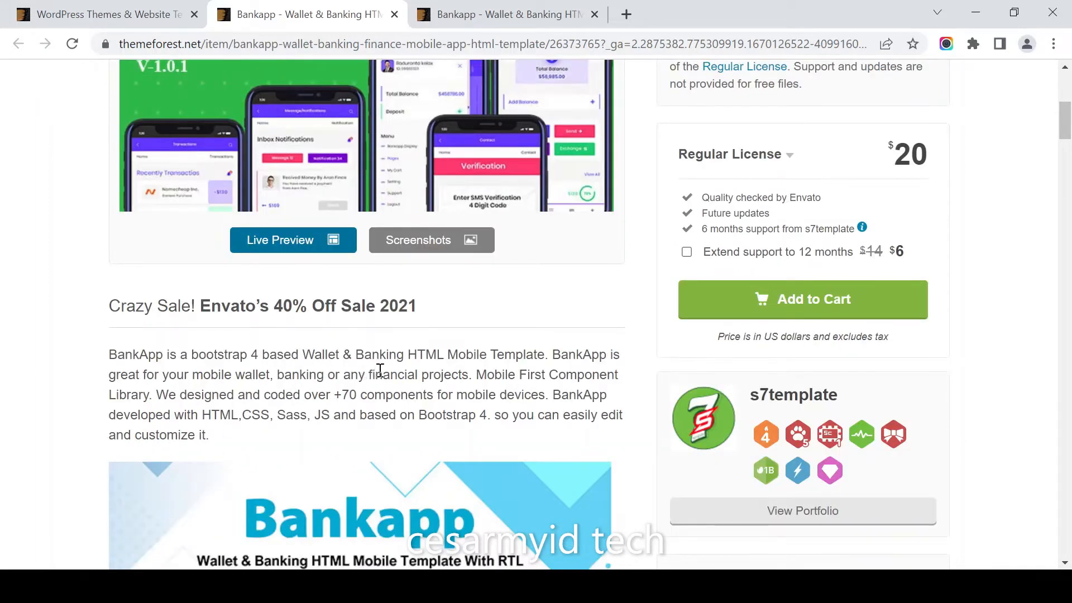
pyautogui.scroll(-3)
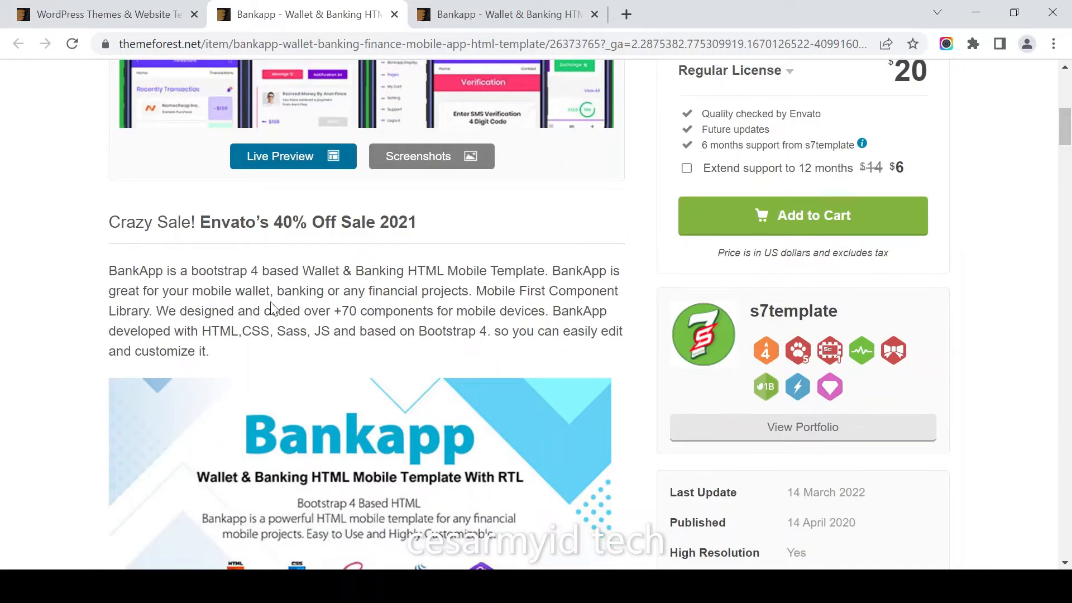
pyautogui.scroll(-3)
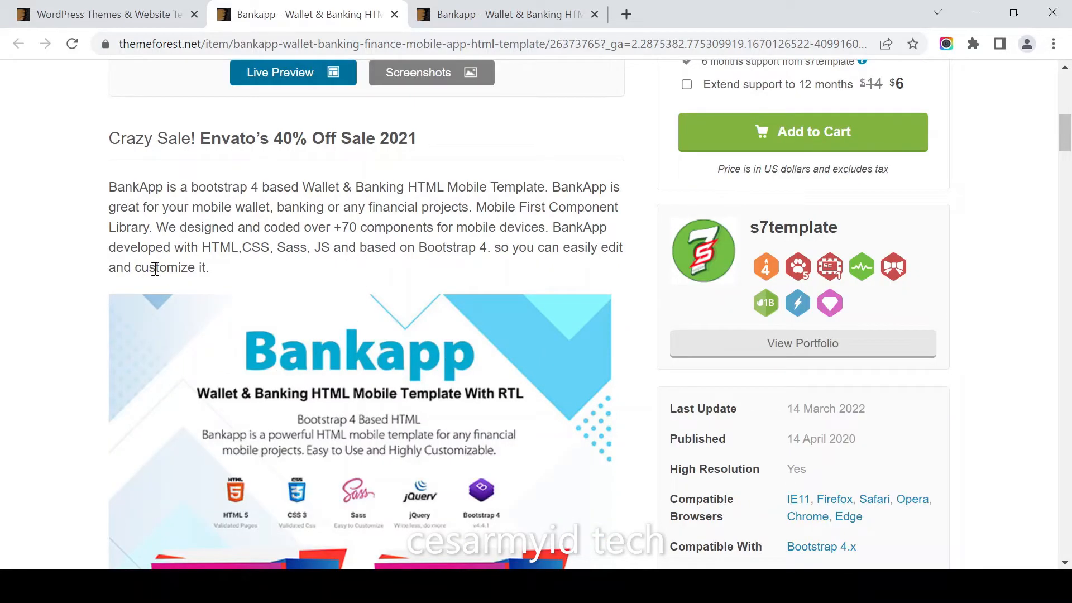
pyautogui.doubleClick(219, 246)
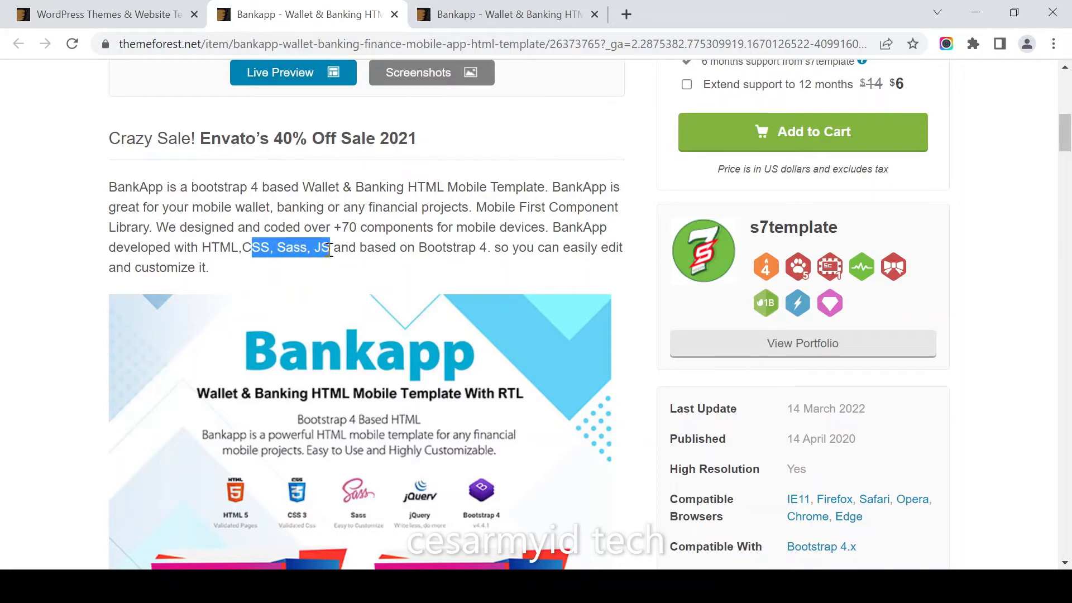
# Highlight the Bootstrap 4.x compatibility value in the Bankapp item details.
pyautogui.scroll(-3)
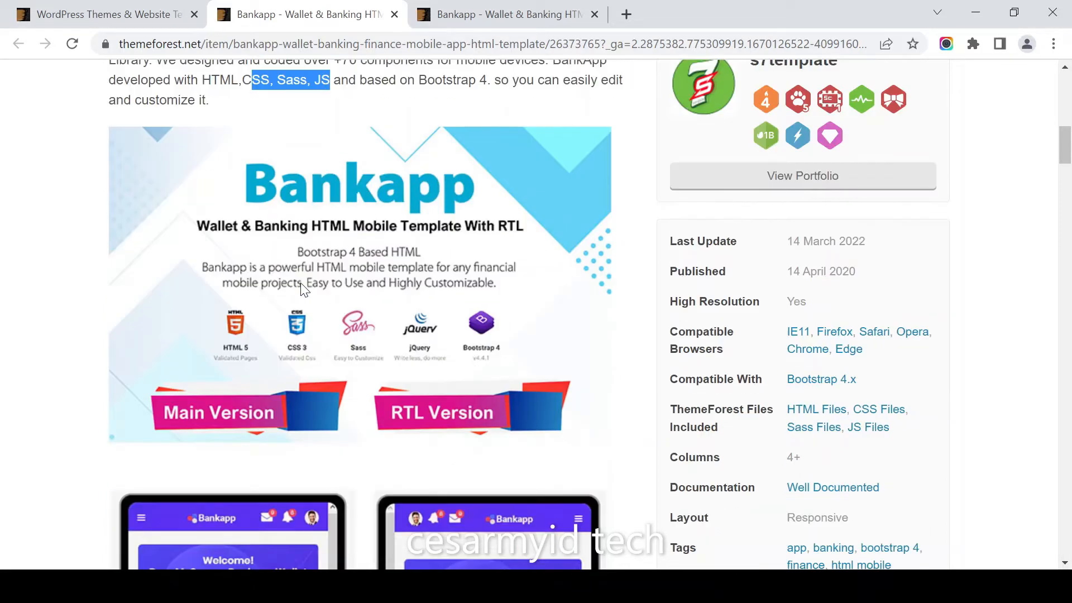
pyautogui.moveTo(788, 354)
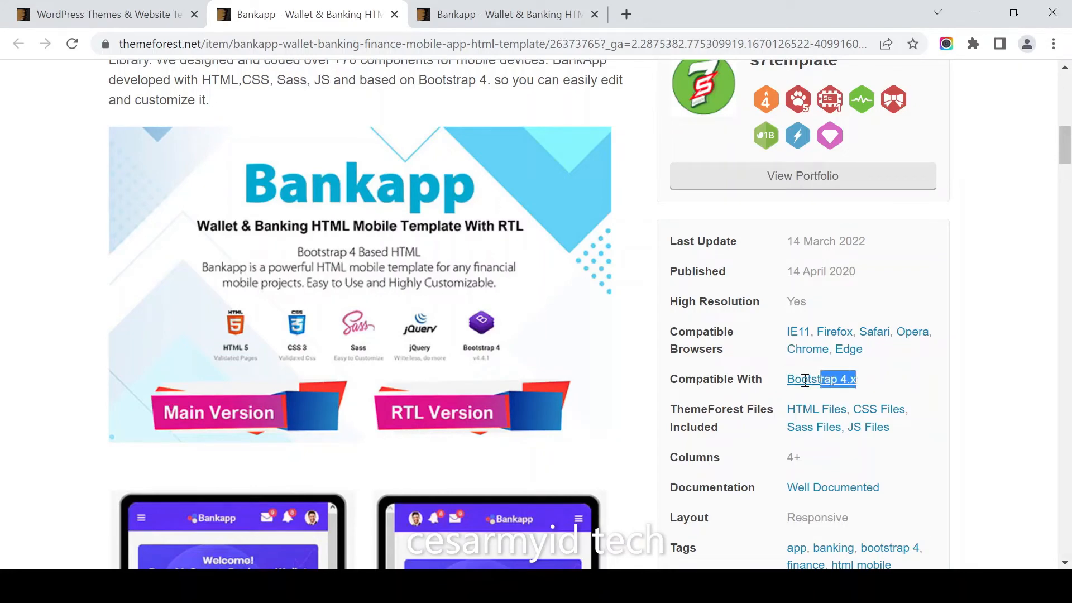
pyautogui.doubleClick(820, 378)
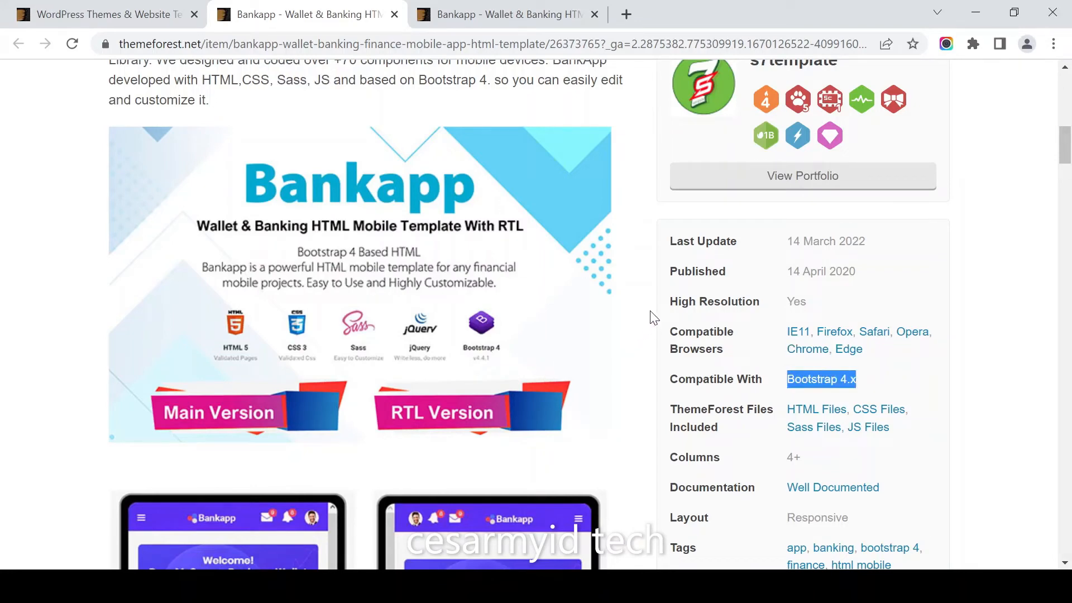
pyautogui.moveTo(697, 369)
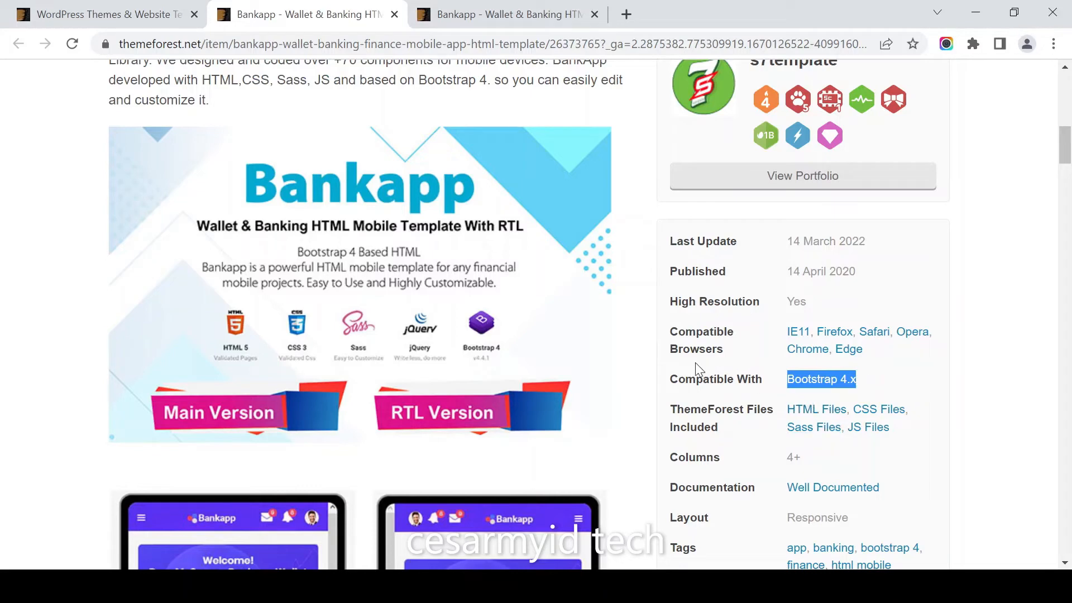
pyautogui.scroll(-3)
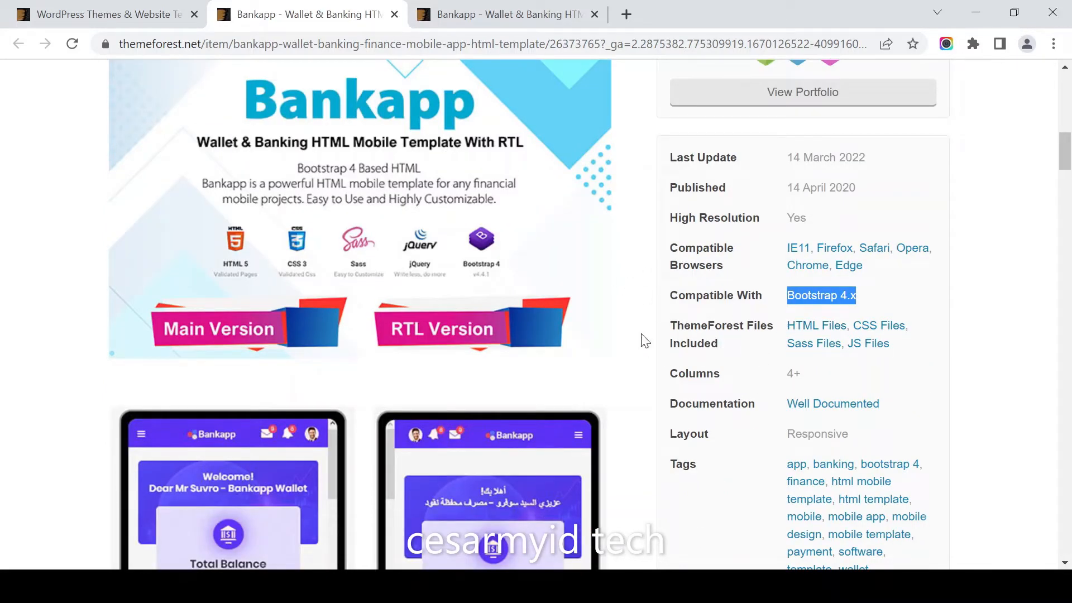
pyautogui.scroll(-3)
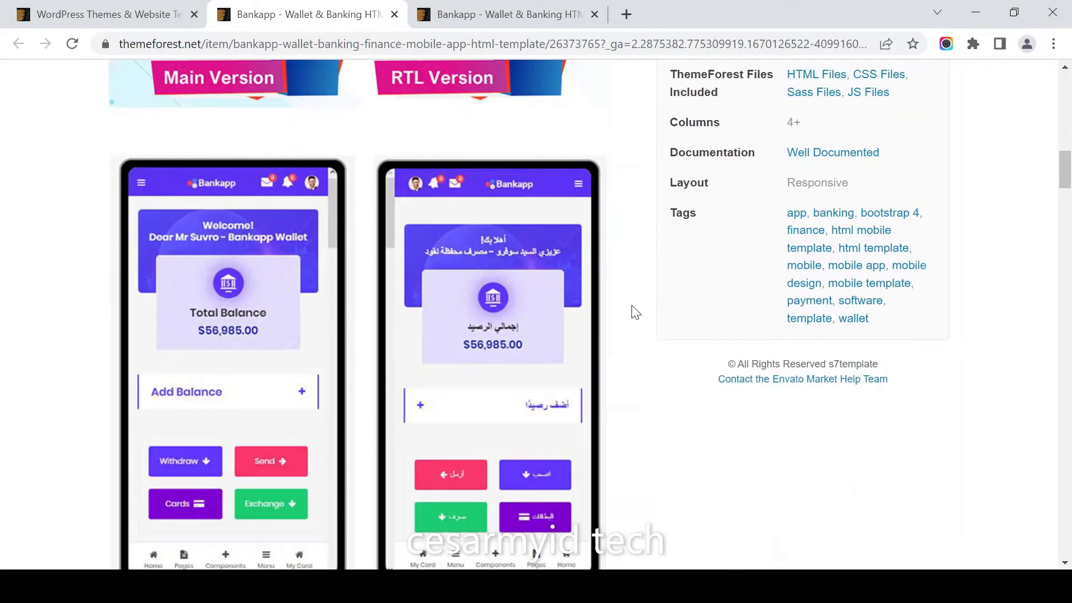
pyautogui.scroll(-3)
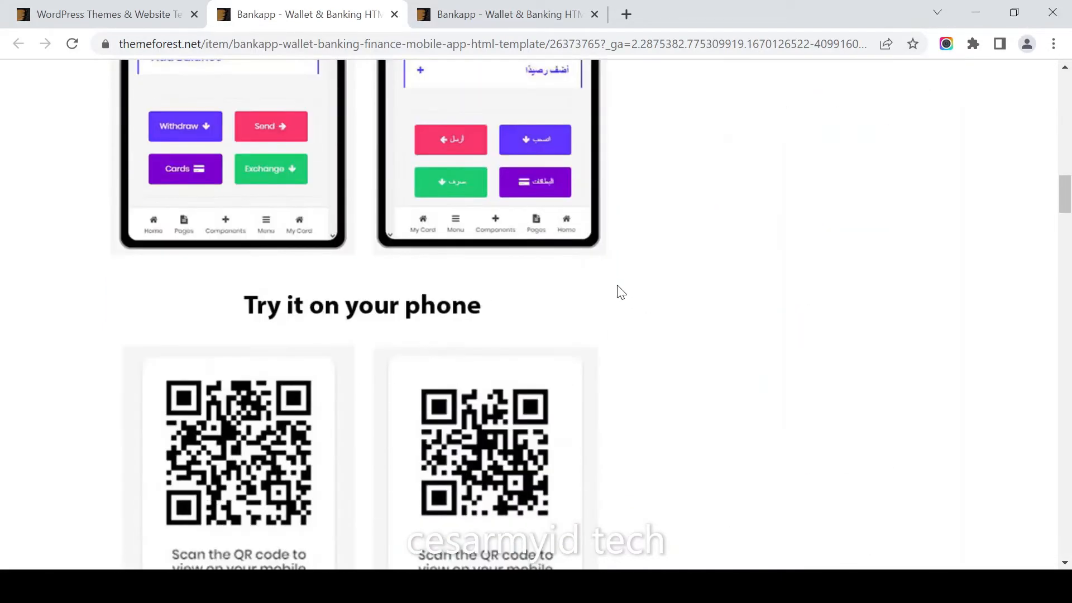
# Scroll through the screenshots, QR codes and Sass section to the feature list.
pyautogui.scroll(-3)
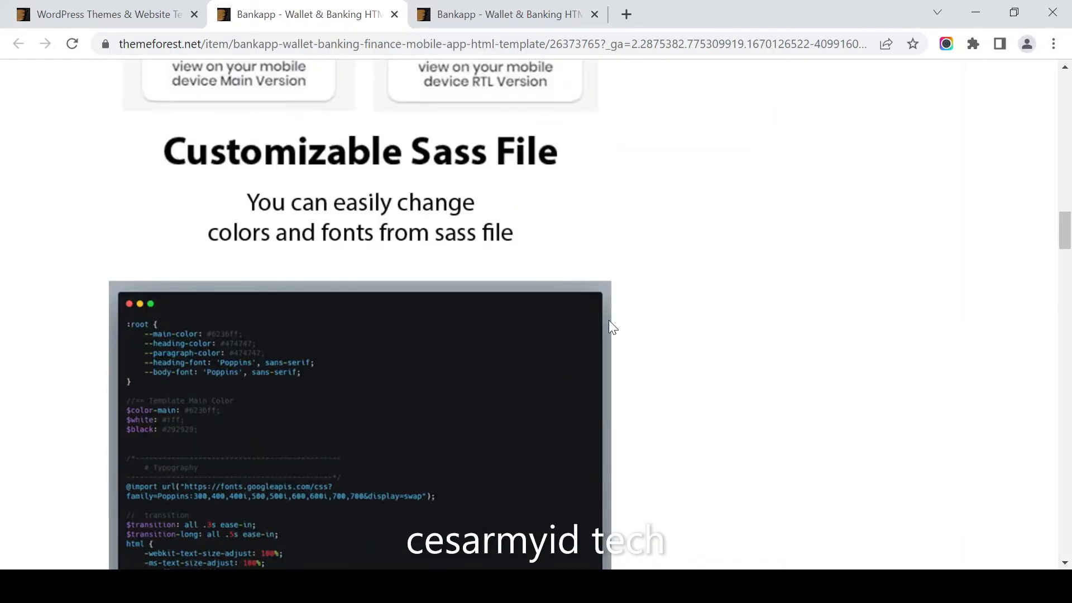
pyautogui.scroll(-3)
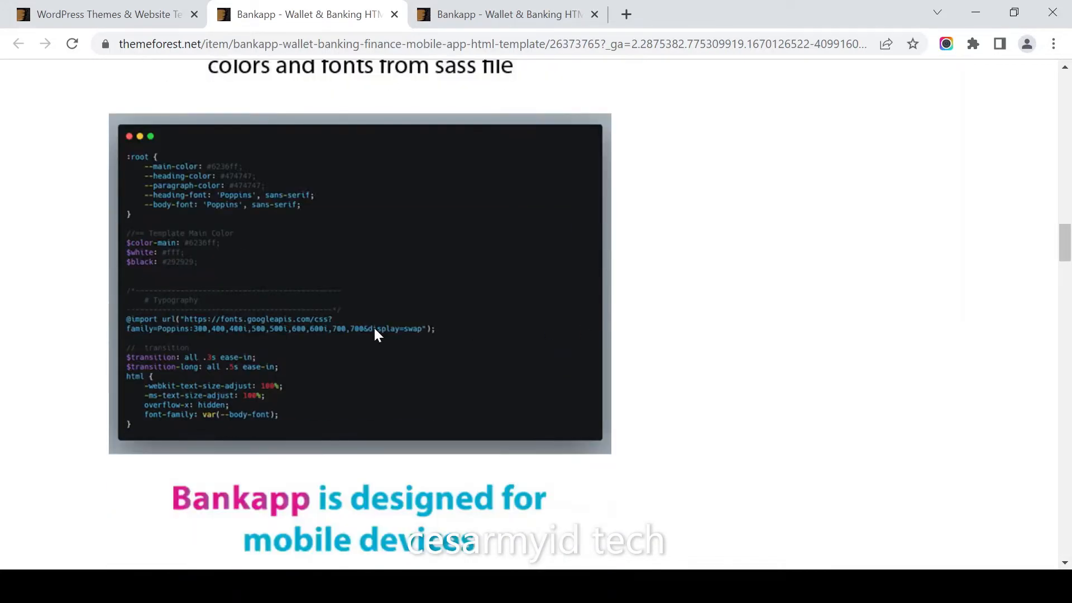
pyautogui.scroll(-3)
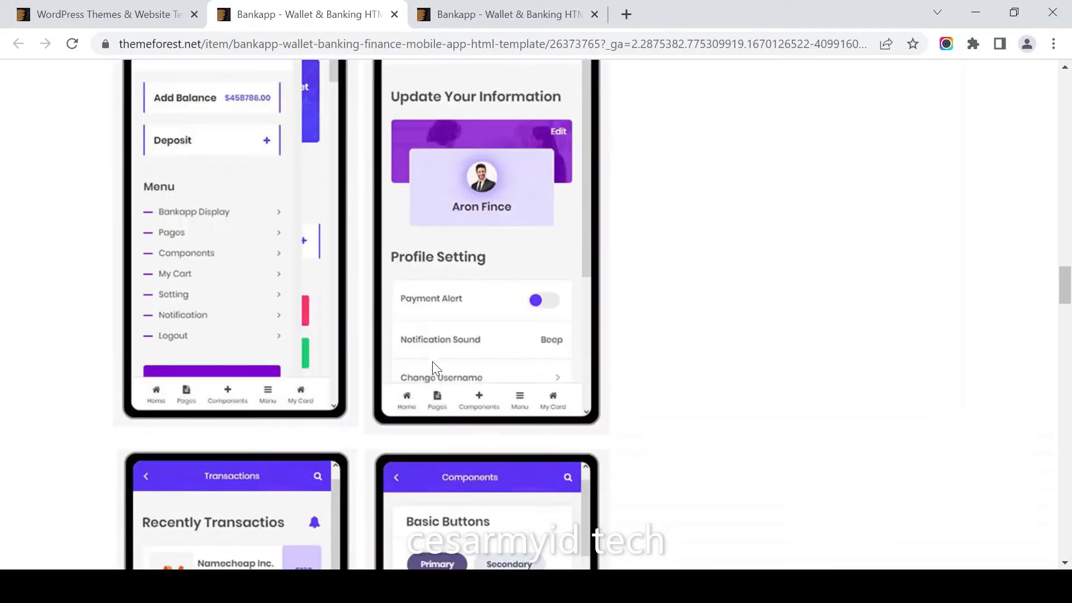
pyautogui.scroll(-3)
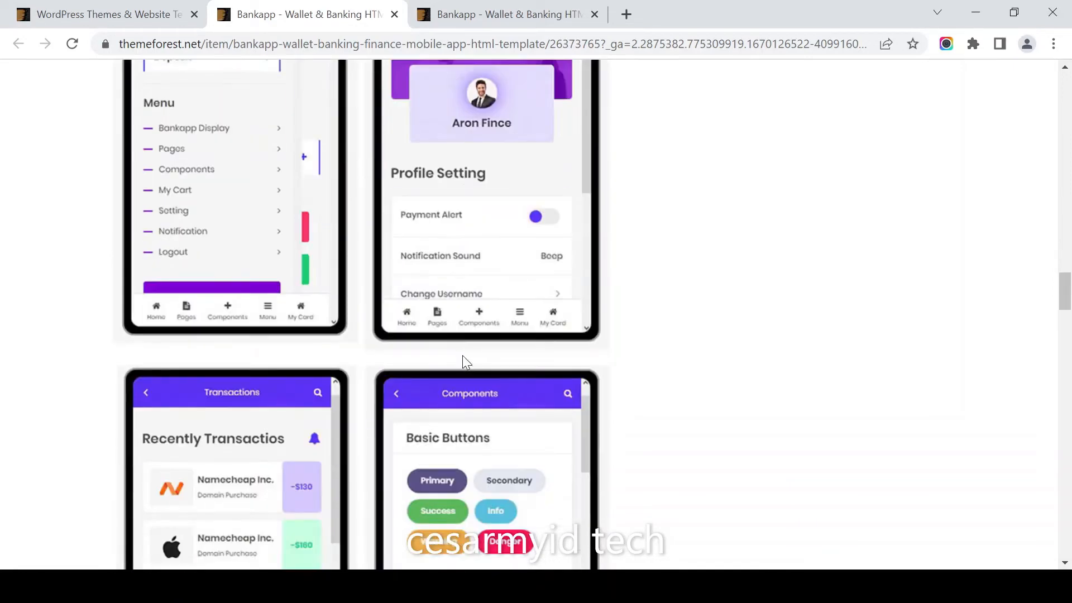
pyautogui.scroll(-3)
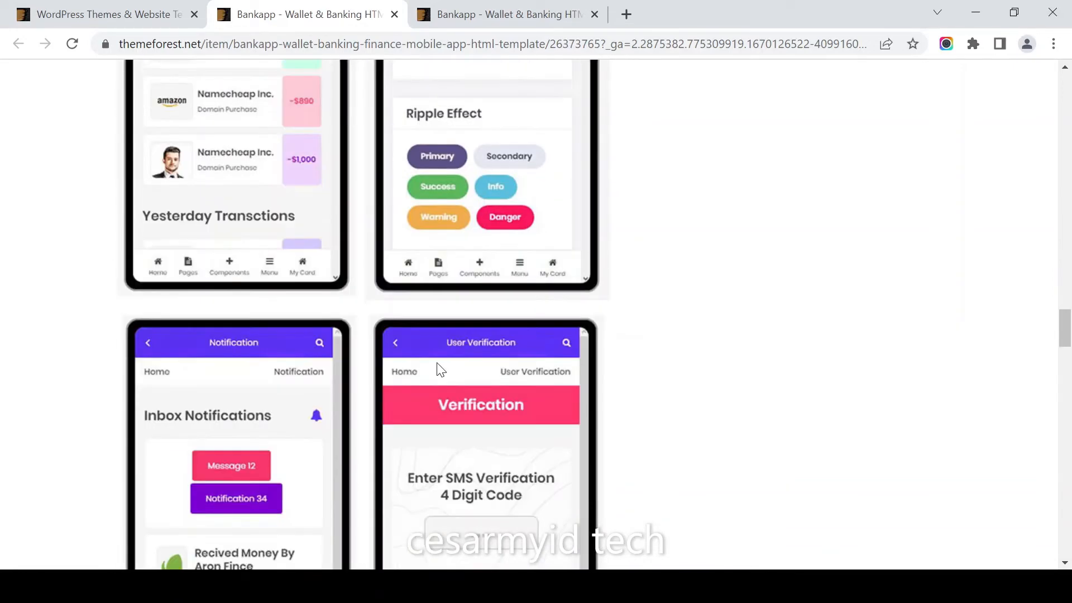
pyautogui.scroll(-3)
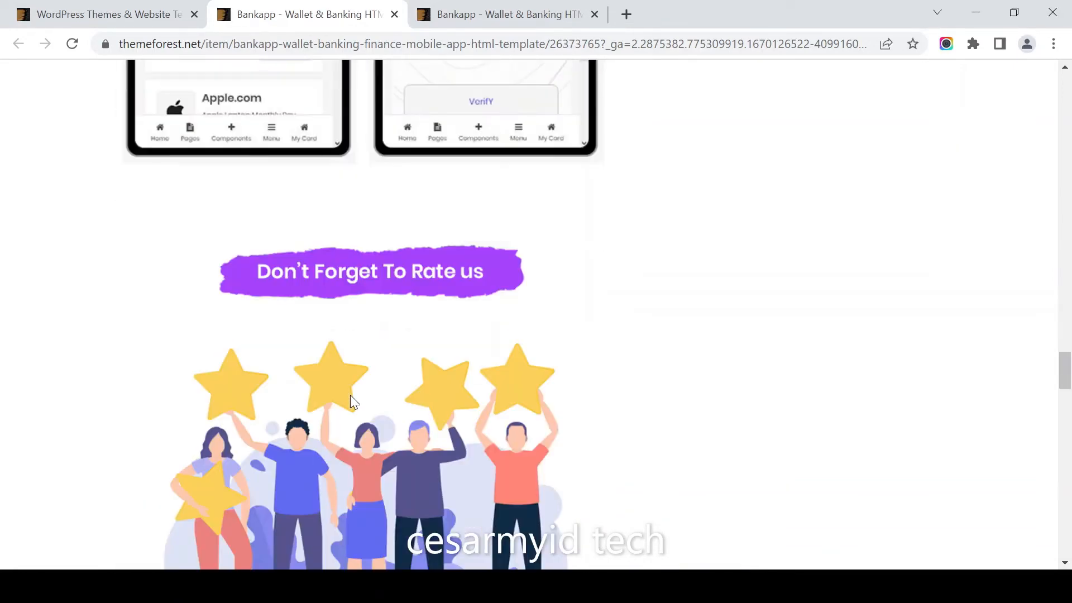
pyautogui.scroll(-3)
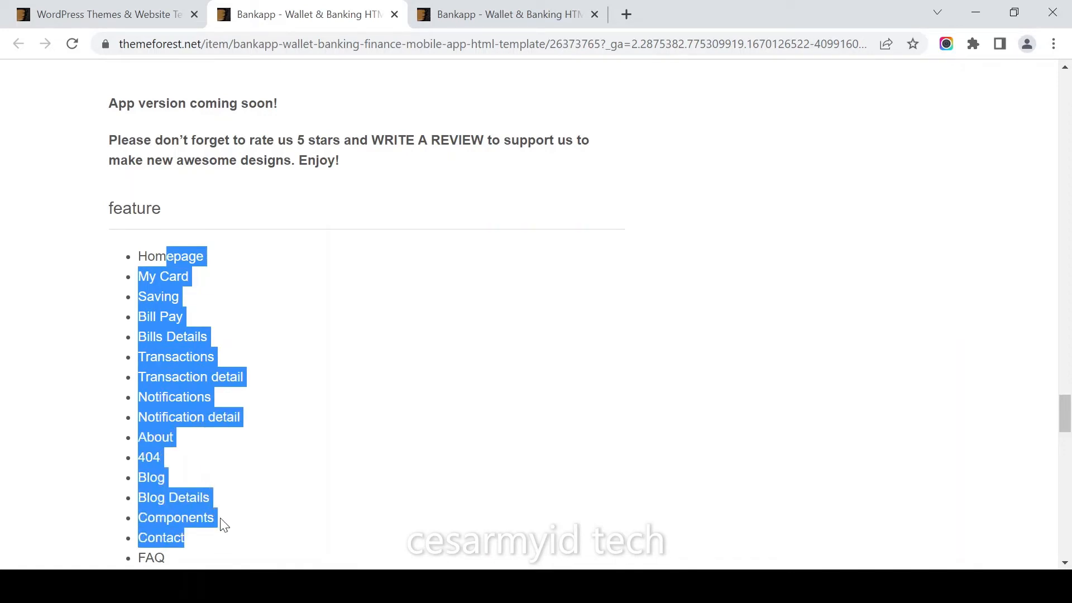
# Scroll to the Update log and read entries from version 1.0.2 (May 2020) to release.
pyautogui.scroll(-3)
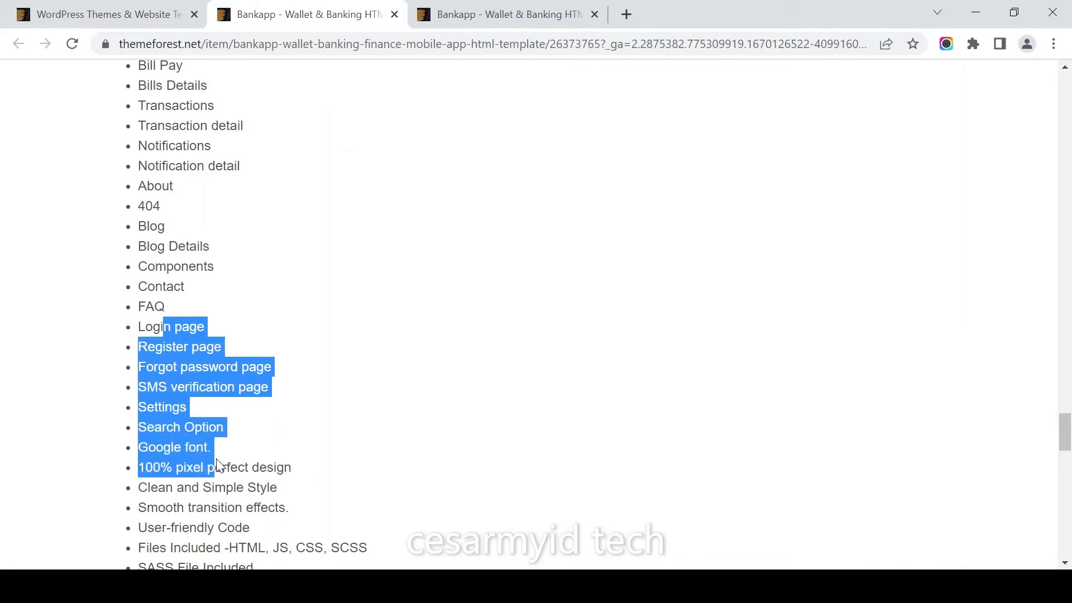
pyautogui.scroll(-3)
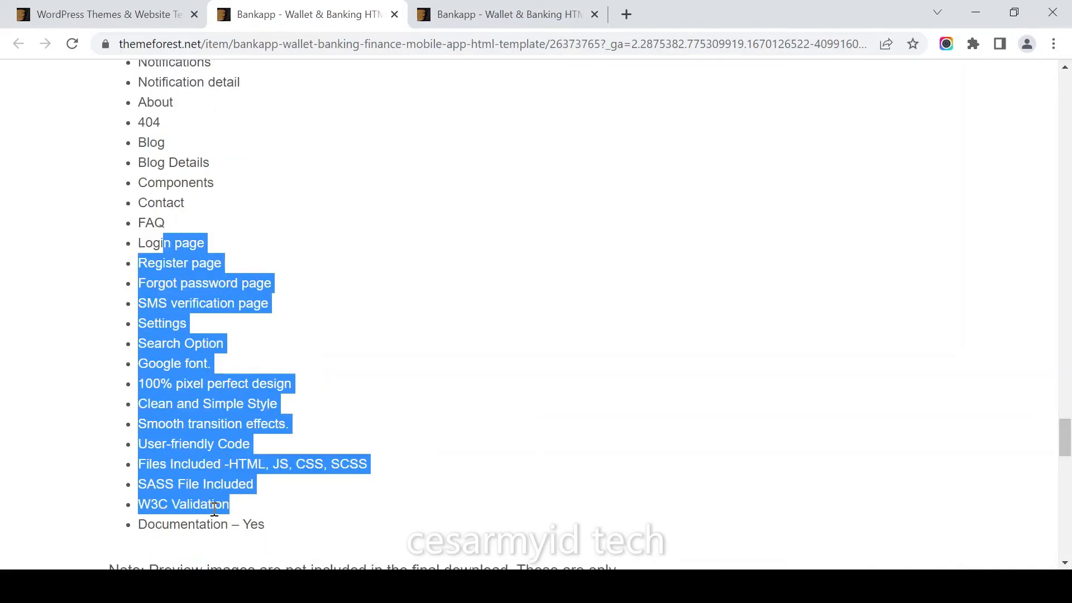
pyautogui.moveTo(335, 361)
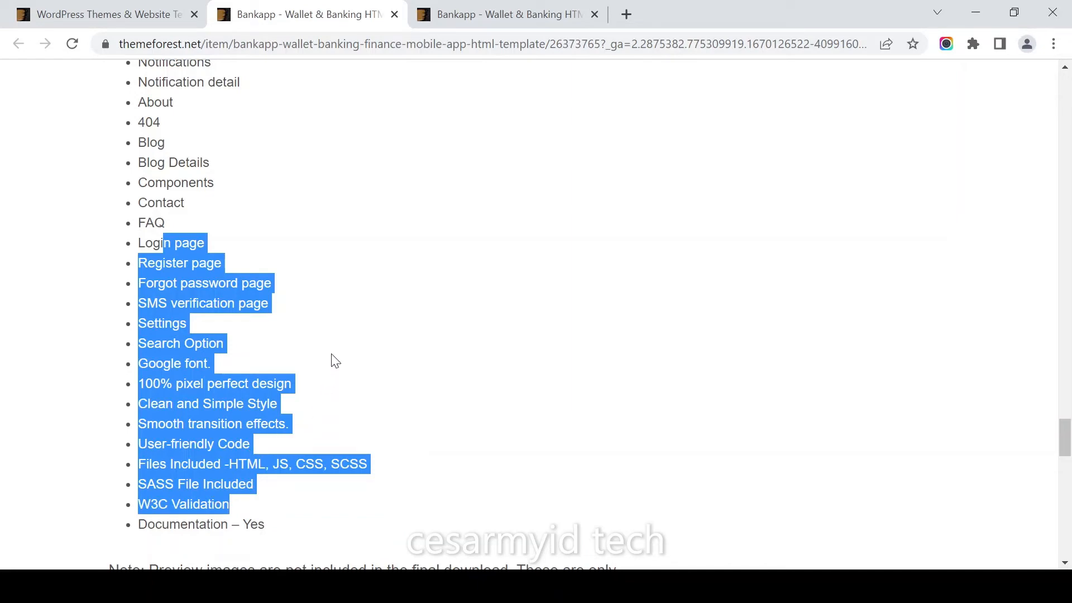
pyautogui.scroll(-3)
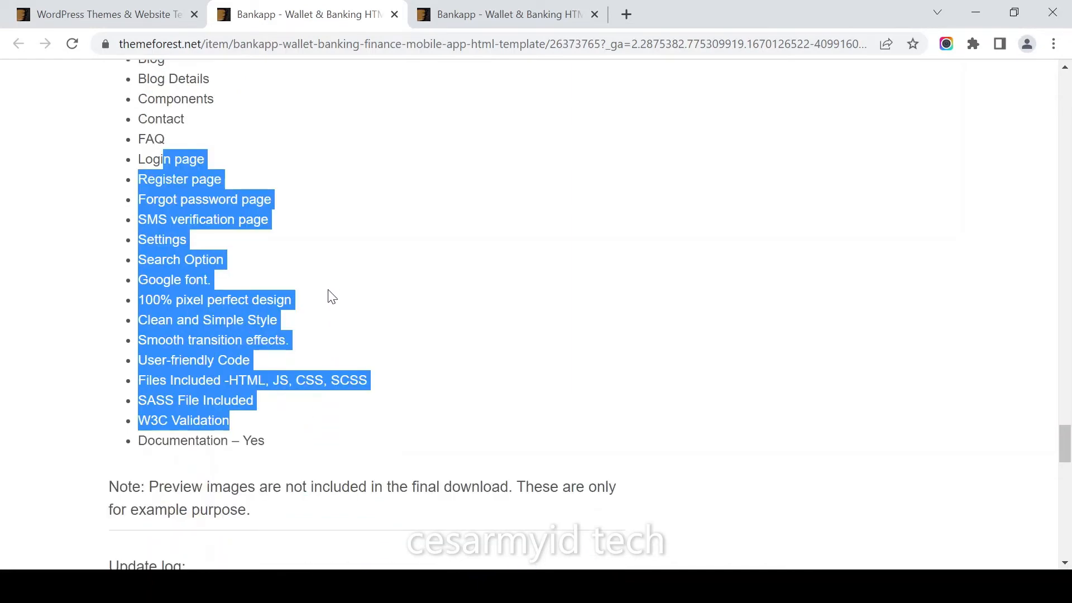
pyautogui.scroll(-3)
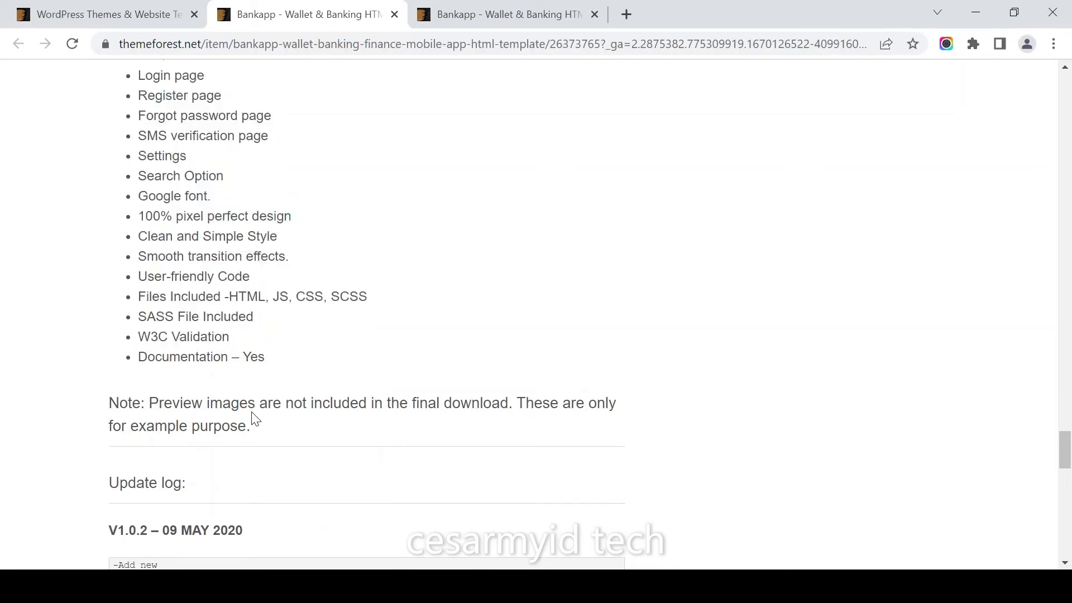
pyautogui.scroll(-3)
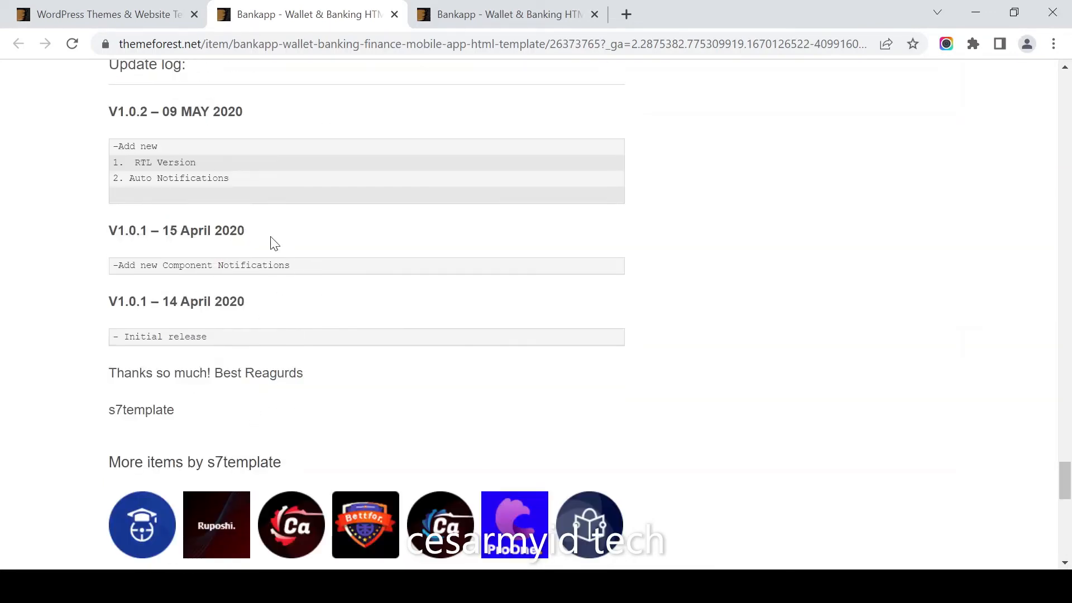
pyautogui.scroll(3)
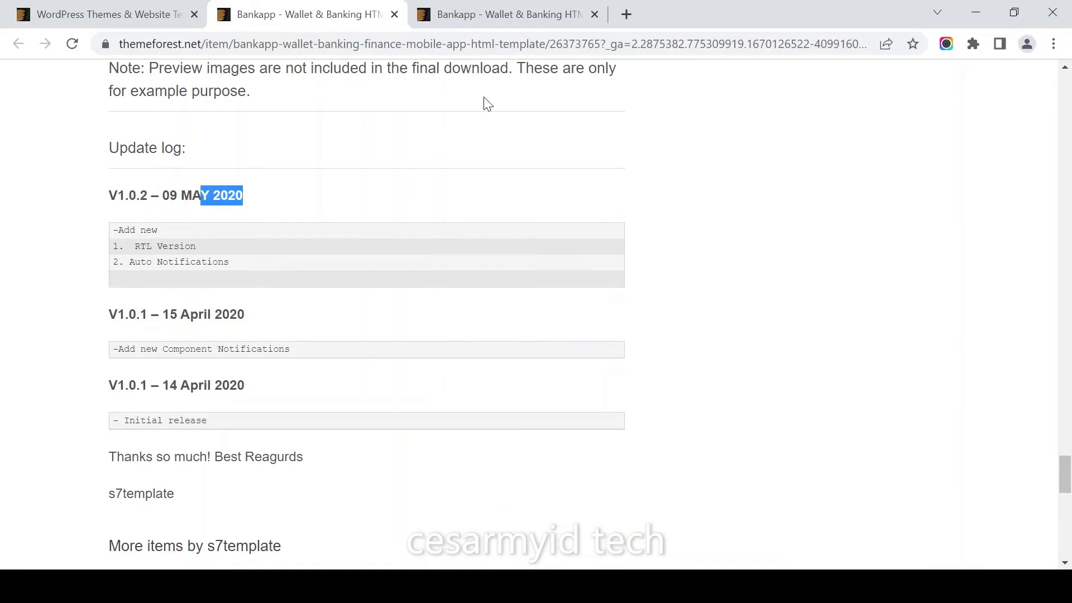
pyautogui.moveTo(477, 106)
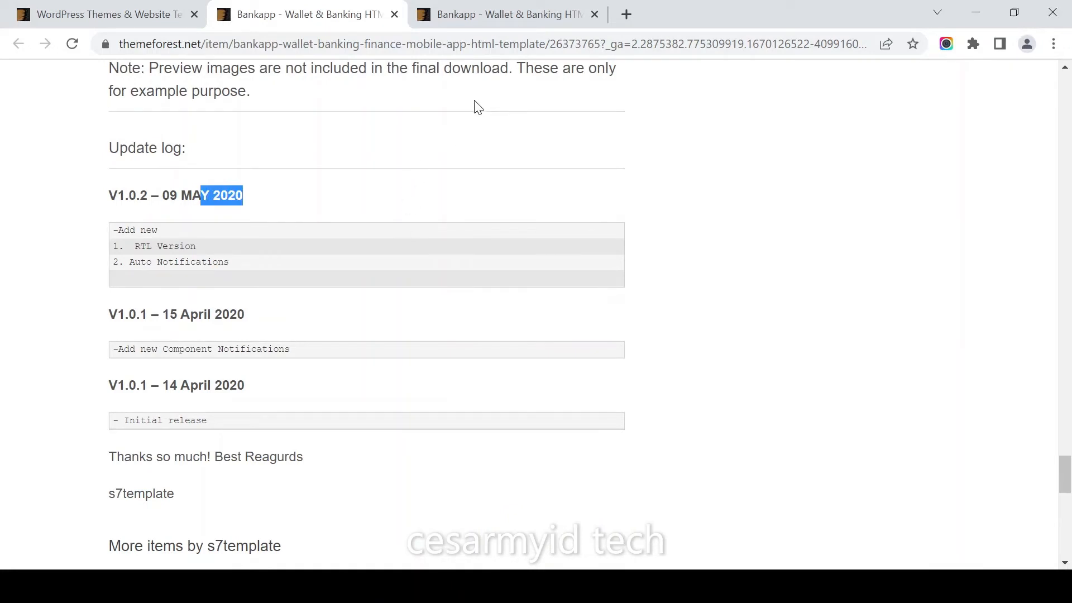
pyautogui.moveTo(1038, 419)
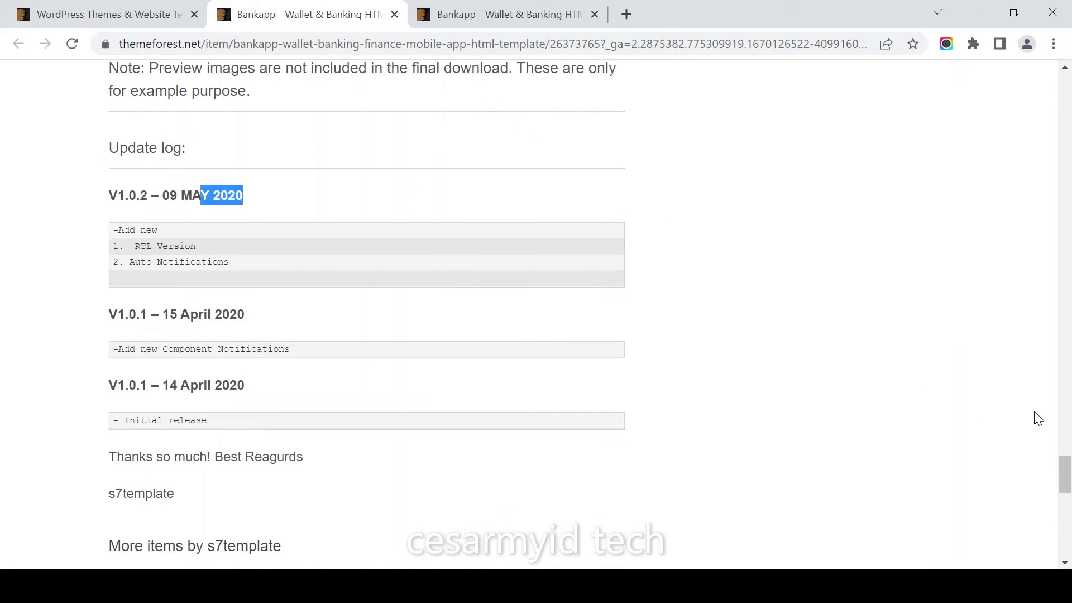
# Scroll up to the Bankapp title, 59 sales and the 'Download it for free!' box.
pyautogui.scroll(3)
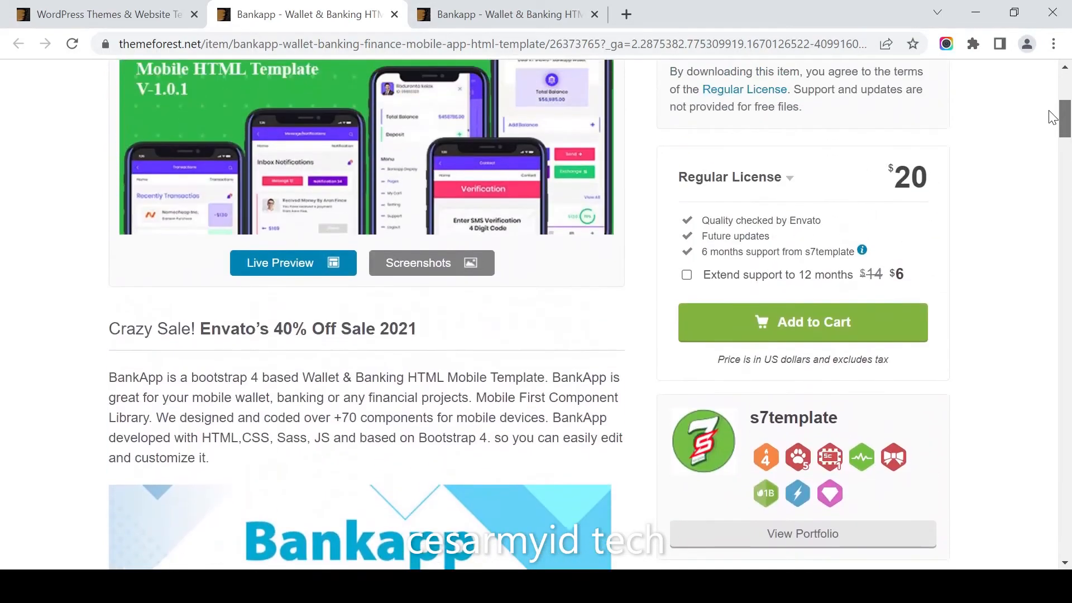
pyautogui.scroll(3)
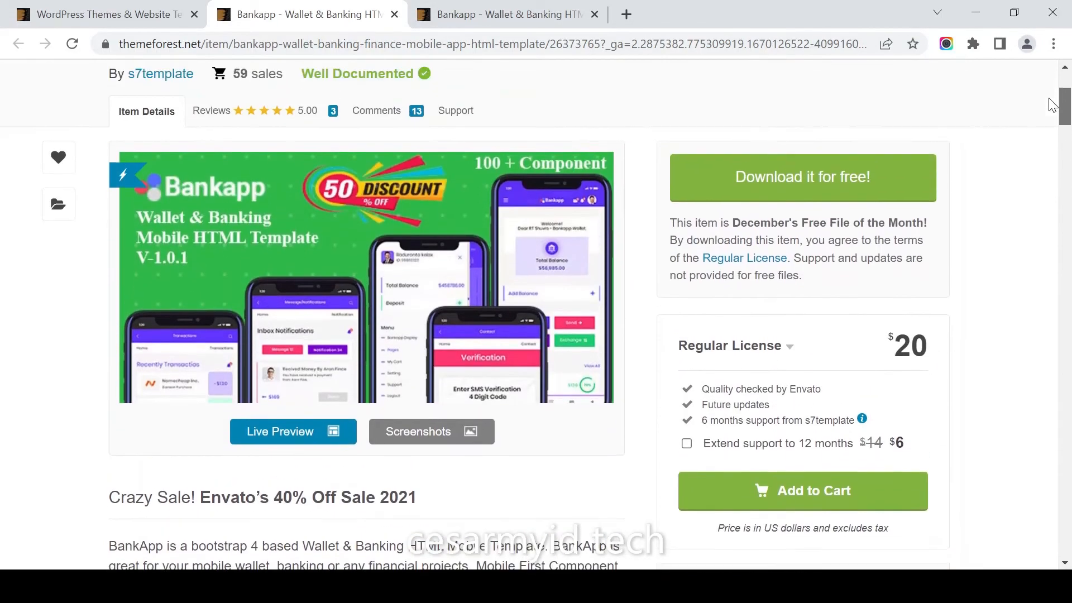
pyautogui.scroll(3)
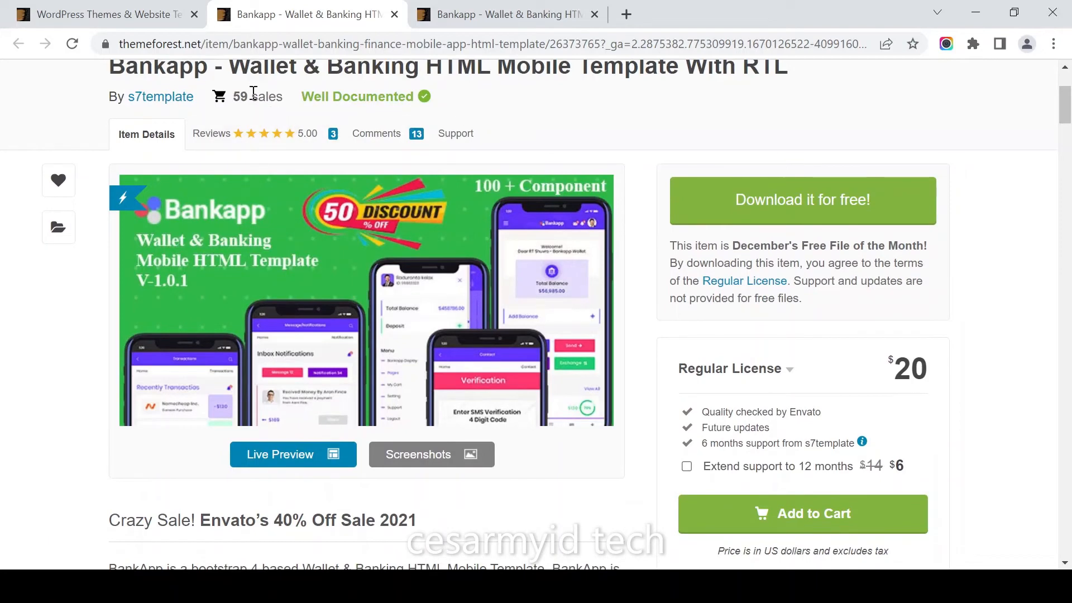
pyautogui.moveTo(514, 21)
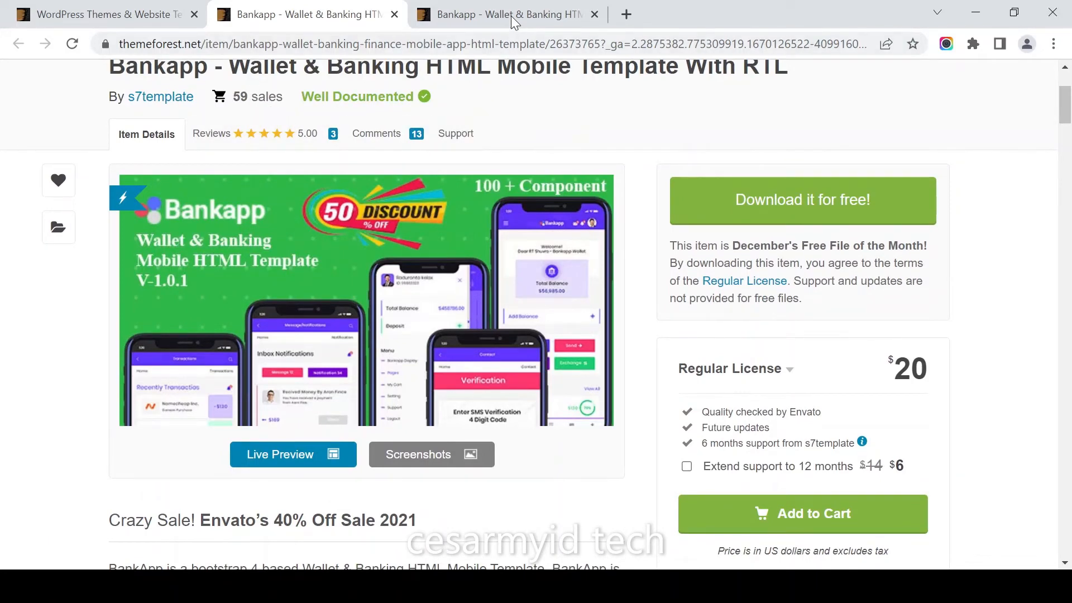
# Open the Bankapp live demo tab and scroll the phone through balance, history, bills and posts.
pyautogui.click(293, 454)
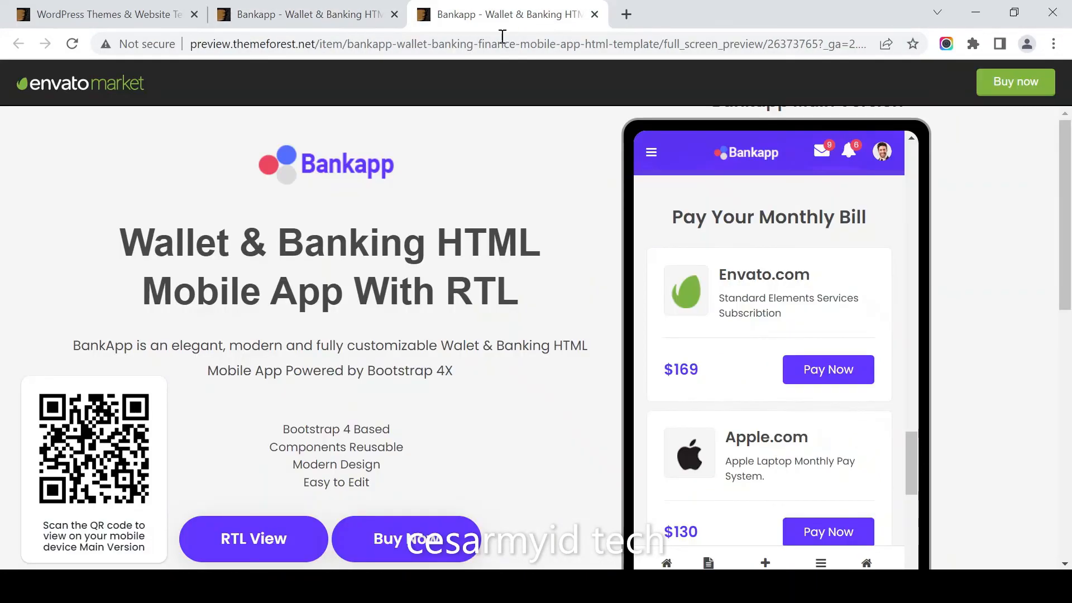
pyautogui.moveTo(393, 203)
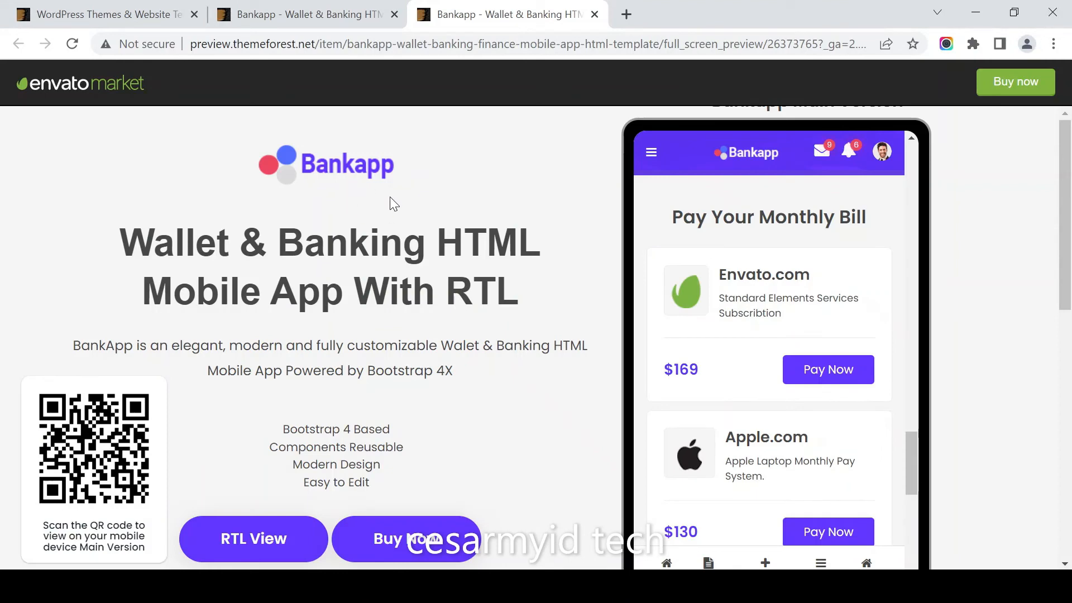
pyautogui.moveTo(810, 359)
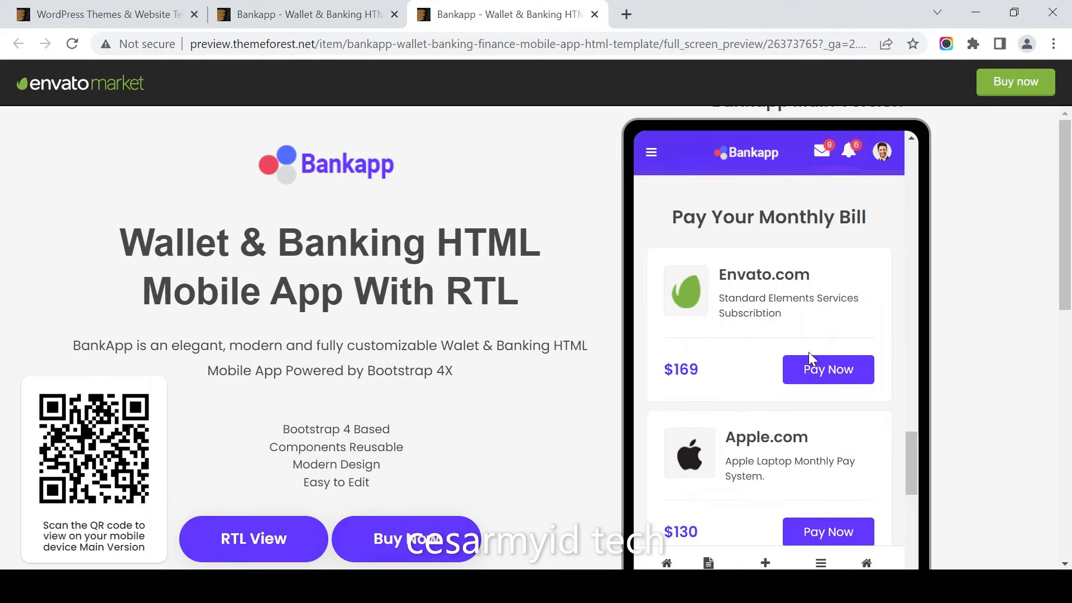
pyautogui.scroll(-3)
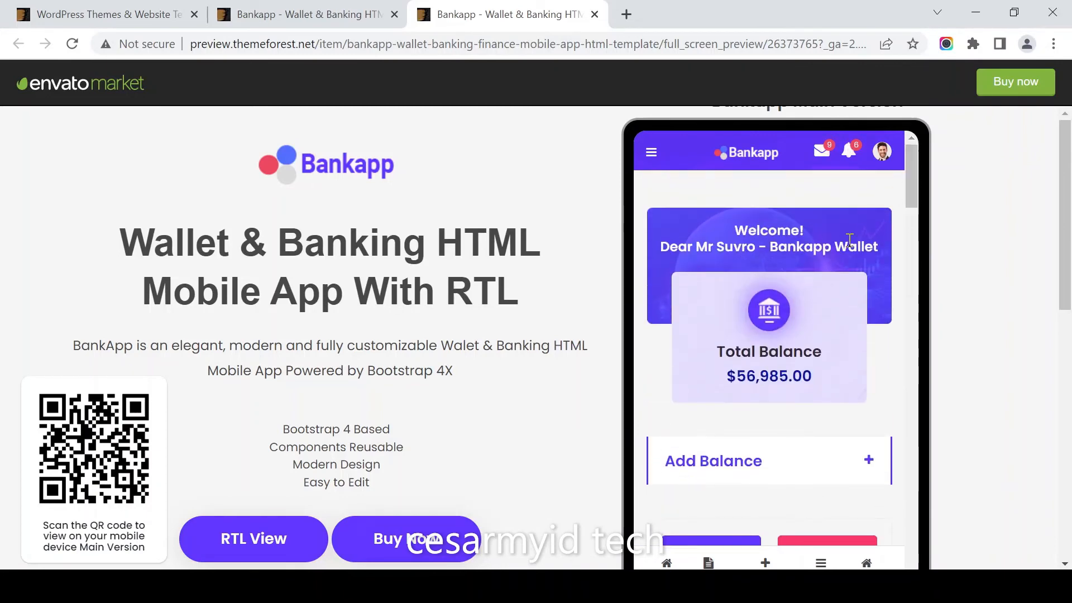
pyautogui.scroll(-3)
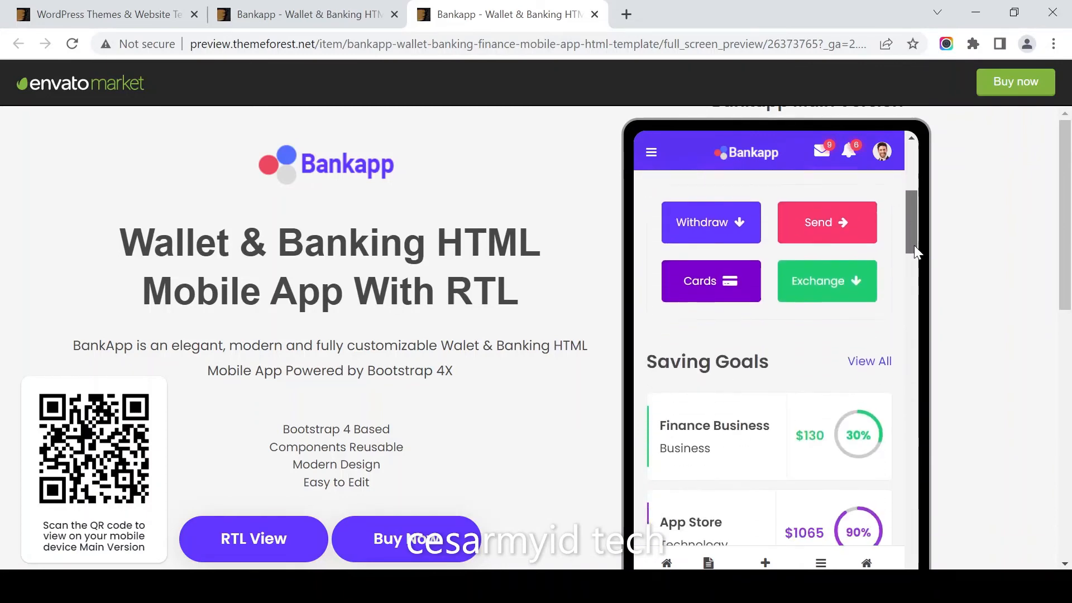
pyautogui.scroll(-3)
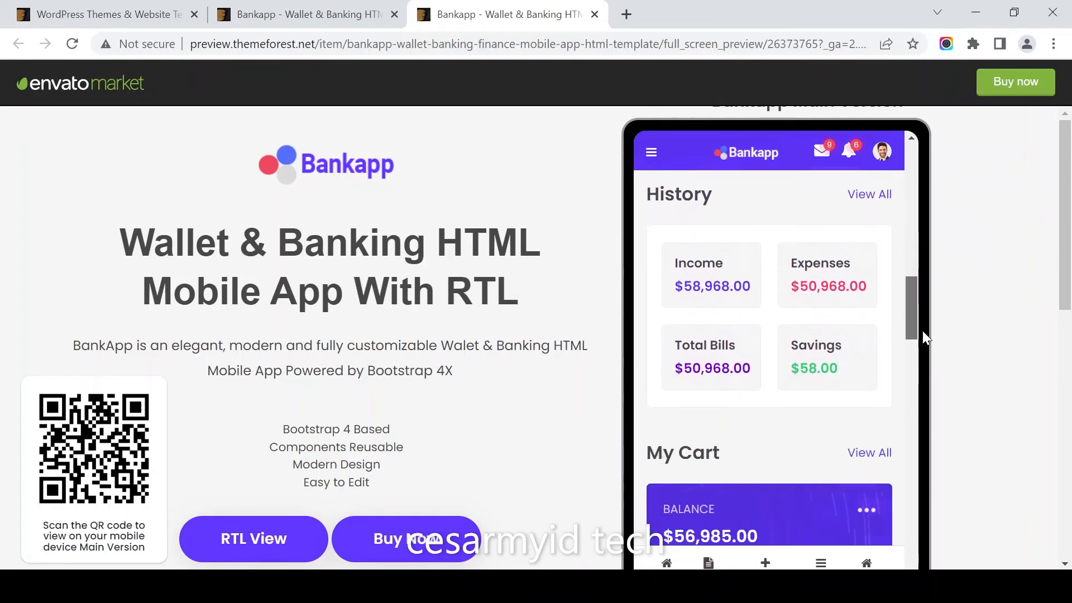
pyautogui.scroll(-3)
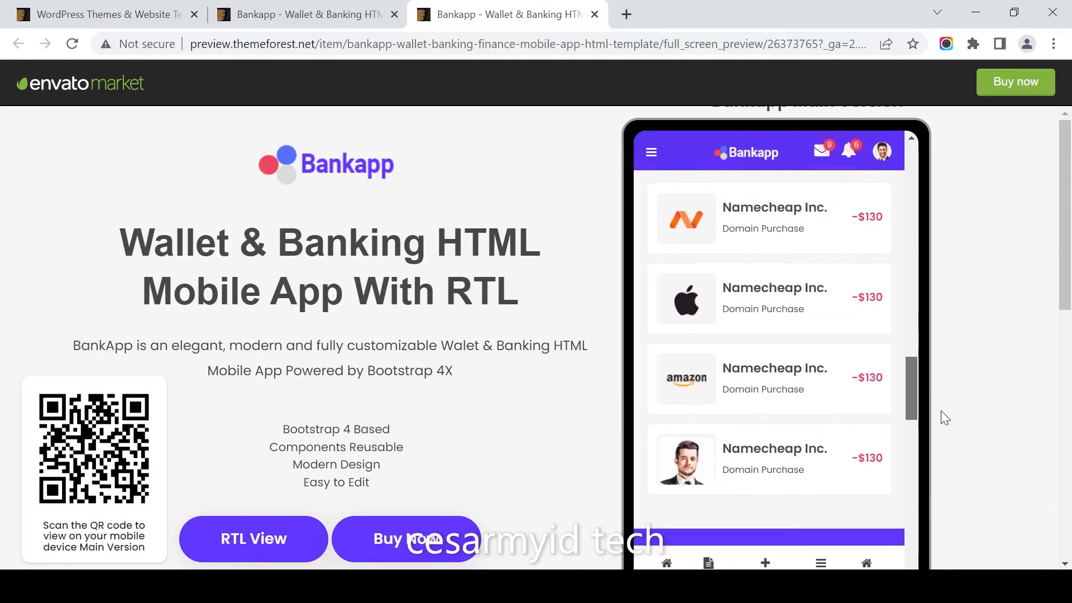
pyautogui.scroll(-3)
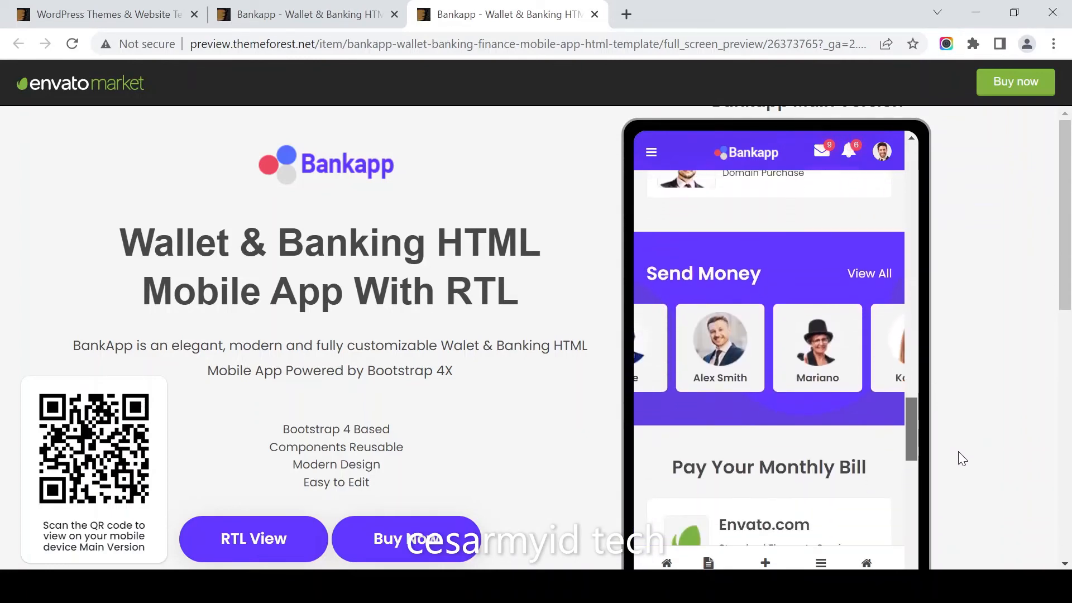
pyautogui.scroll(-3)
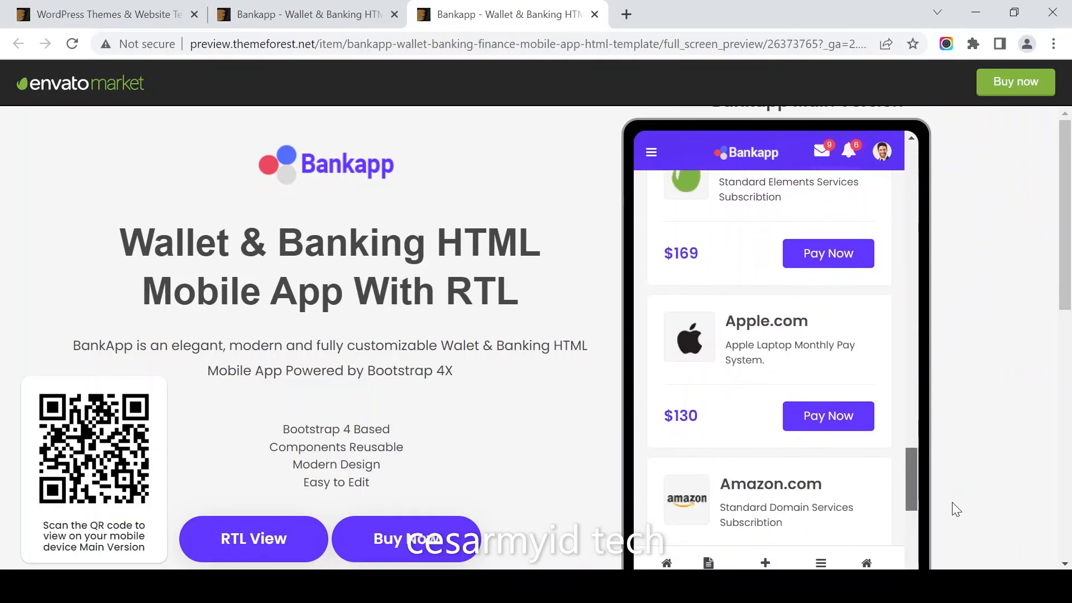
pyautogui.scroll(-3)
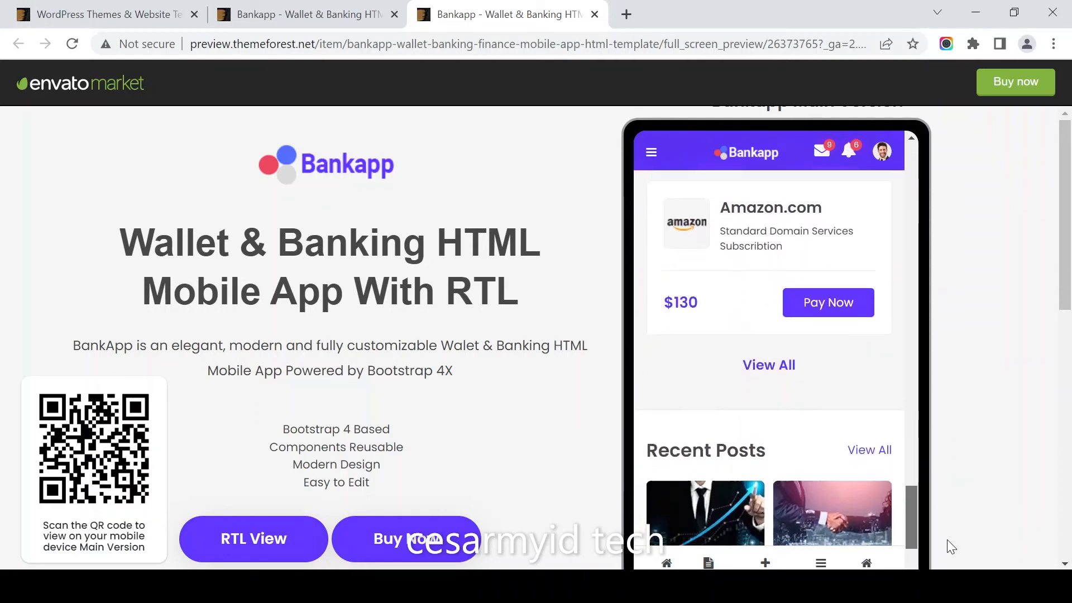
pyautogui.scroll(-3)
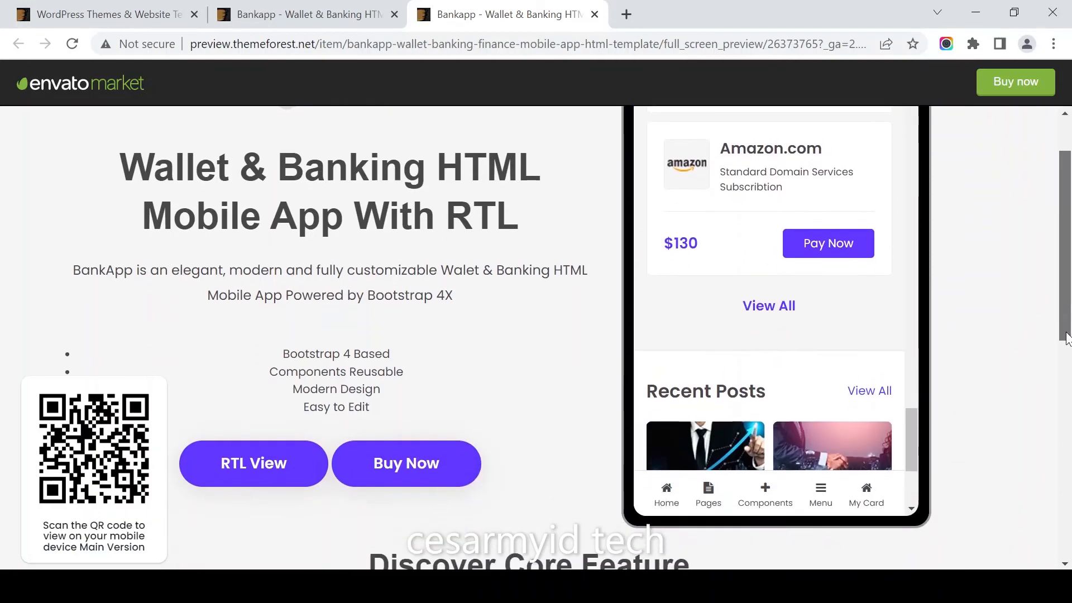
pyautogui.scroll(3)
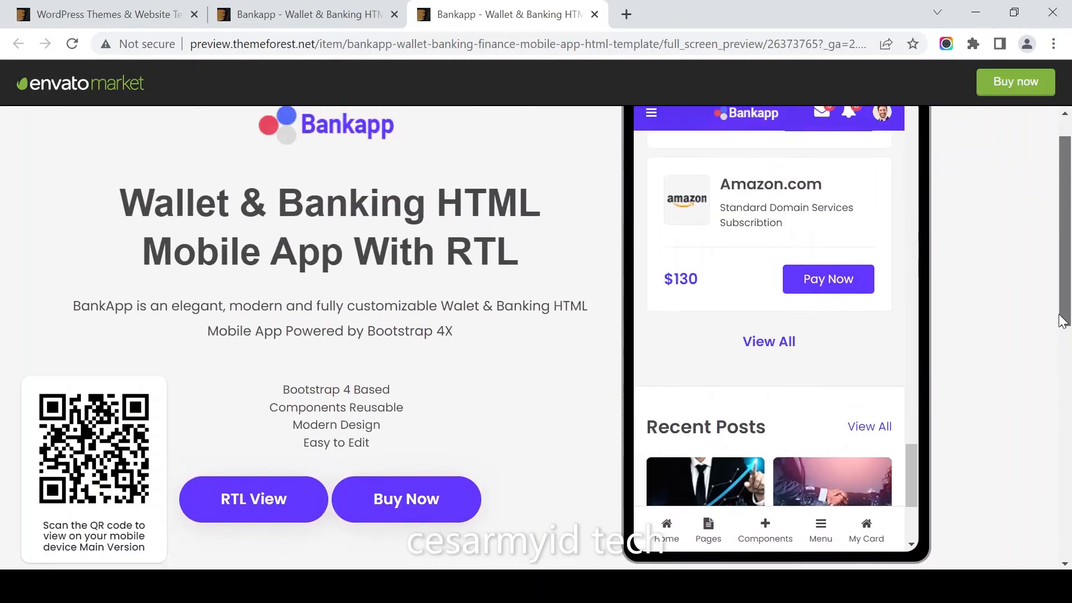
pyautogui.scroll(3)
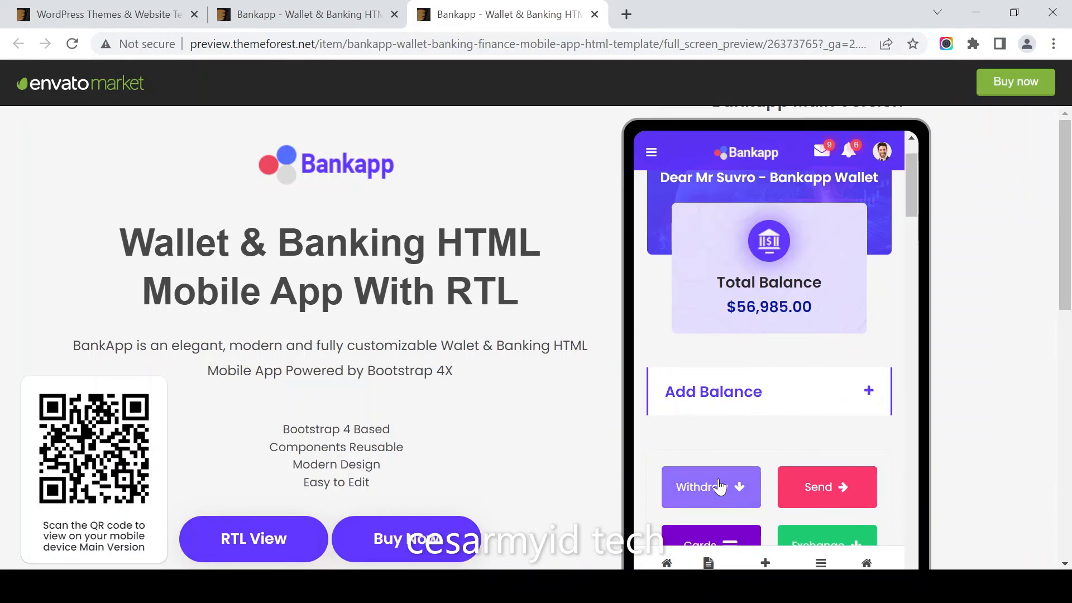
pyautogui.moveTo(768, 198)
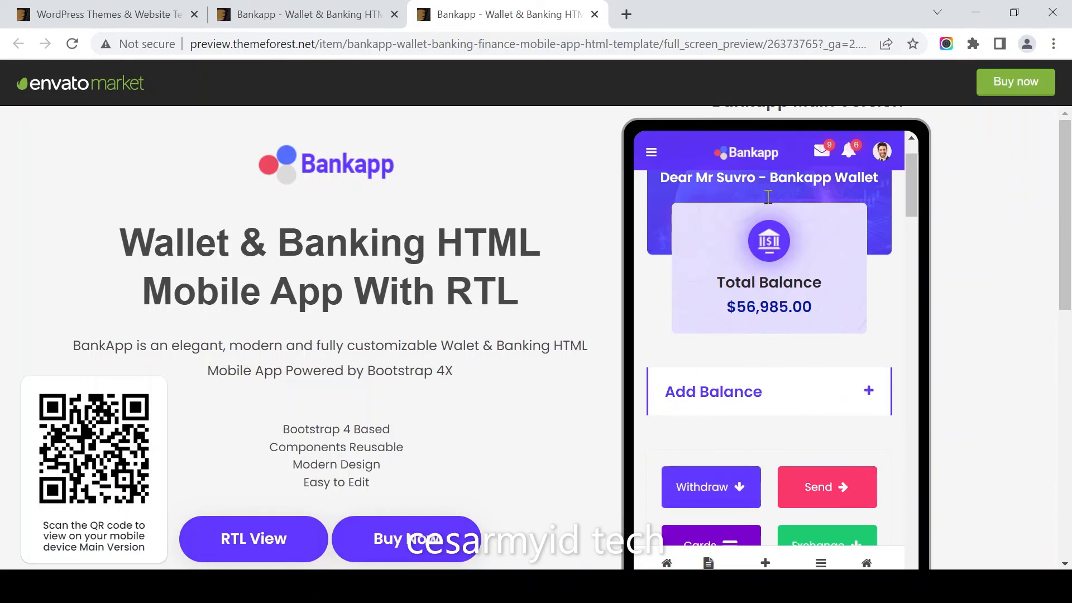
pyautogui.scroll(3)
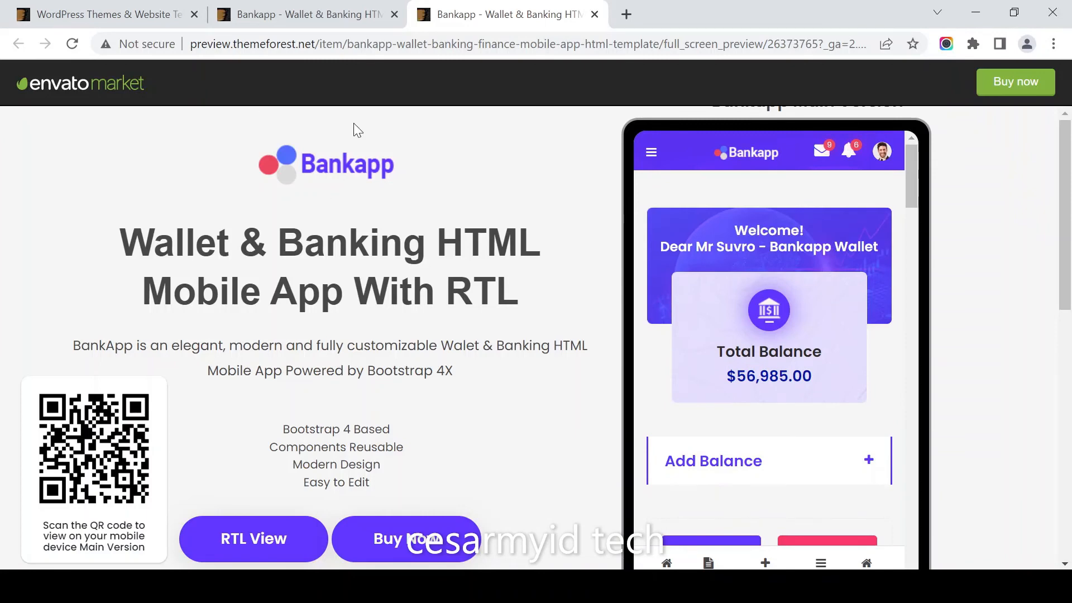
# Return to the Bankapp item page tab with the $20 Regular License and free download offer.
pyautogui.click(304, 13)
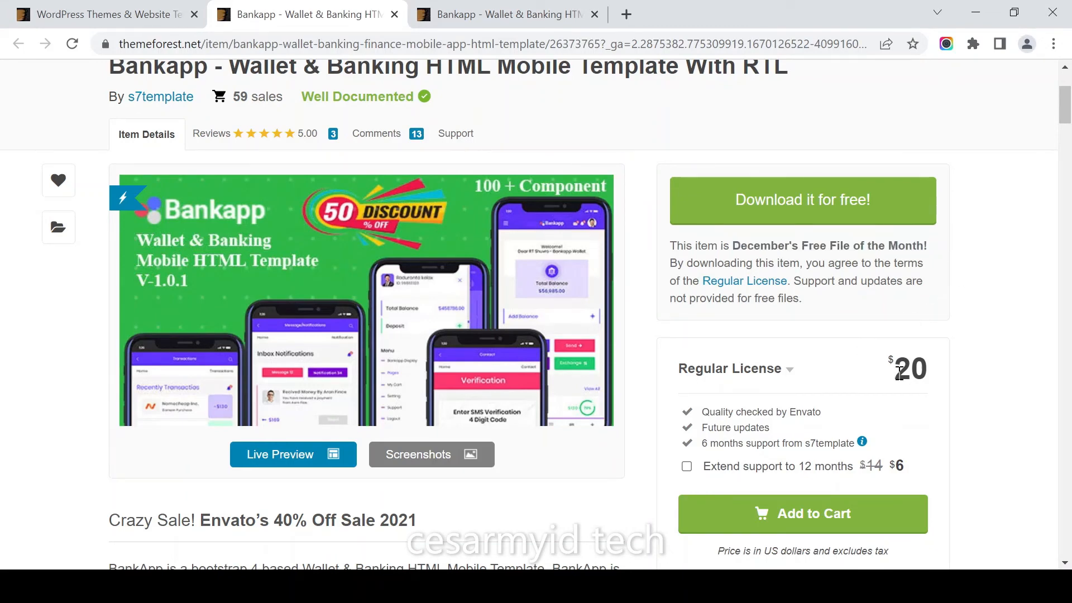
pyautogui.moveTo(756, 214)
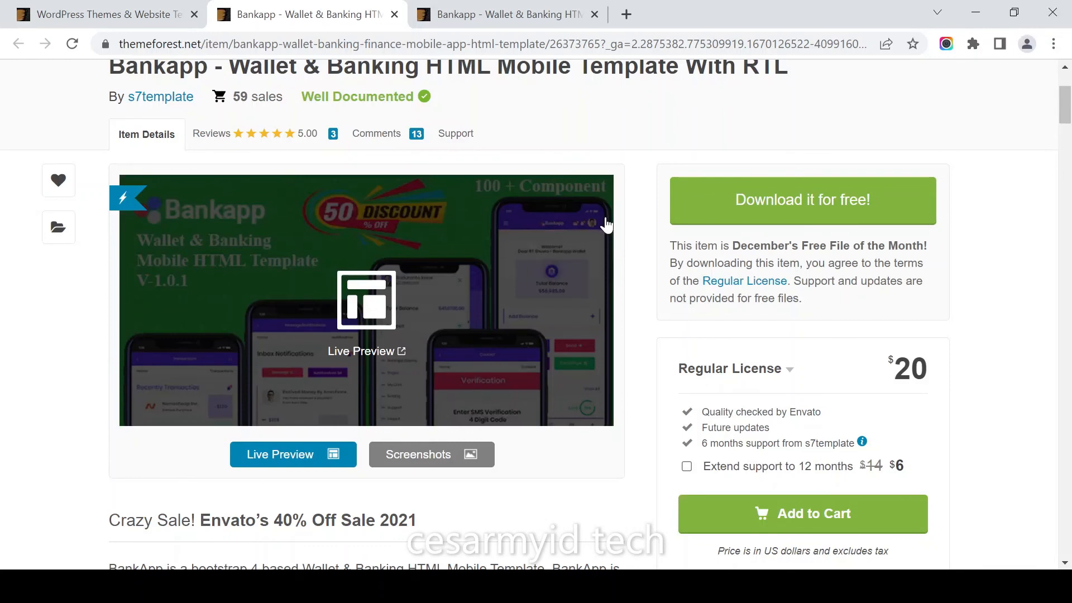
pyautogui.moveTo(593, 225)
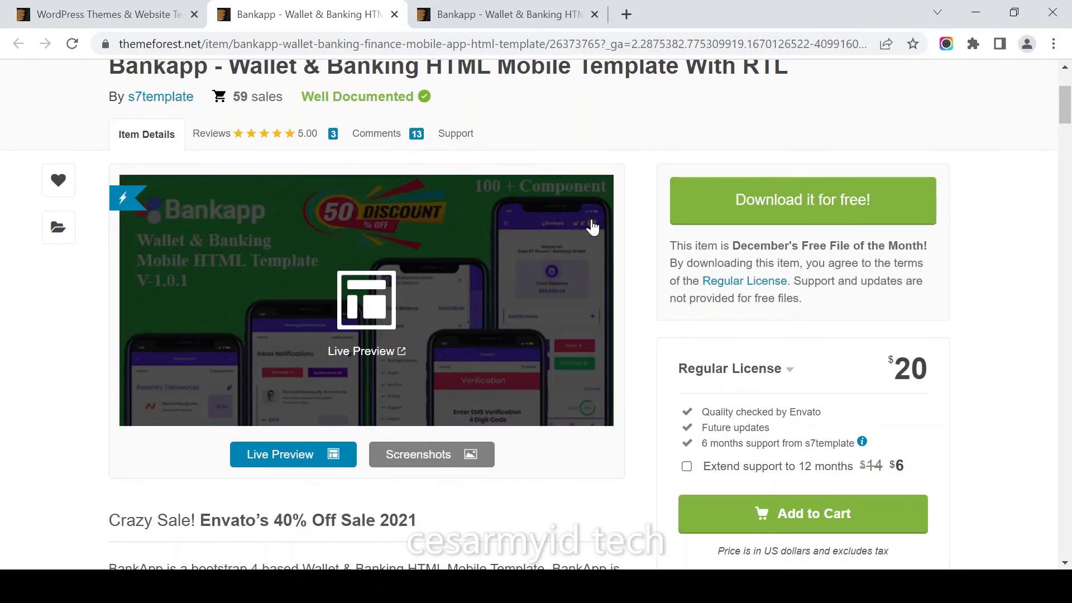
pyautogui.moveTo(586, 225)
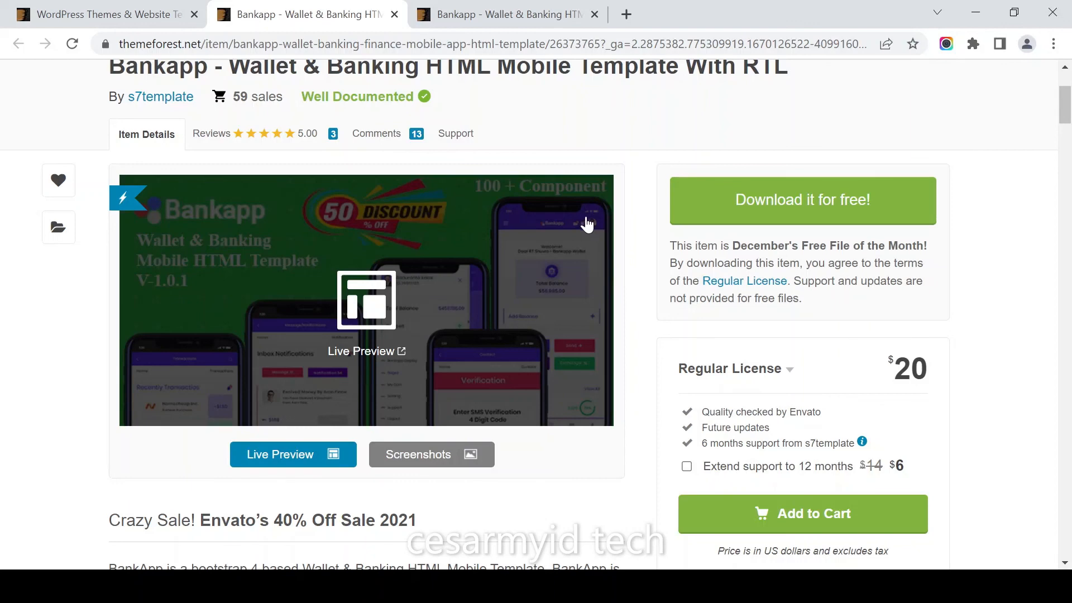
pyautogui.moveTo(613, 373)
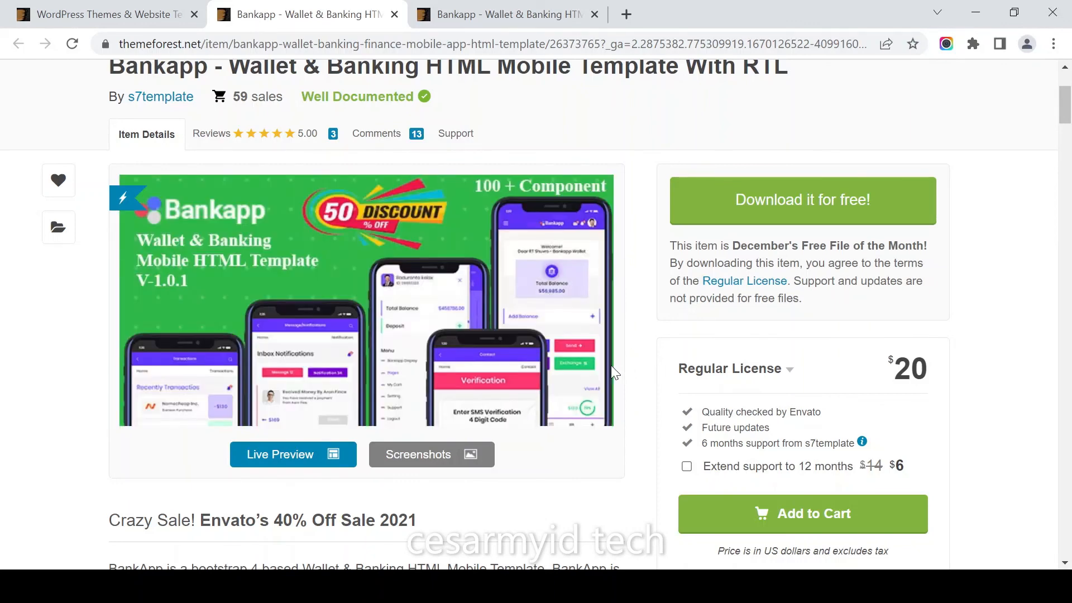
pyautogui.moveTo(366, 547)
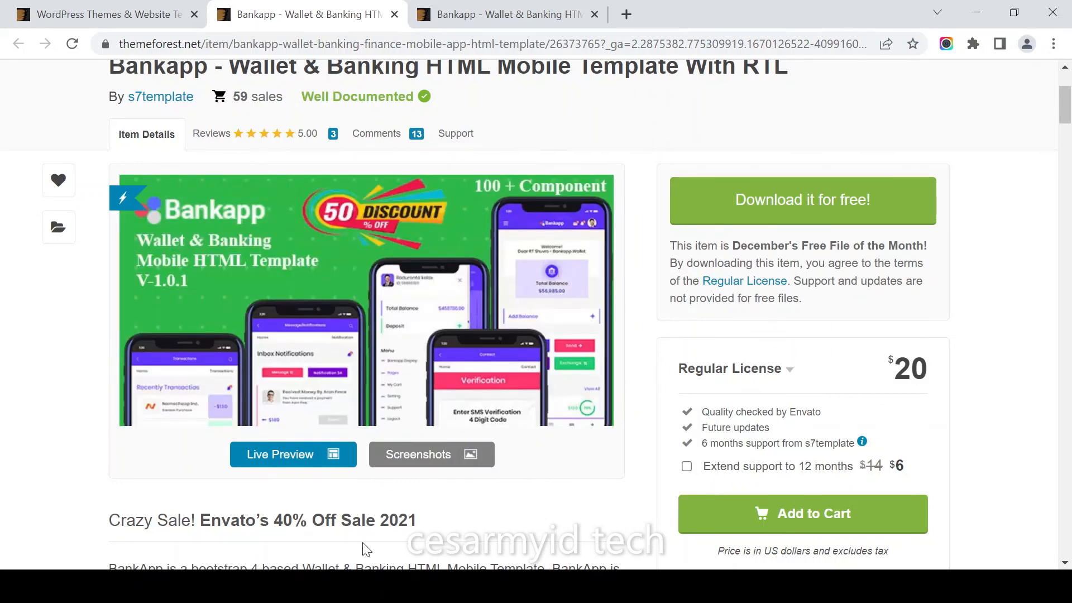